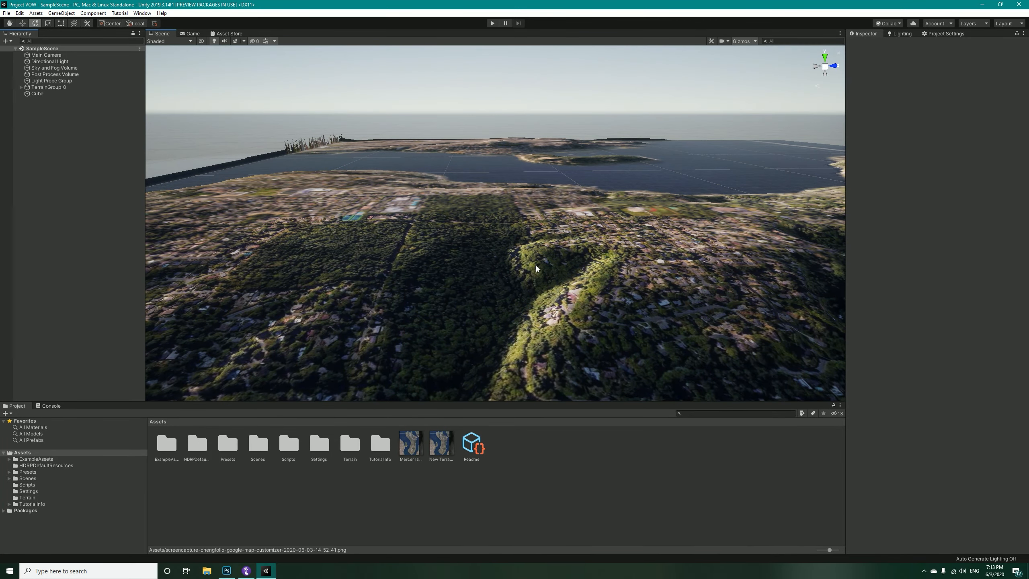
mouse_move(562, 262)
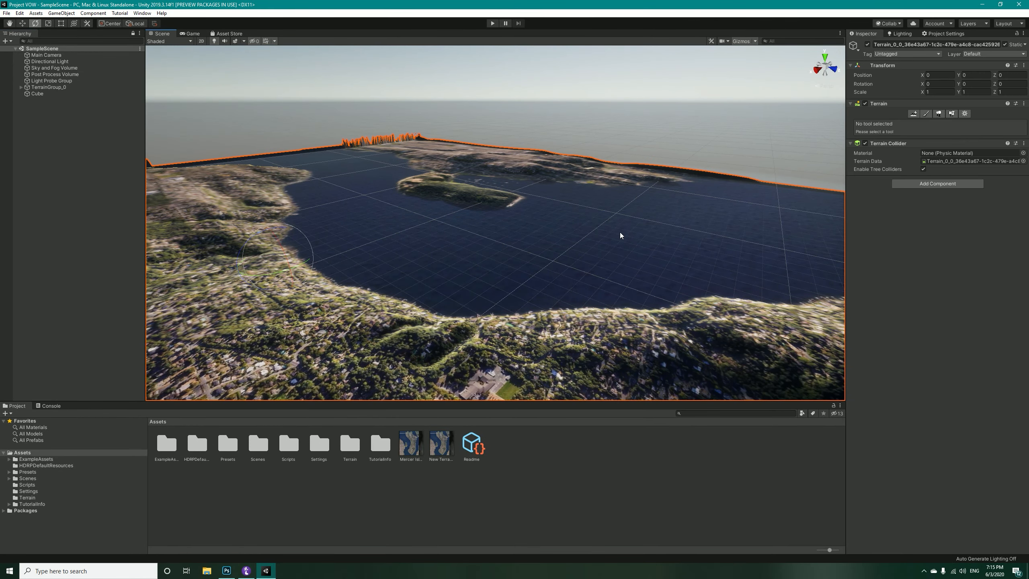
Step: Search Google for 'terra', pick the terrain.party suggestion and open the site
click(409, 443)
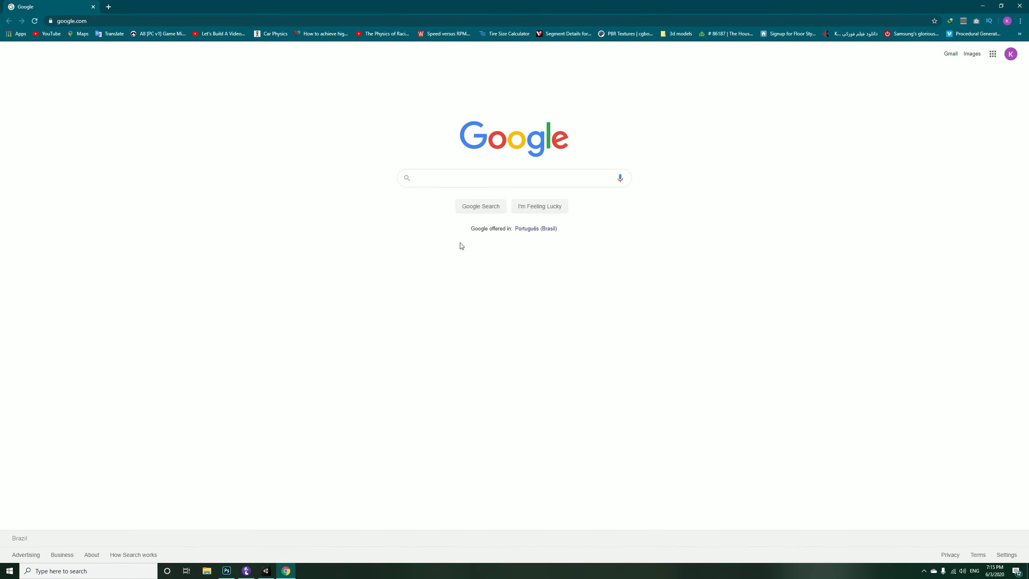
text(terraria wiki)
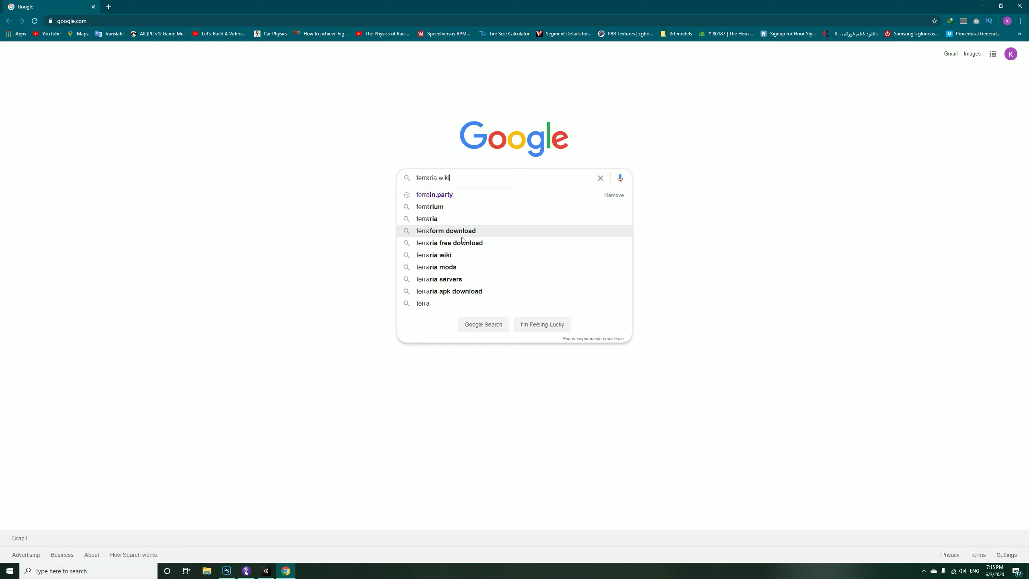
click(433, 195)
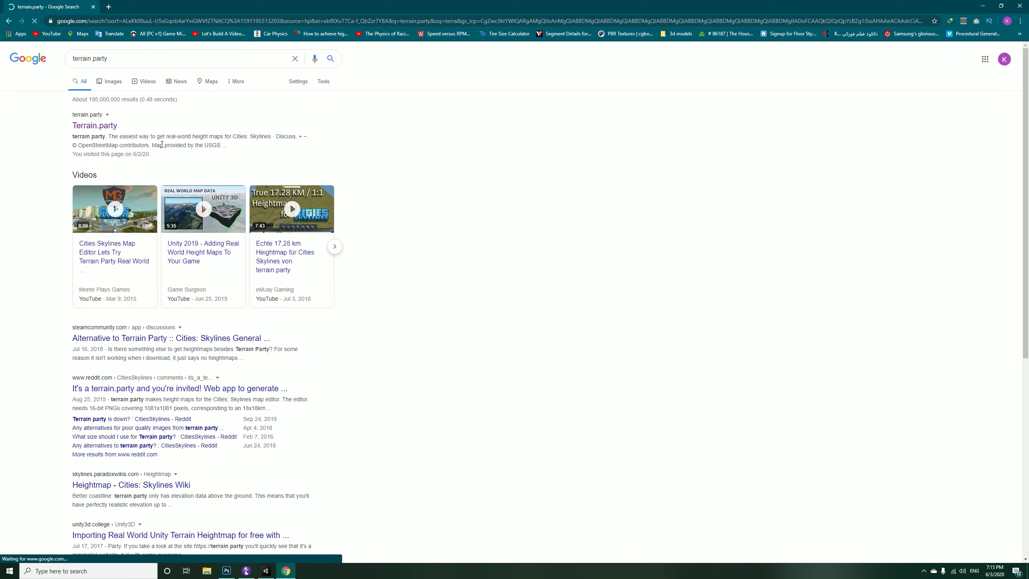
click(94, 125)
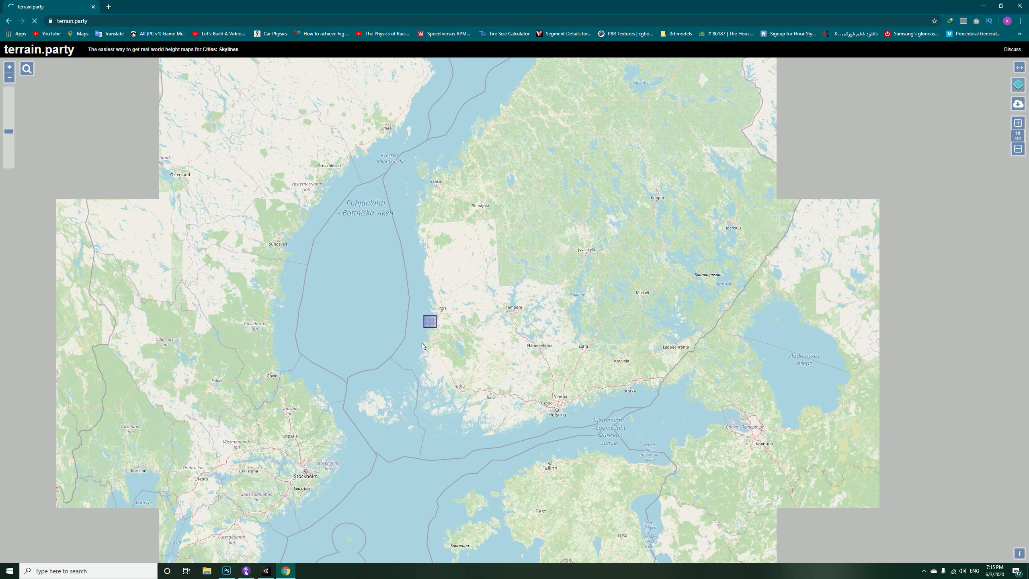
Step: Zoom to Seattle and shrink the export square twice to sit over Mercer Island
scroll(down, 3)
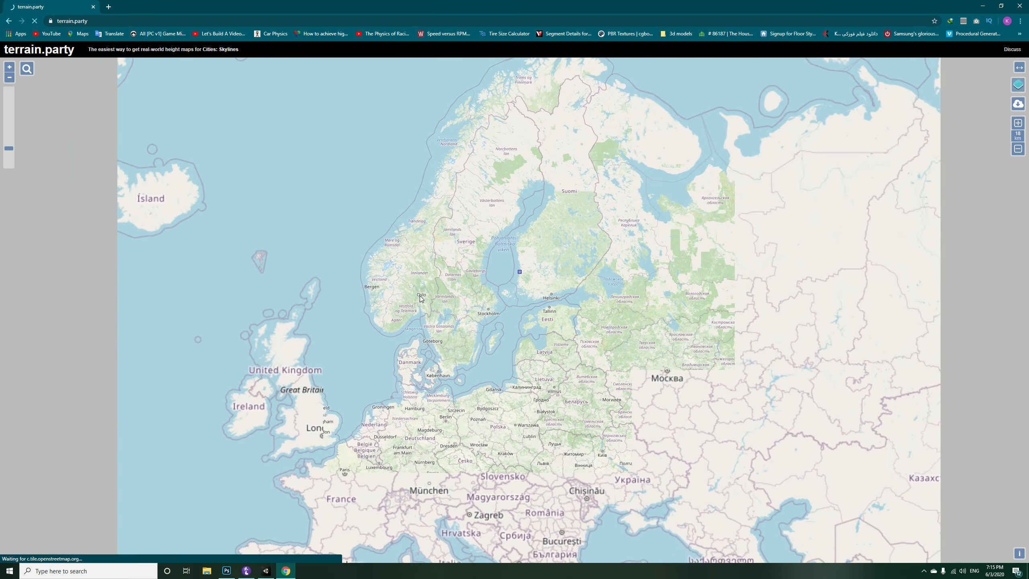
scroll(down, 3)
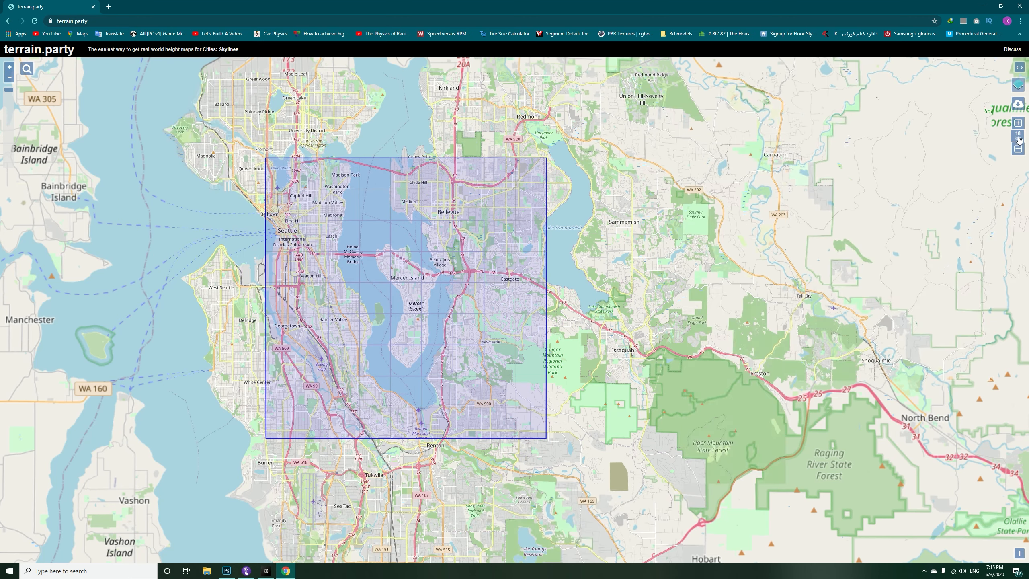
click(1018, 148)
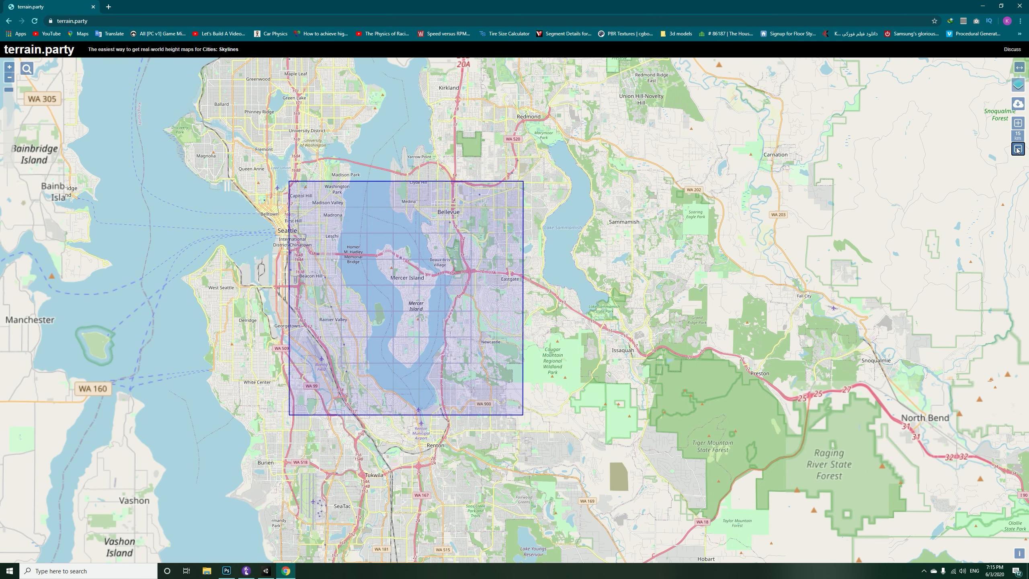
click(1019, 150)
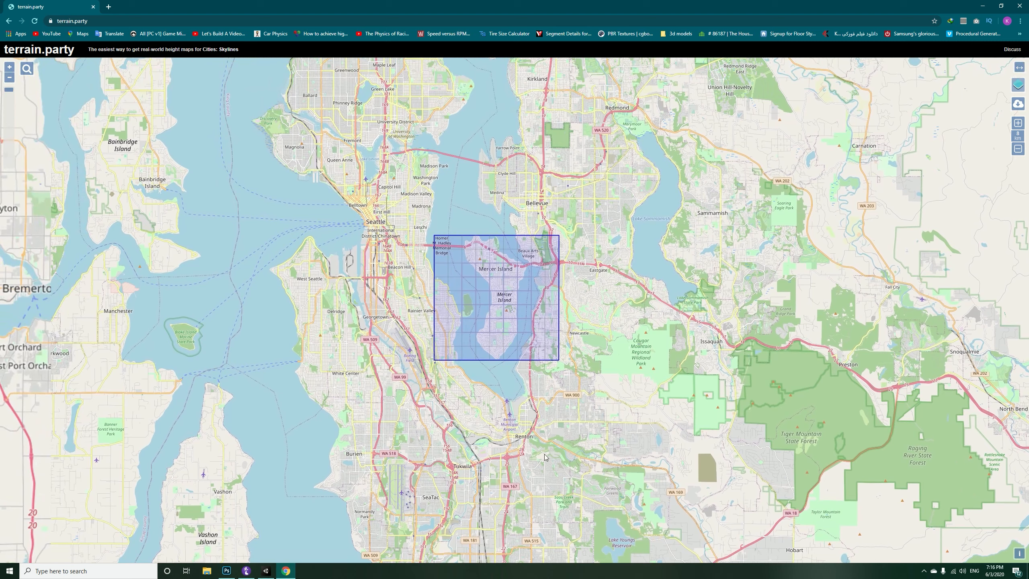
mouse_move(537, 273)
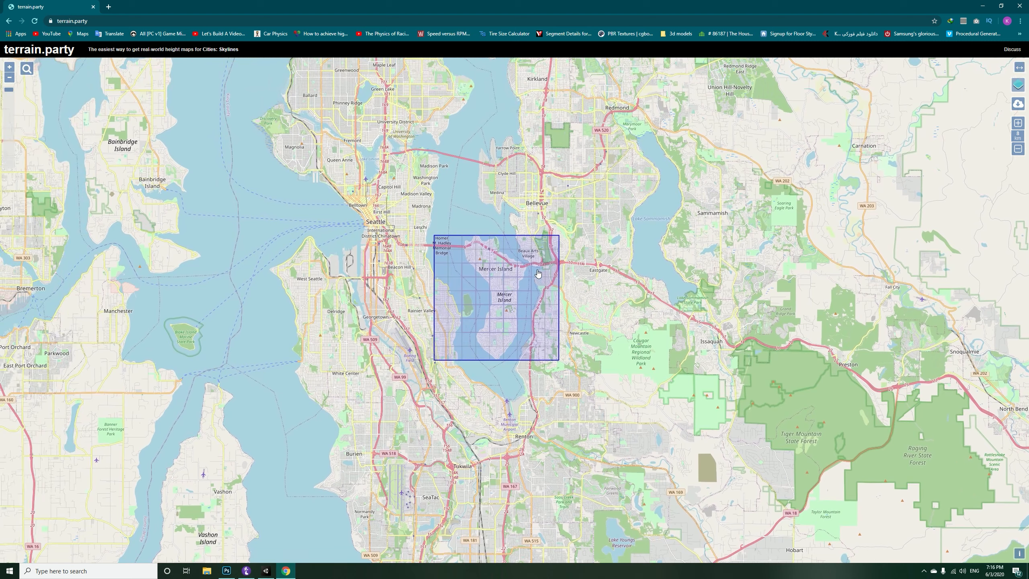
mouse_move(490, 308)
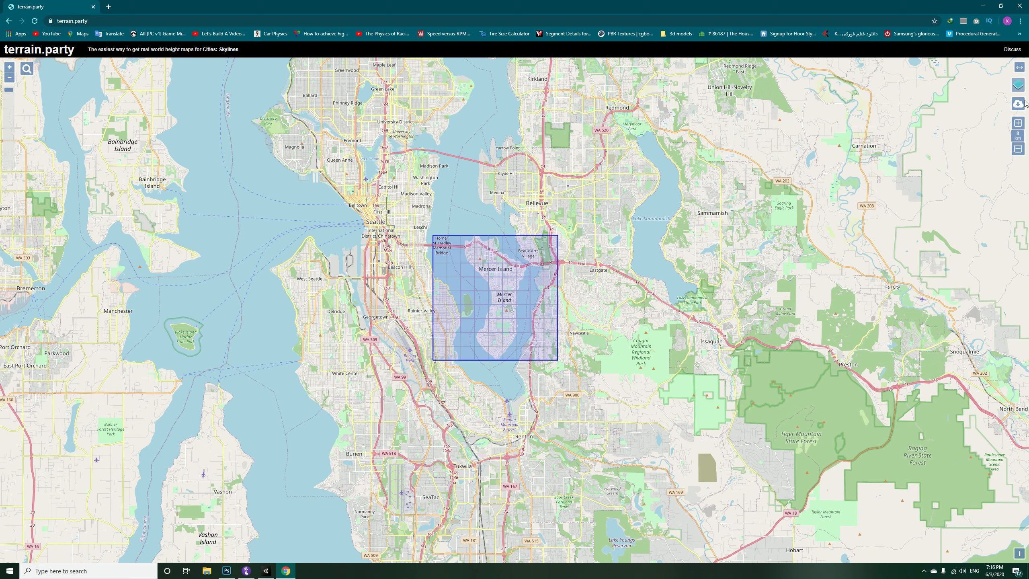
click(1018, 104)
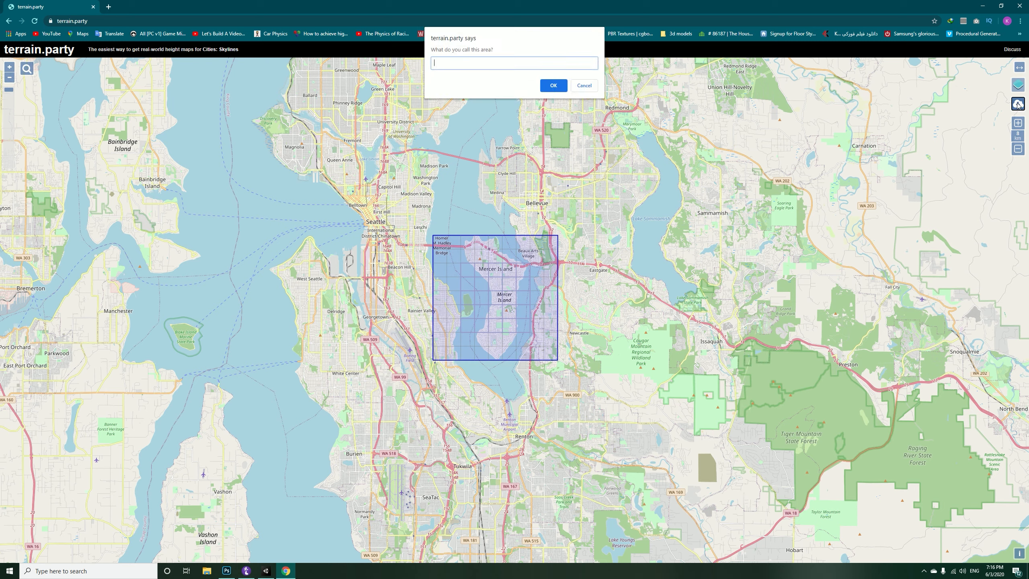
mouse_move(500, 104)
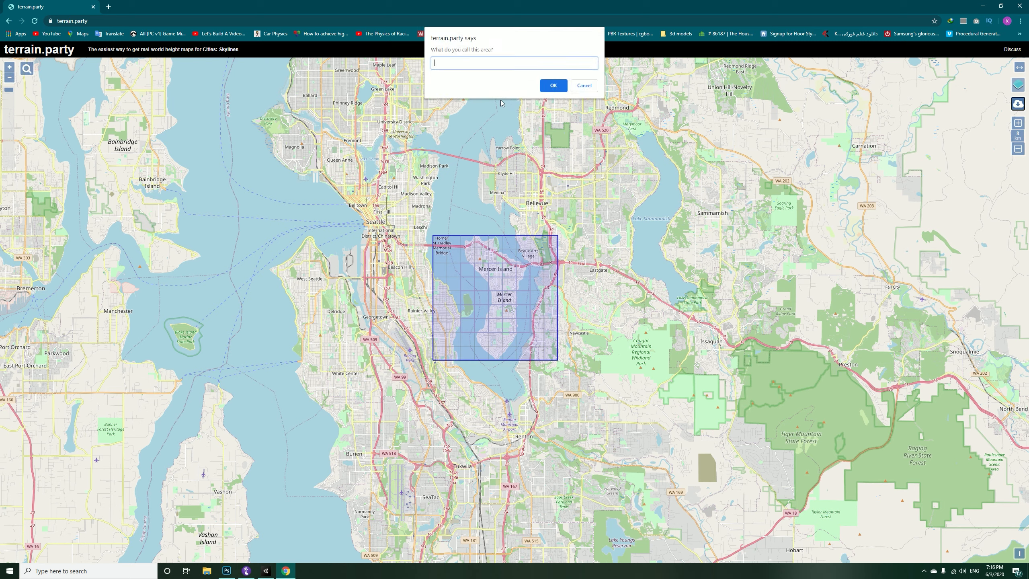
text(Mercer)
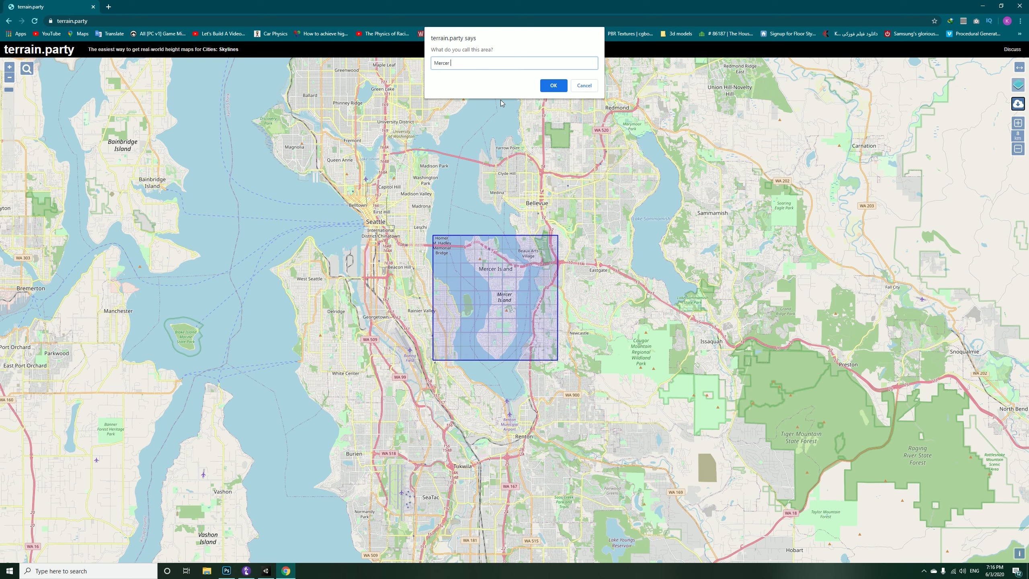
text(Island)
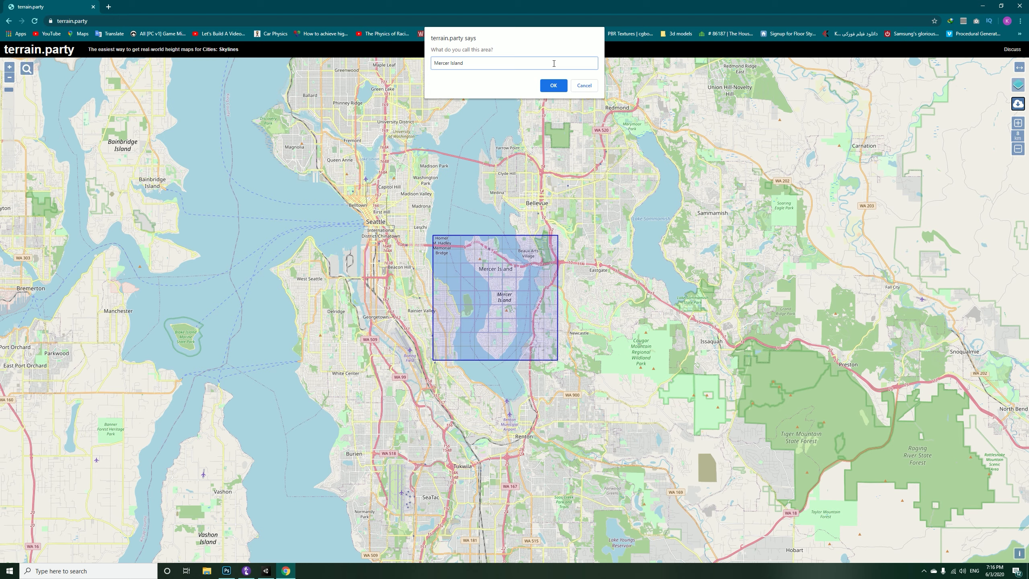
mouse_move(587, 85)
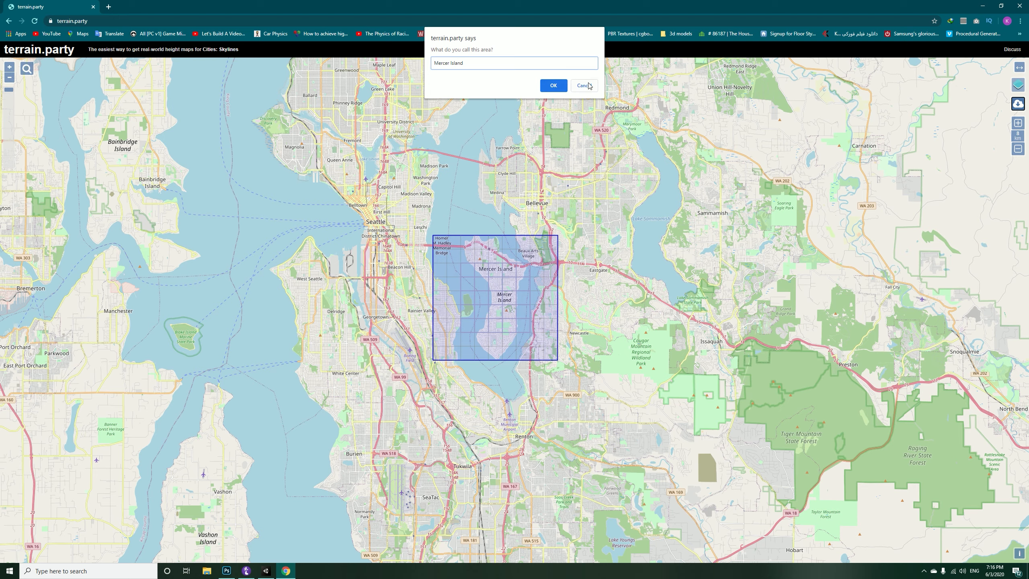
click(552, 85)
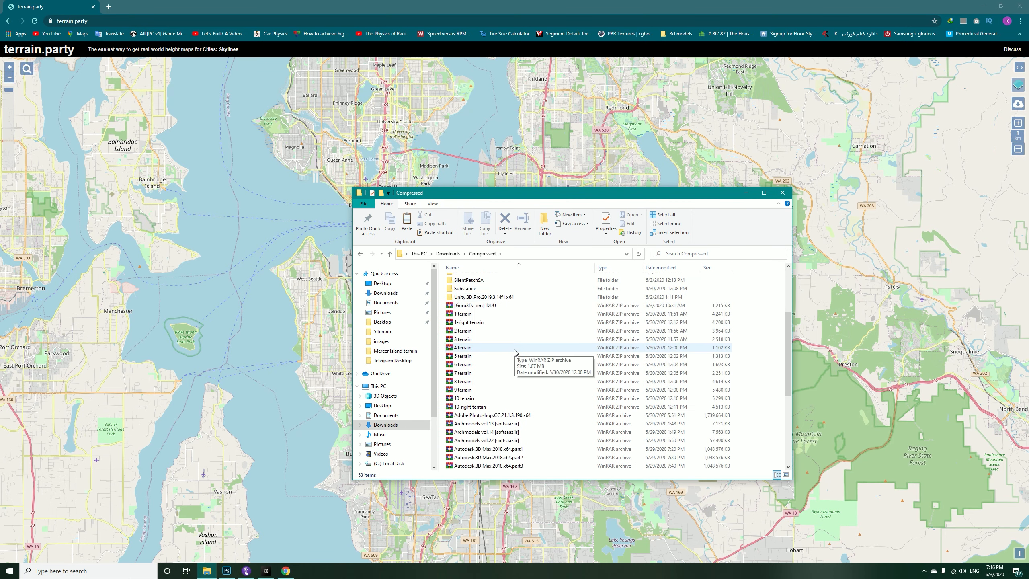
Step: Extract the Mercer Island terrain archive in Downloads > Compressed and open its folder
scroll(down, 3)
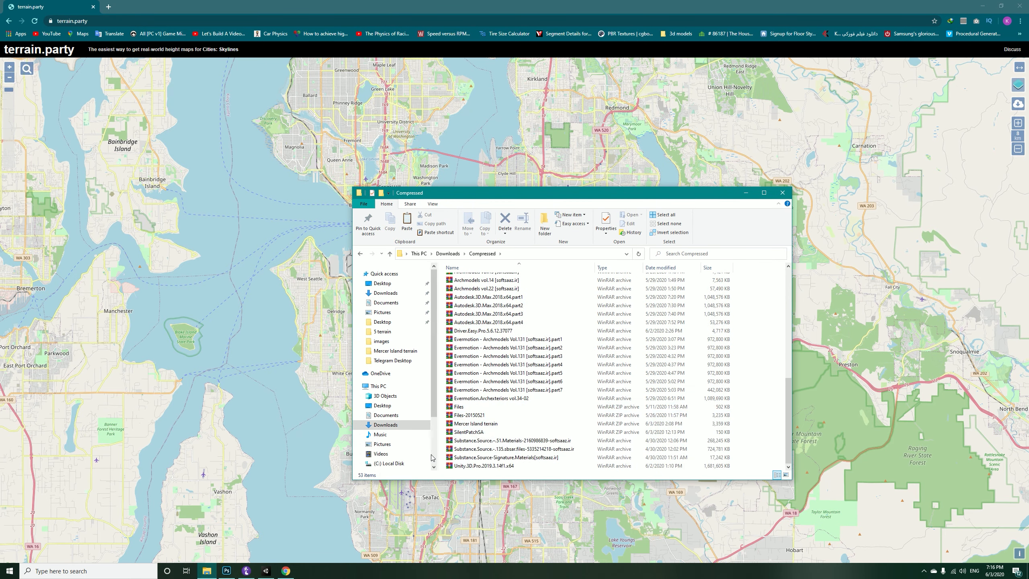
click(474, 424)
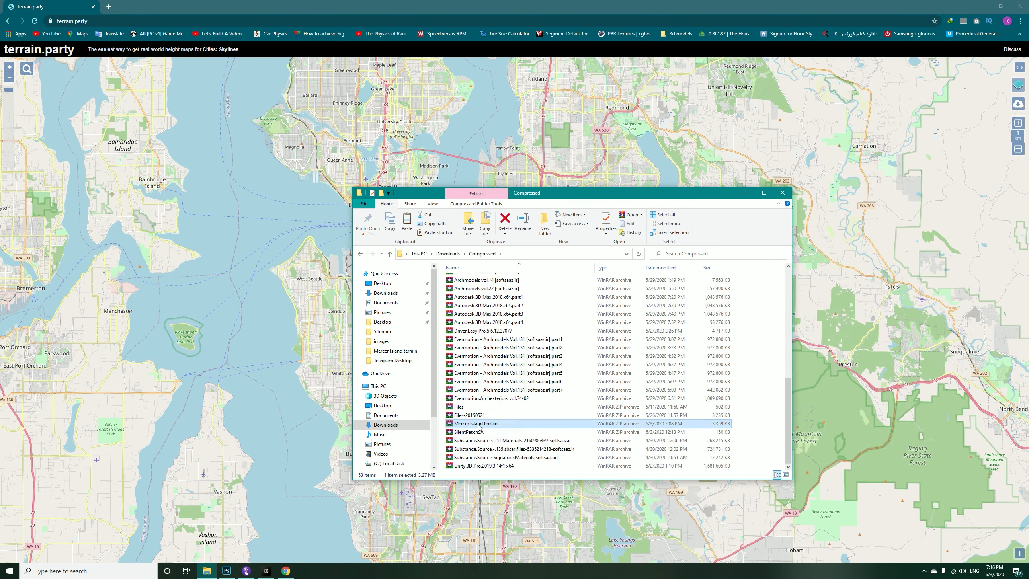
right_click(473, 423)
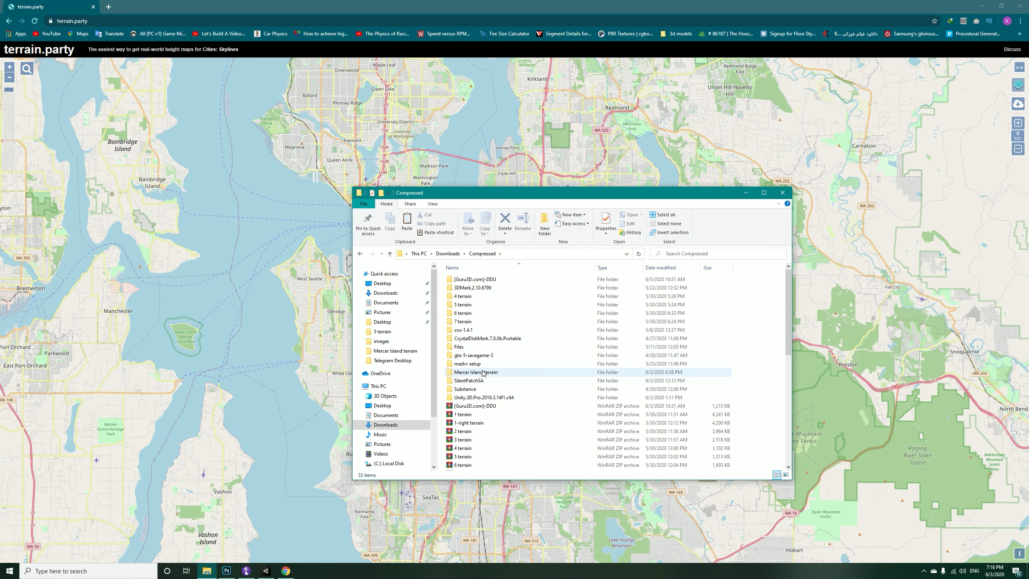
double_click(475, 372)
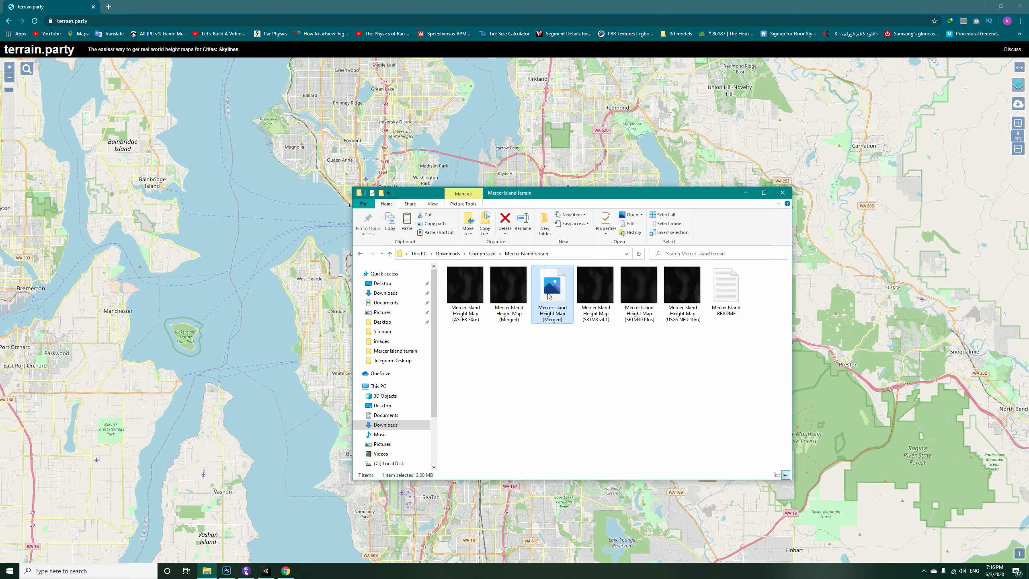
Step: Delete the duplicate Merged height map, then open the Mercer Island README
click(505, 219)
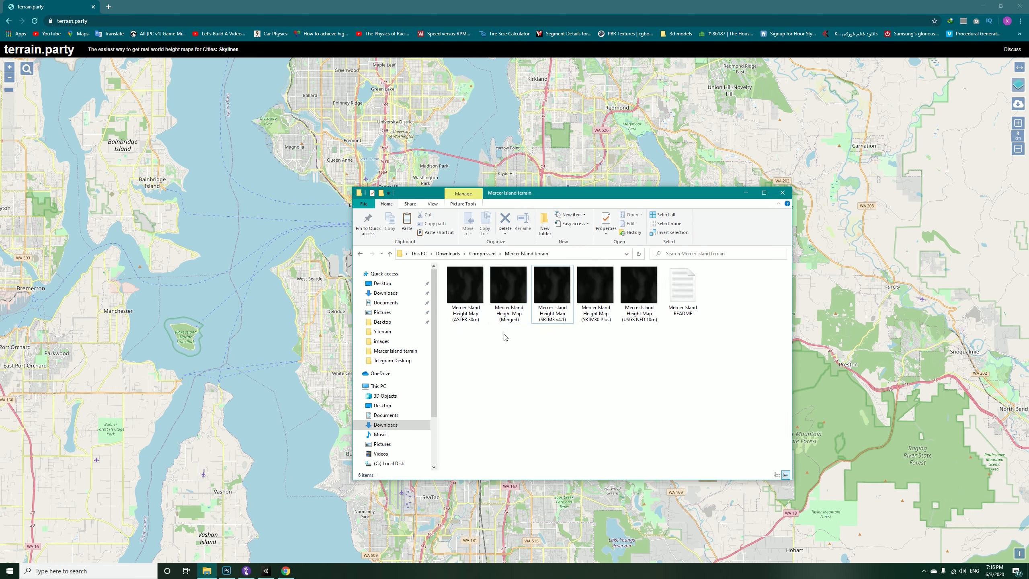
click(508, 284)
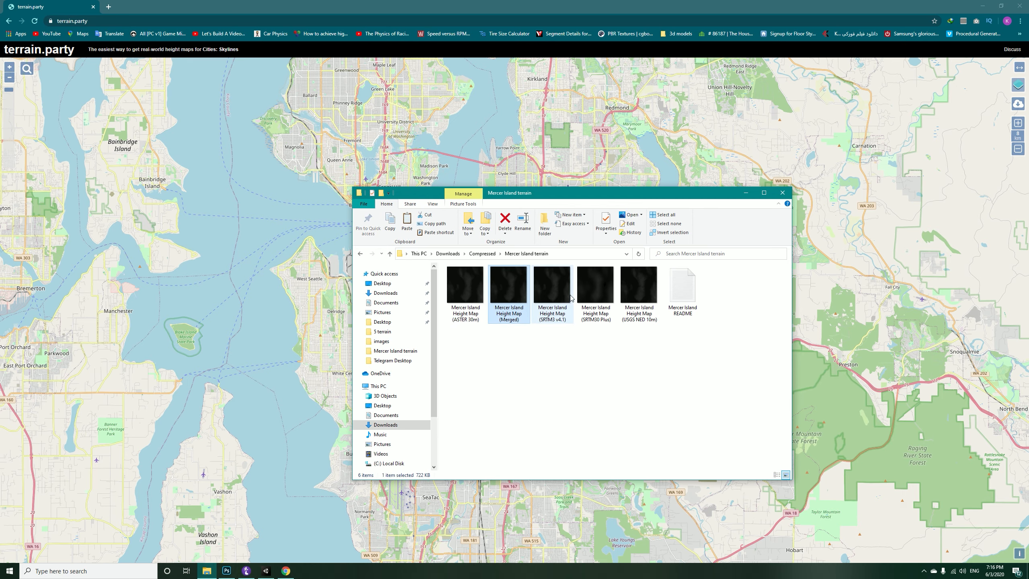
click(468, 400)
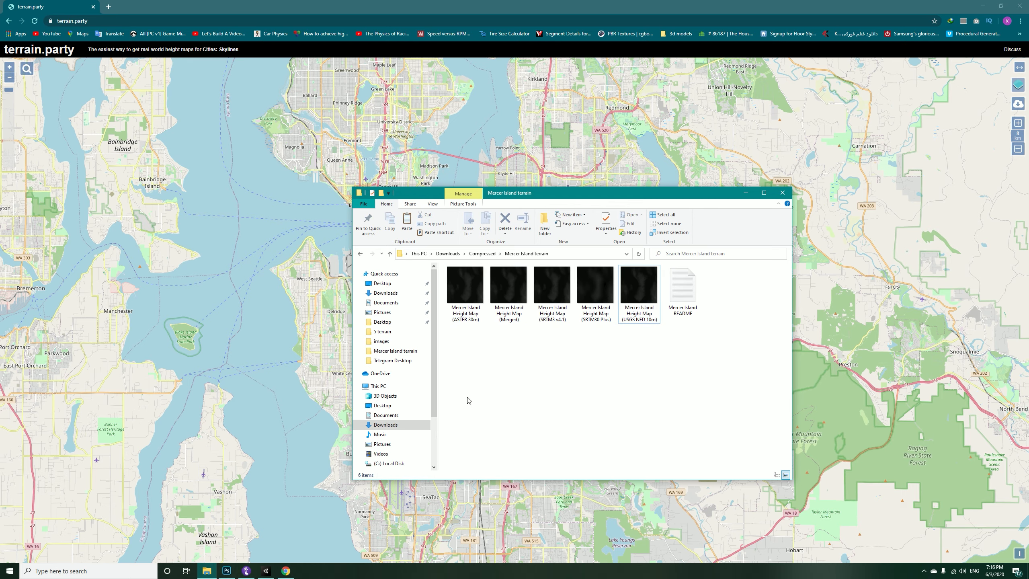
click(508, 284)
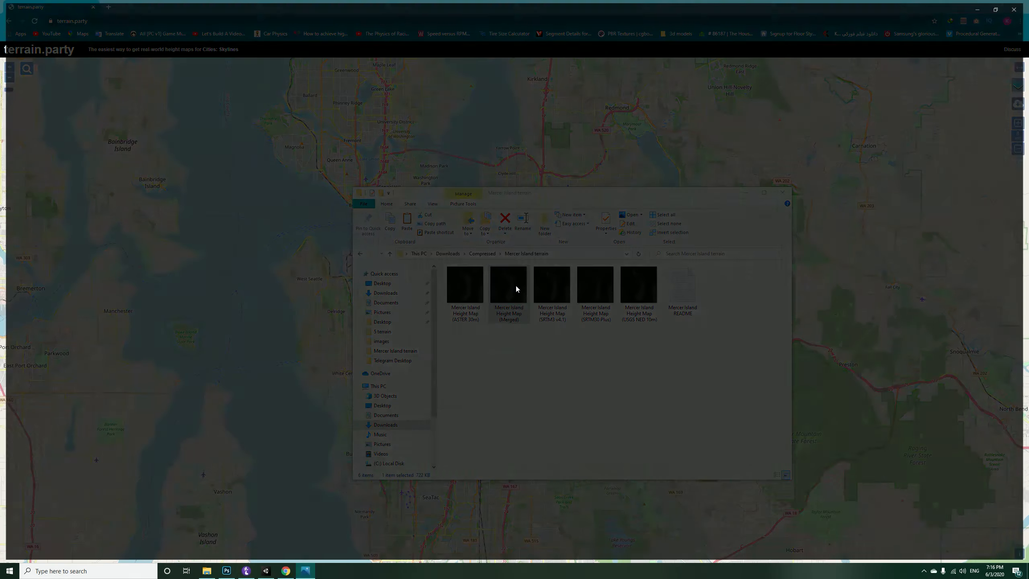
double_click(682, 287)
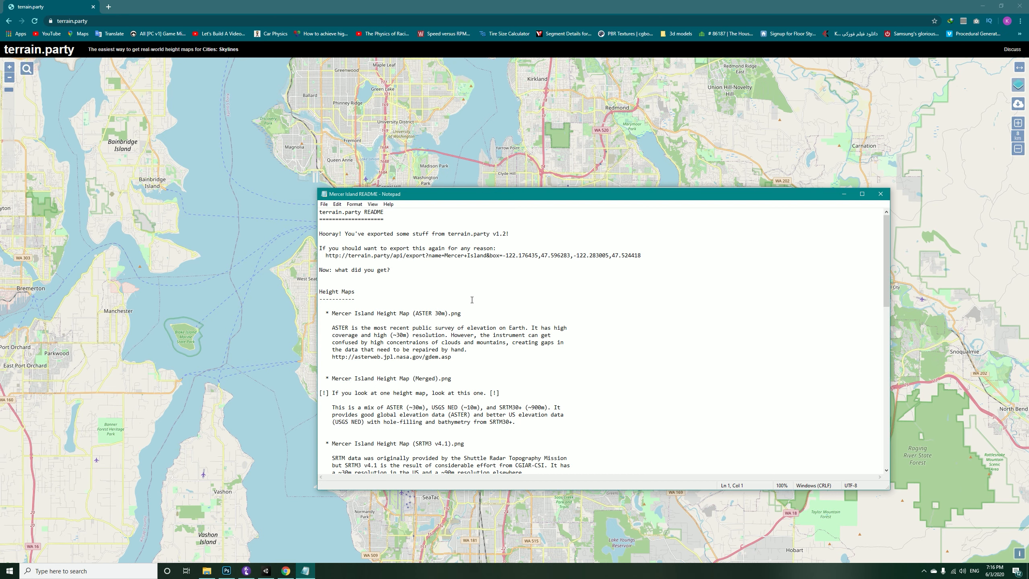
Step: Scroll the README to the Elevation Adjustment section showing the 0–183 m range
scroll(down, 3)
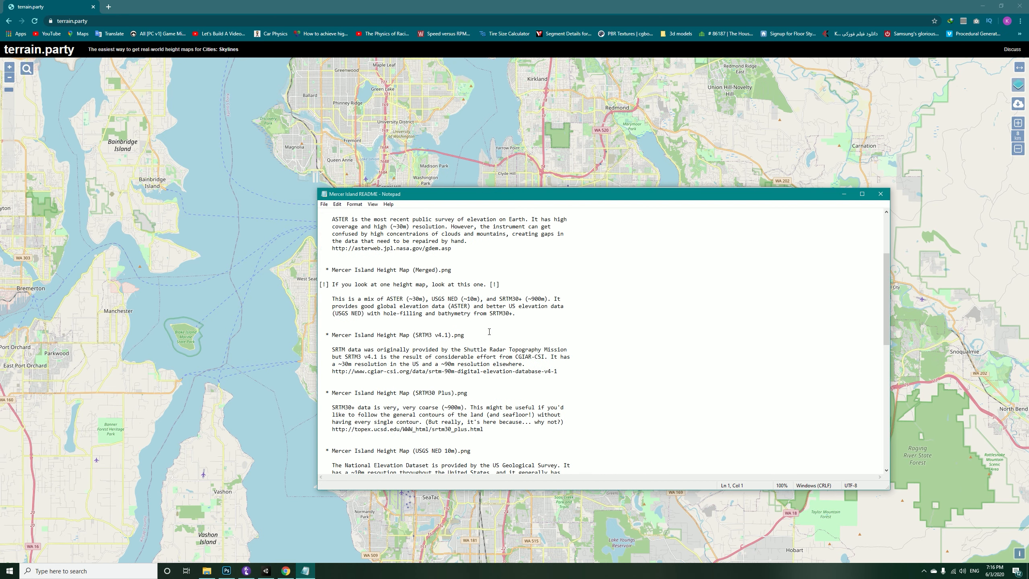
scroll(down, 3)
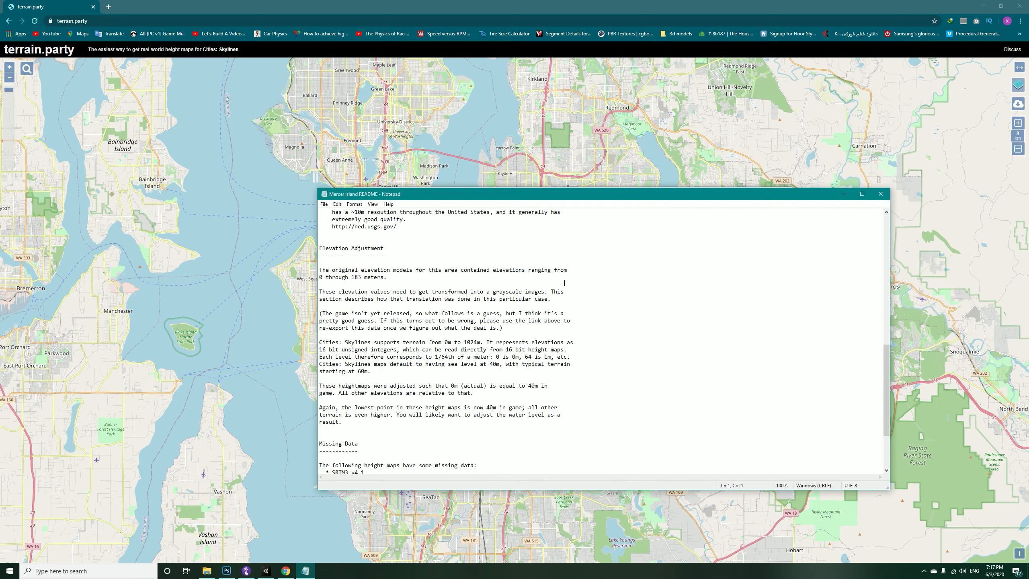
scroll(up, 3)
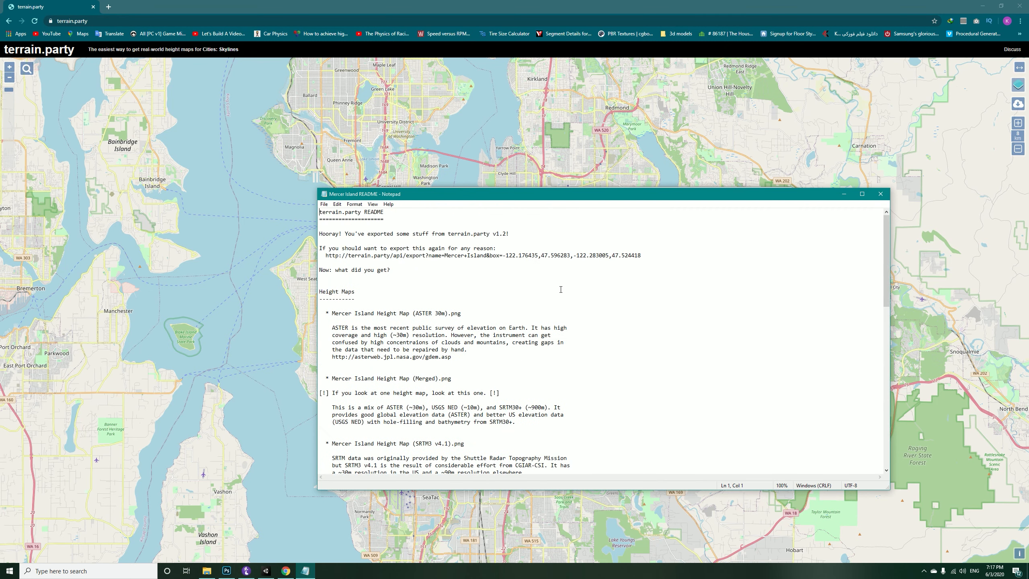
scroll(down, 3)
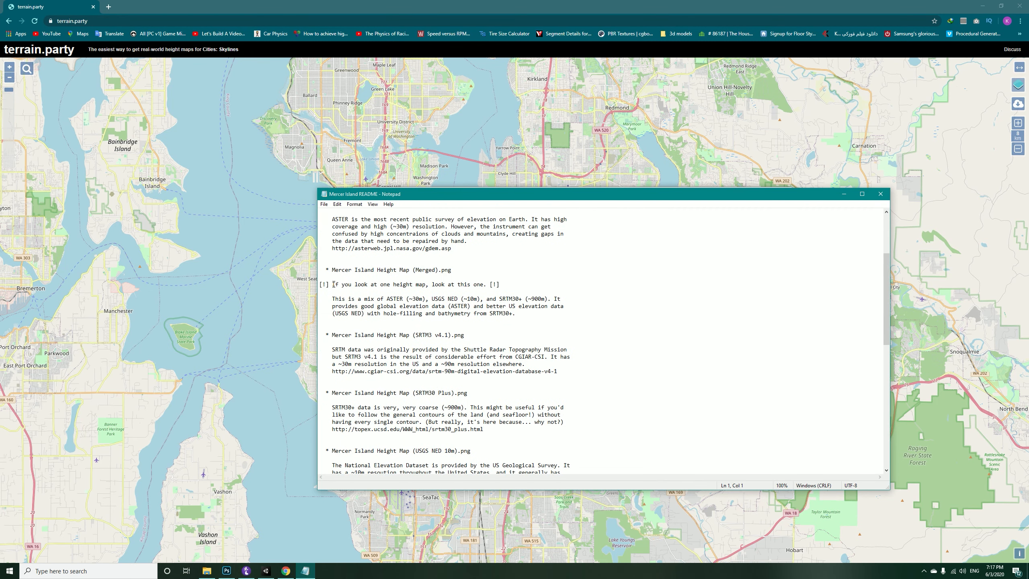
scroll(up, 3)
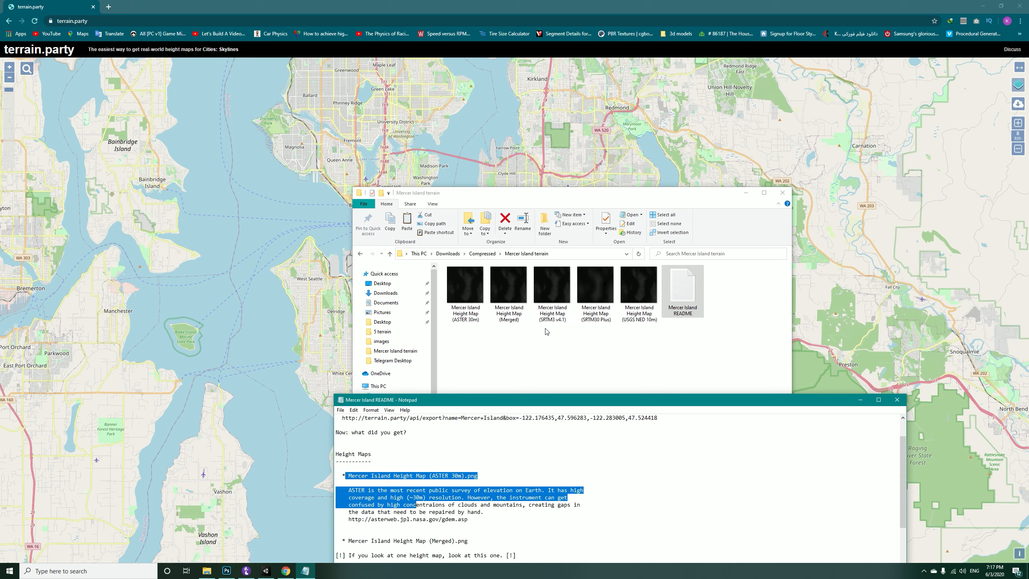
mouse_move(586, 402)
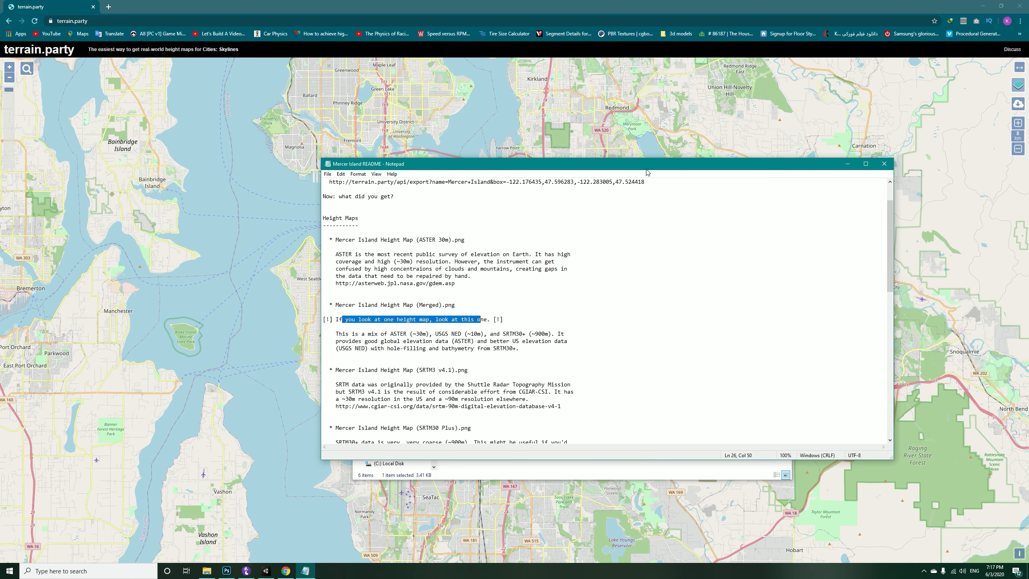
scroll(down, 3)
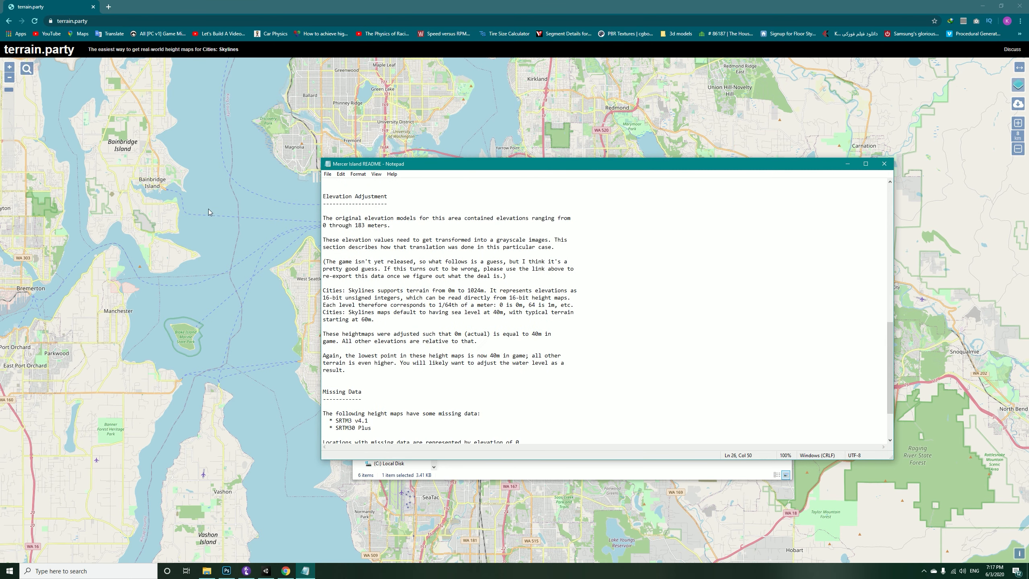
click(358, 201)
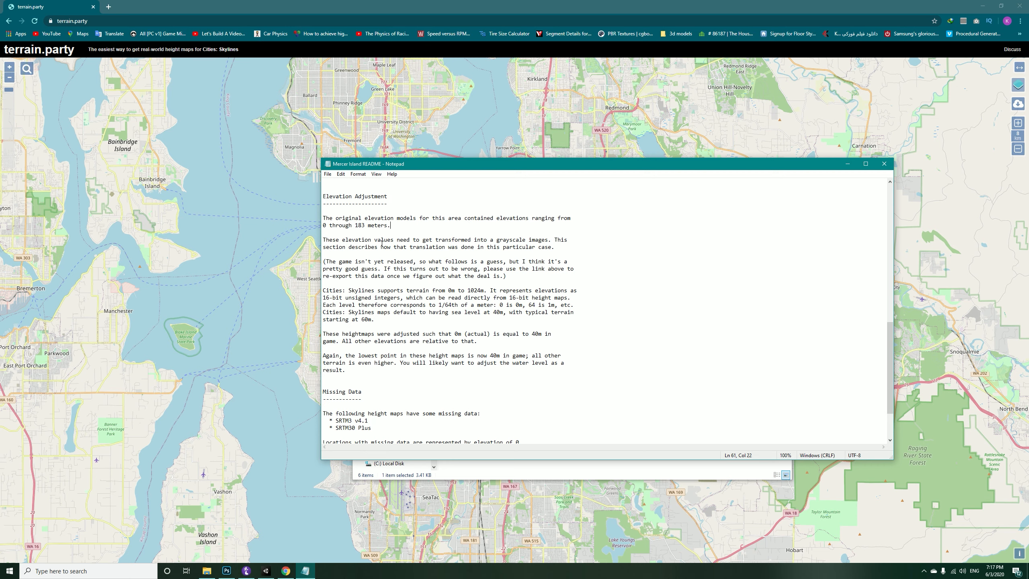
click(885, 163)
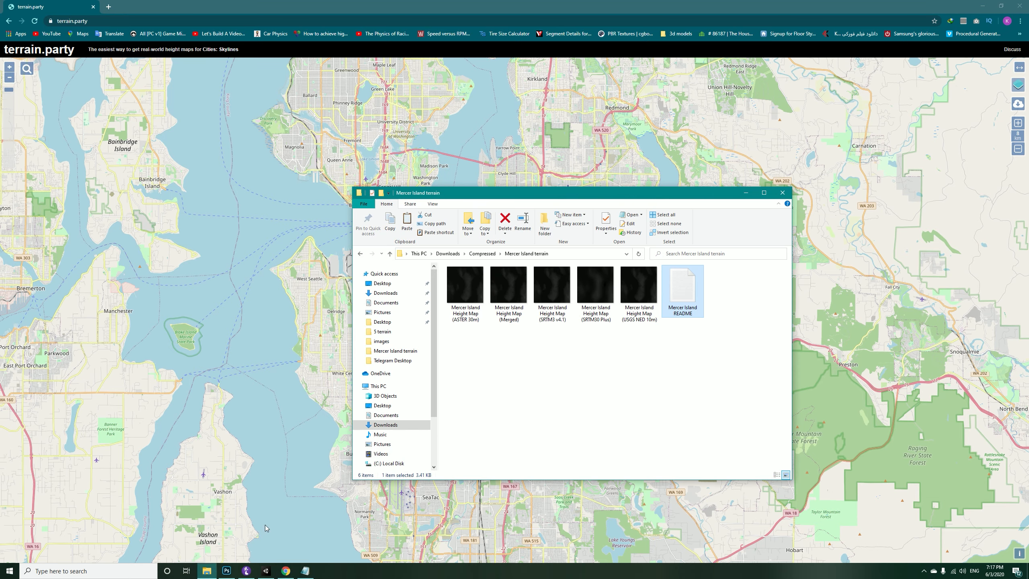
double_click(682, 289)
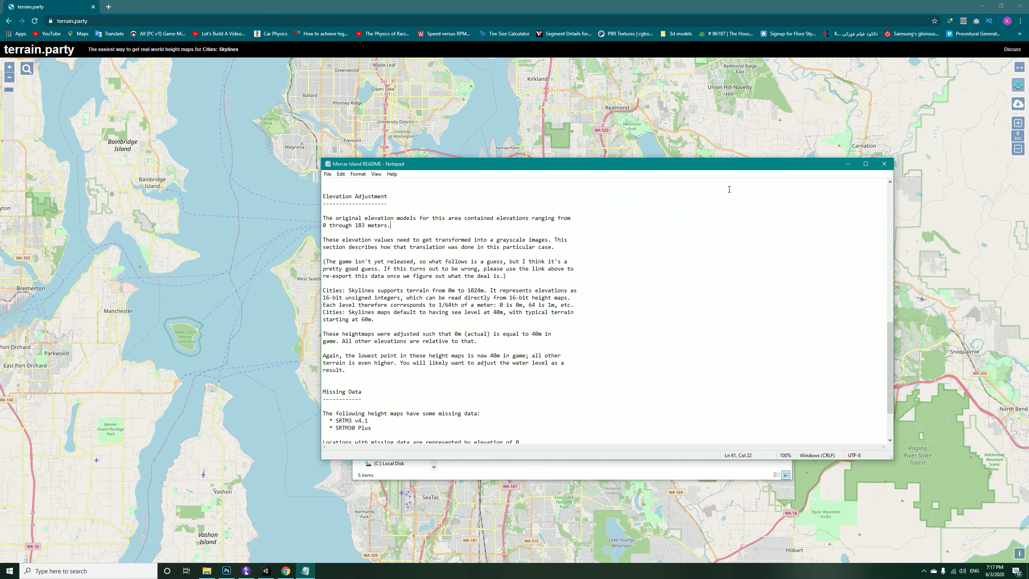
mouse_move(884, 164)
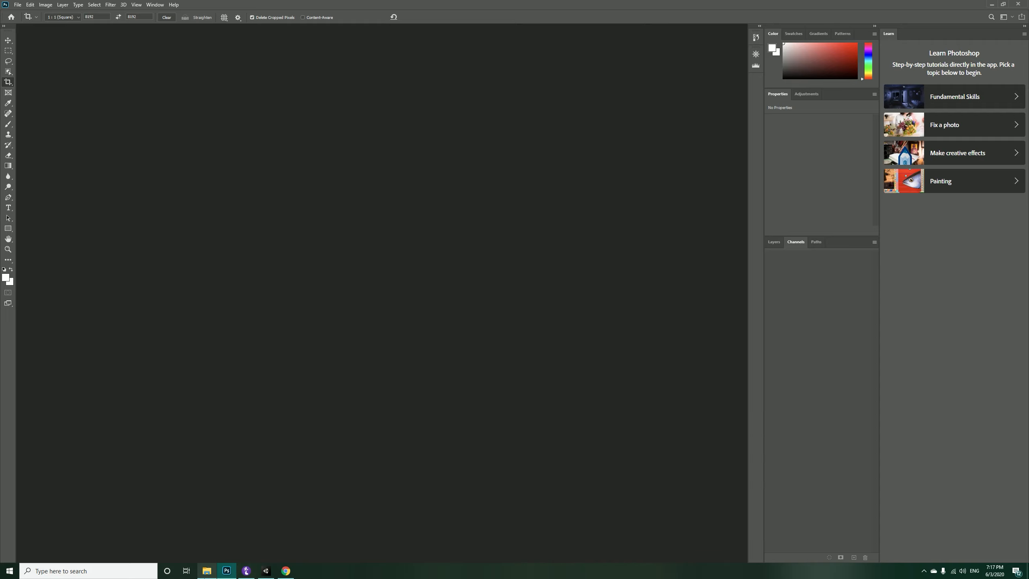
Step: Open Mercer Island Height Map (Merged).png from File Explorer into Photoshop
click(206, 570)
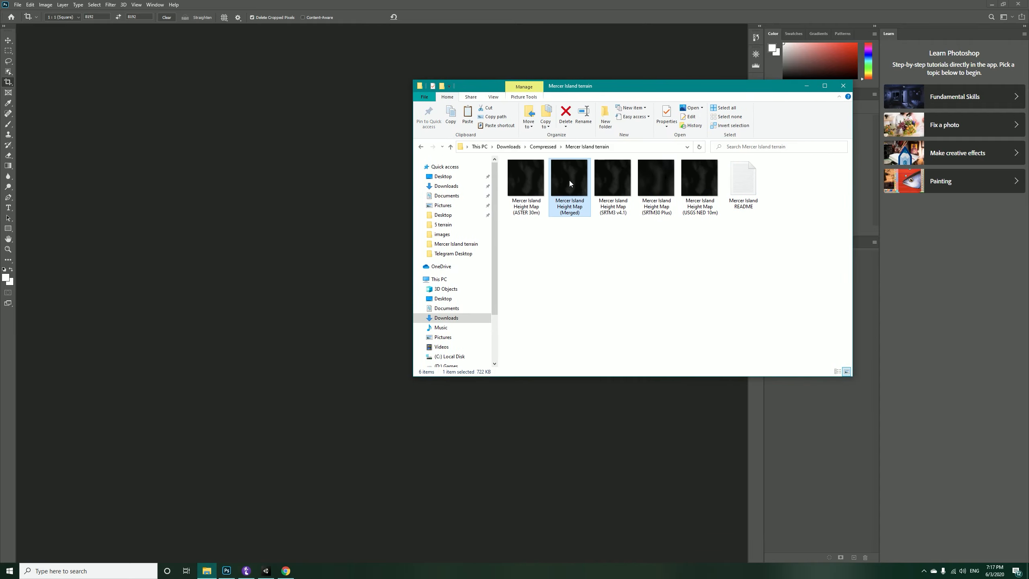
double_click(569, 177)
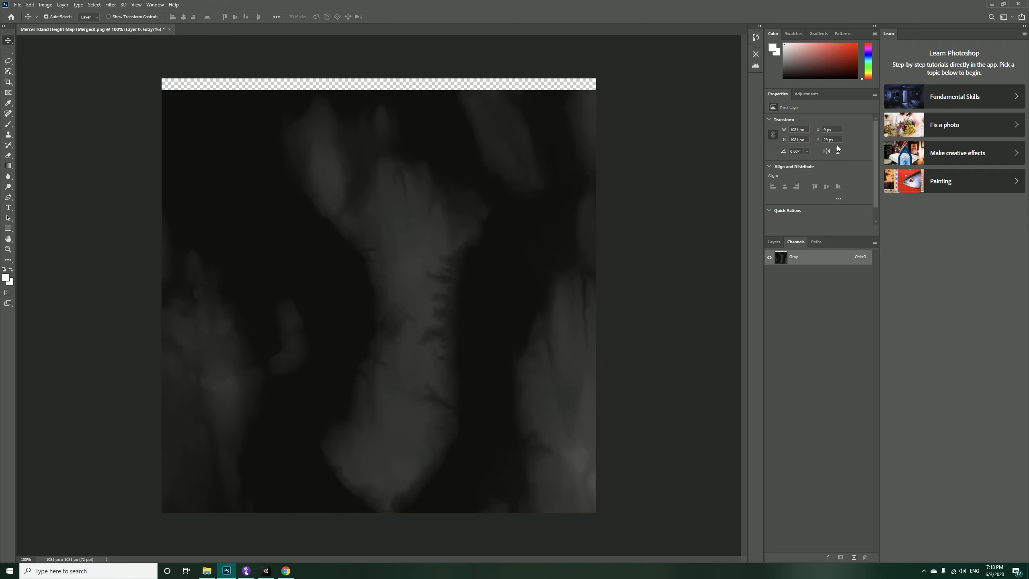
Step: Set the layer's width and height to 1024 px at X 0, Y 0 in Properties
triple_click(828, 139)
text(0)
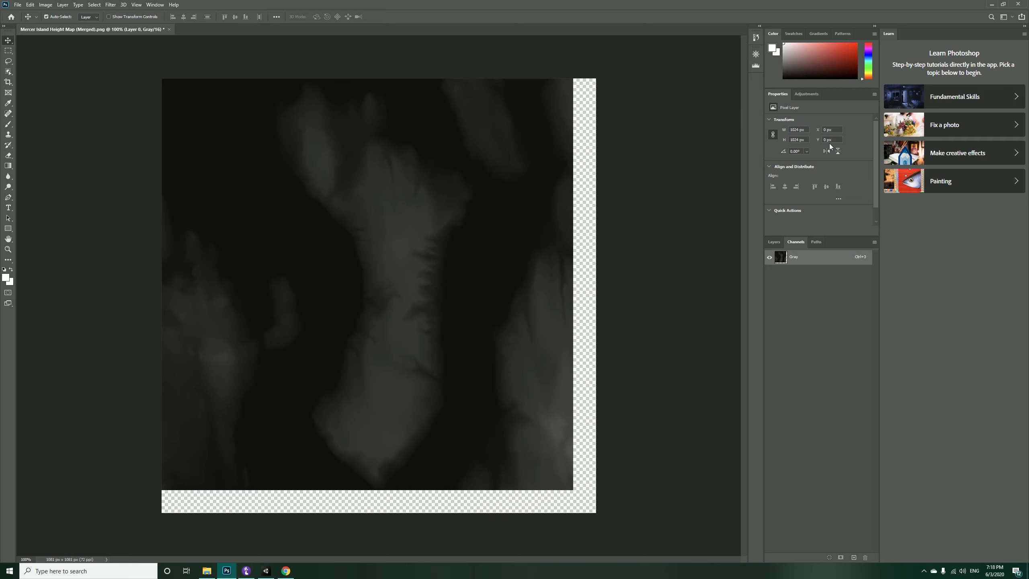
mouse_move(455, 232)
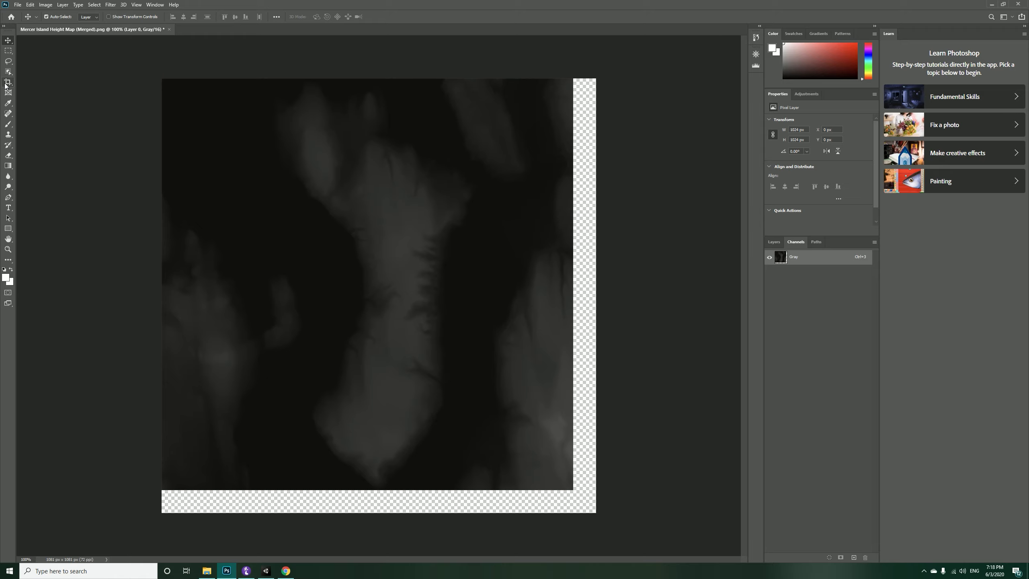
Step: Crop the canvas to the 1024 × 1024 px layer and return to the Move tool
click(9, 91)
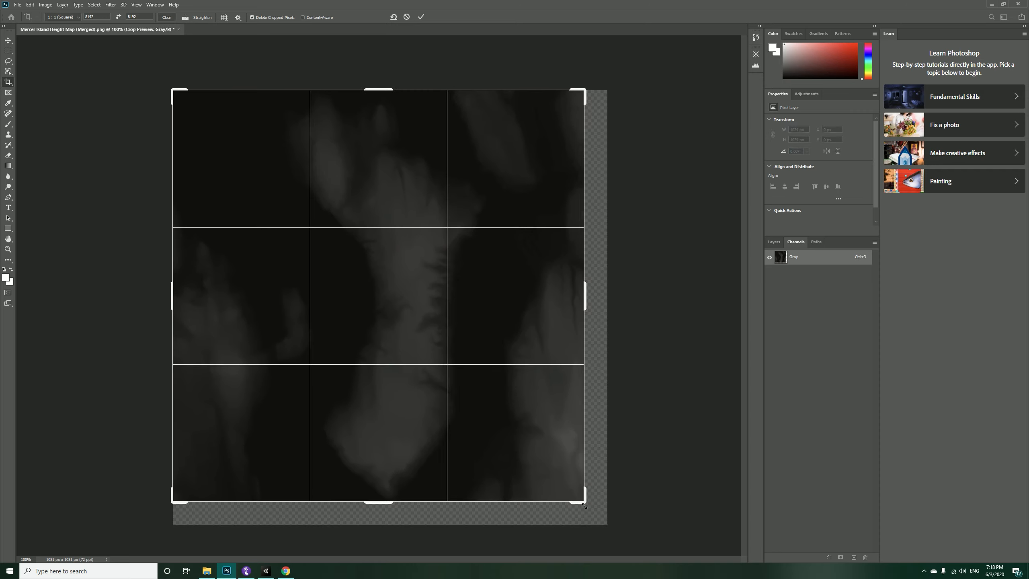
click(421, 16)
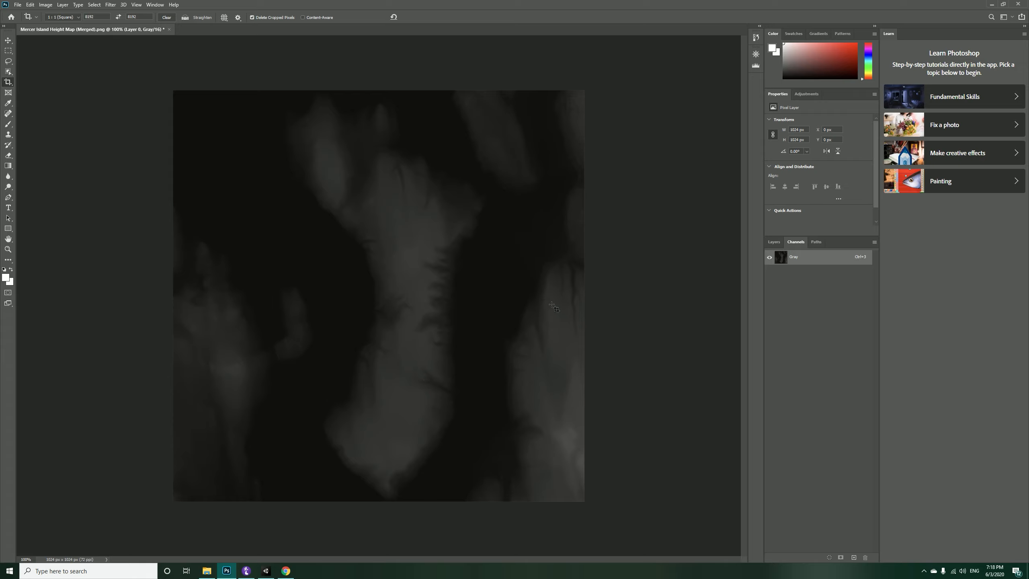
mouse_move(9, 39)
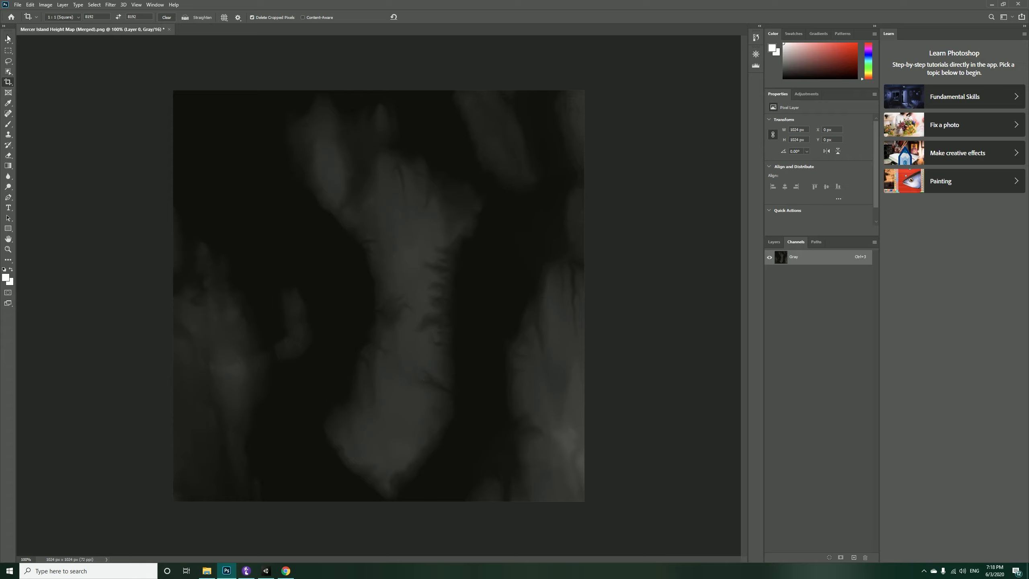
click(9, 41)
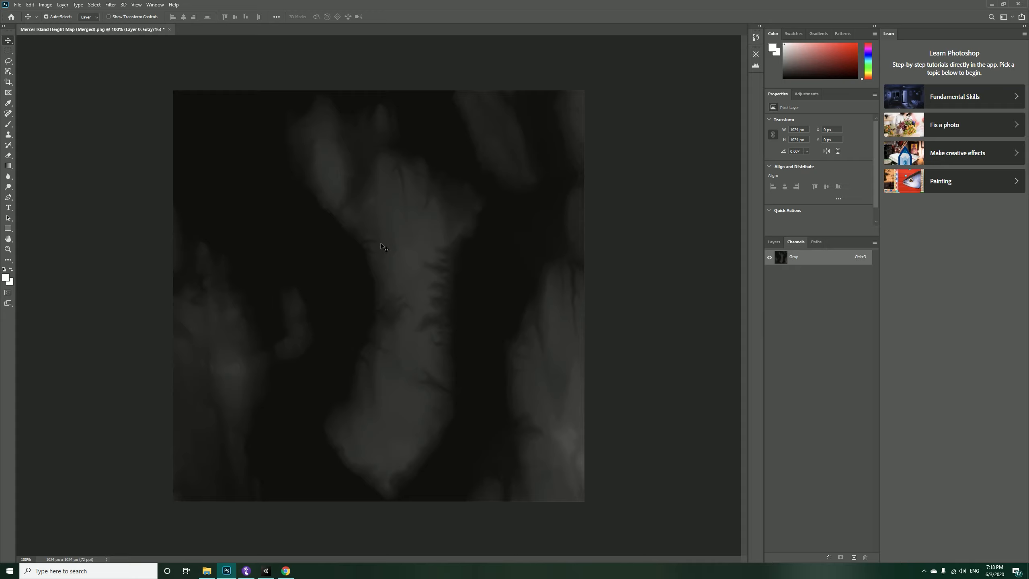
mouse_move(443, 313)
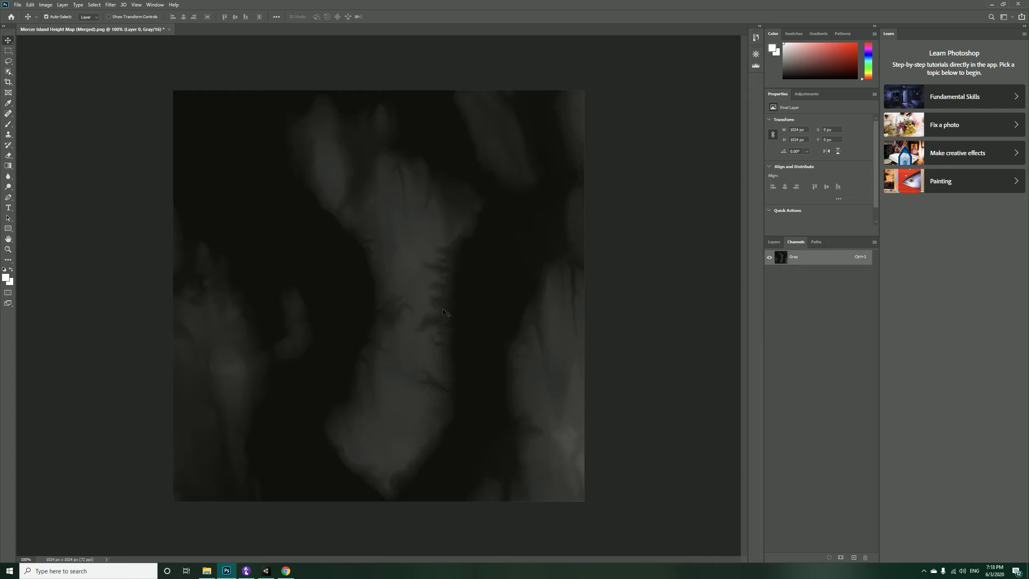
mouse_move(550, 271)
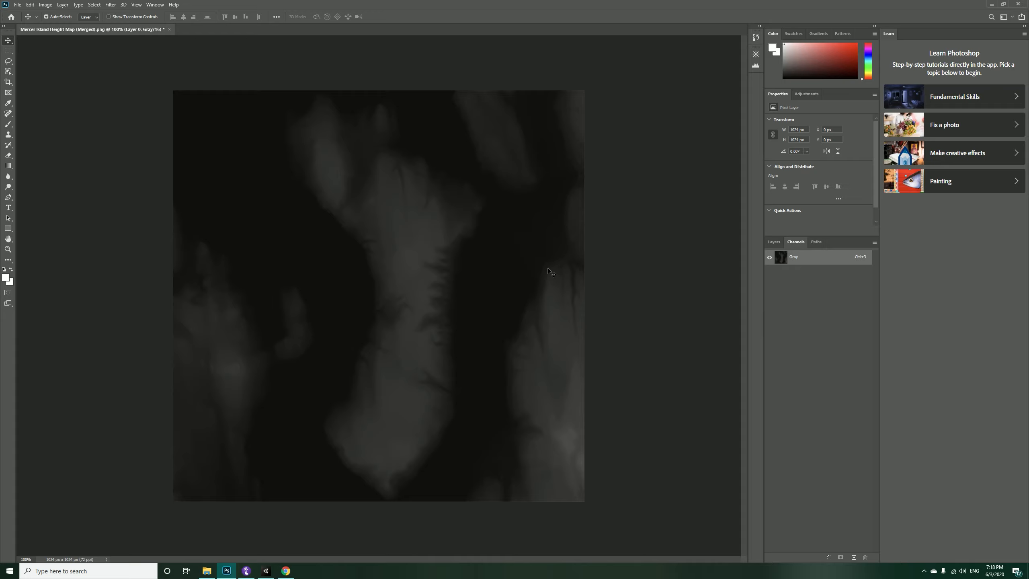
mouse_move(447, 281)
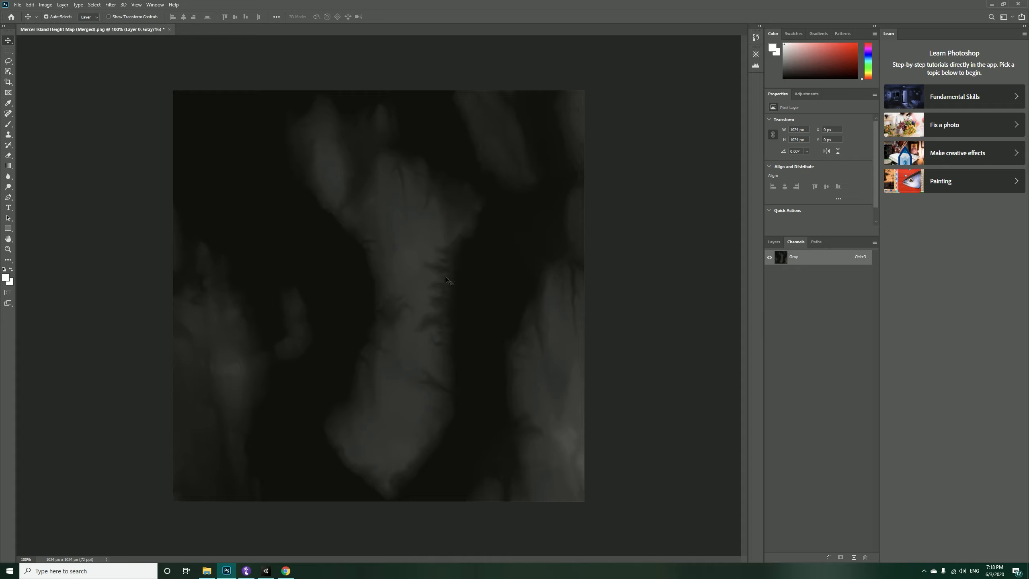
mouse_move(529, 248)
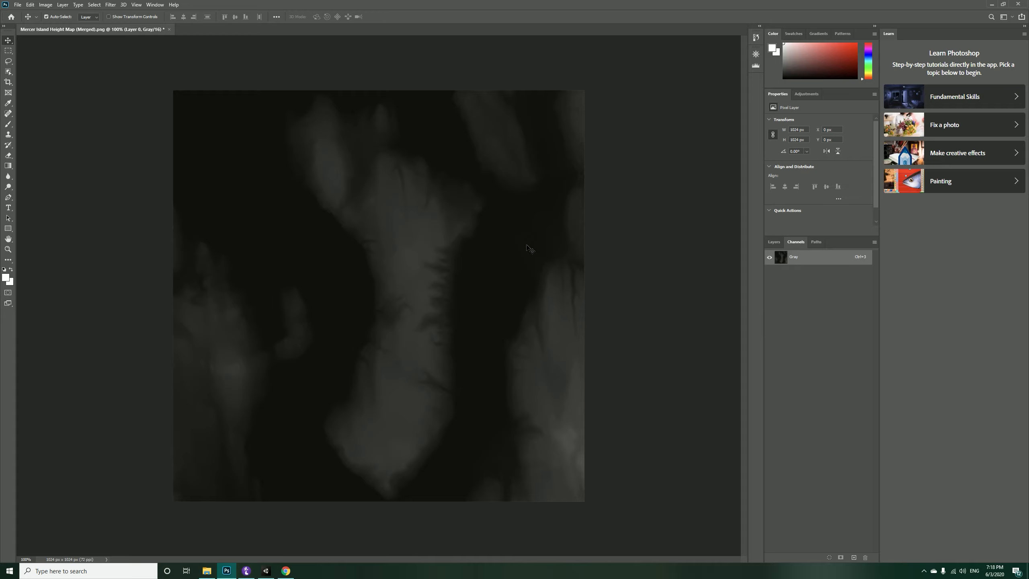
mouse_move(471, 256)
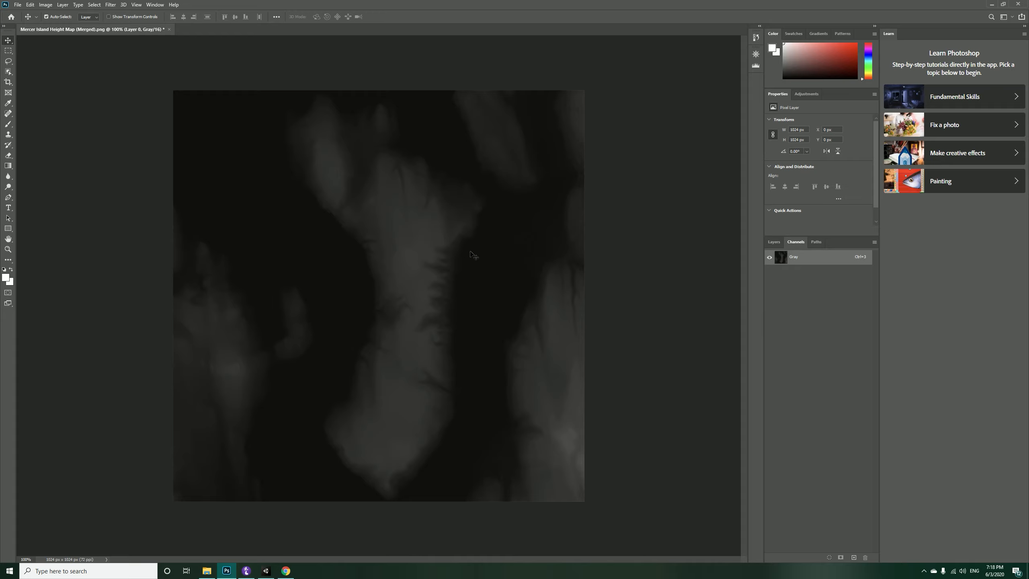
mouse_move(410, 249)
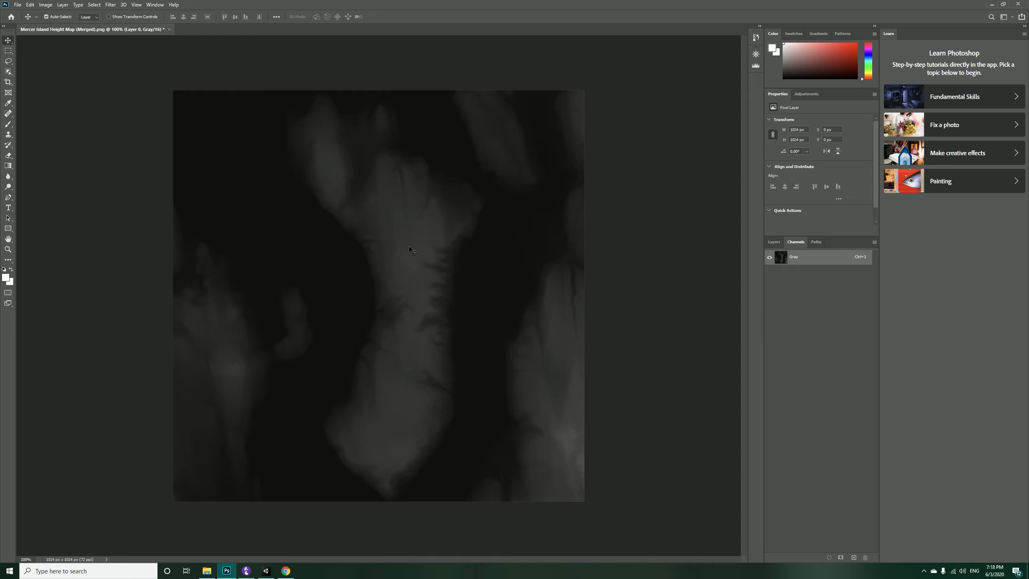
mouse_move(414, 244)
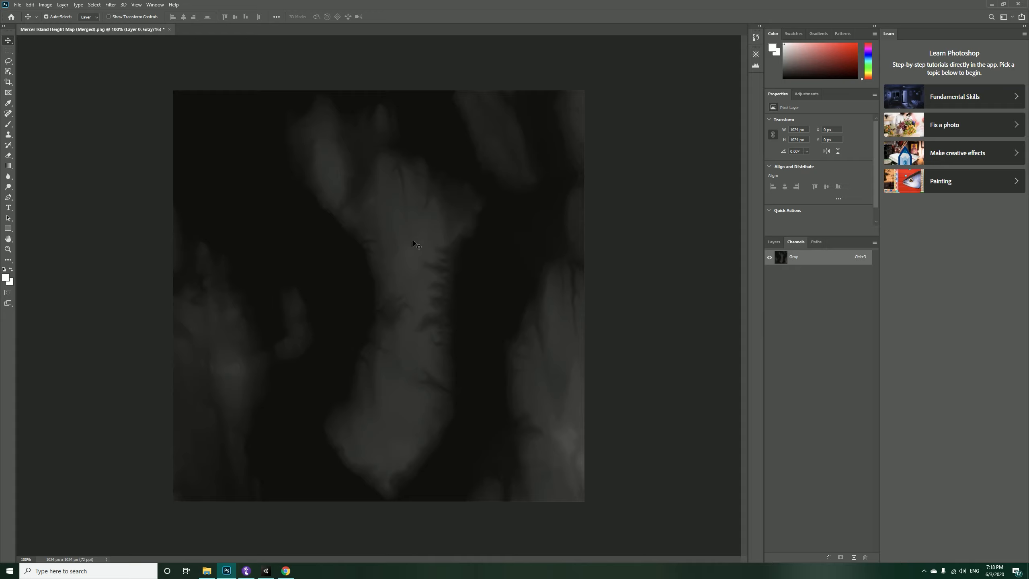
mouse_move(347, 294)
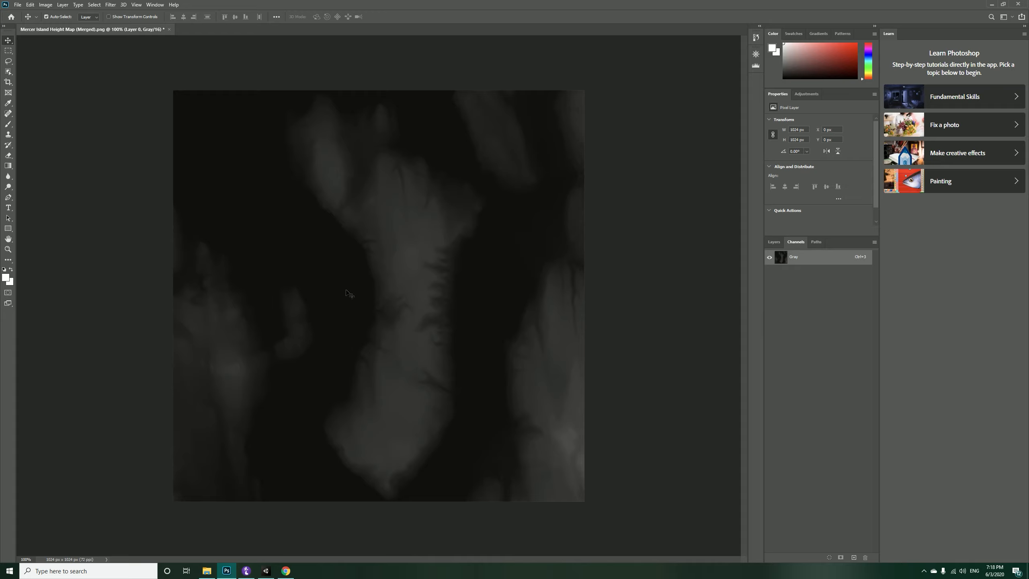
mouse_move(401, 265)
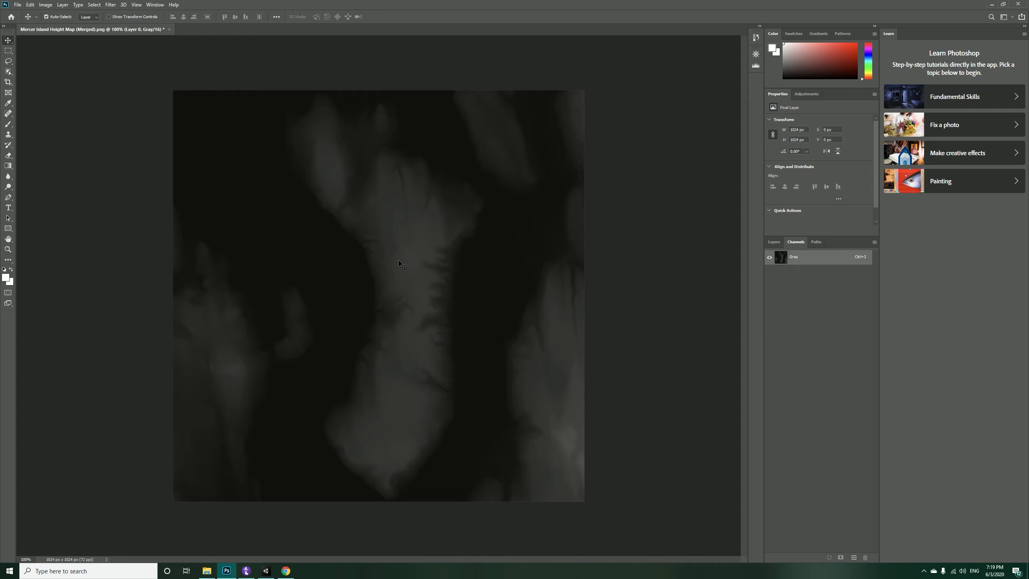
mouse_move(402, 339)
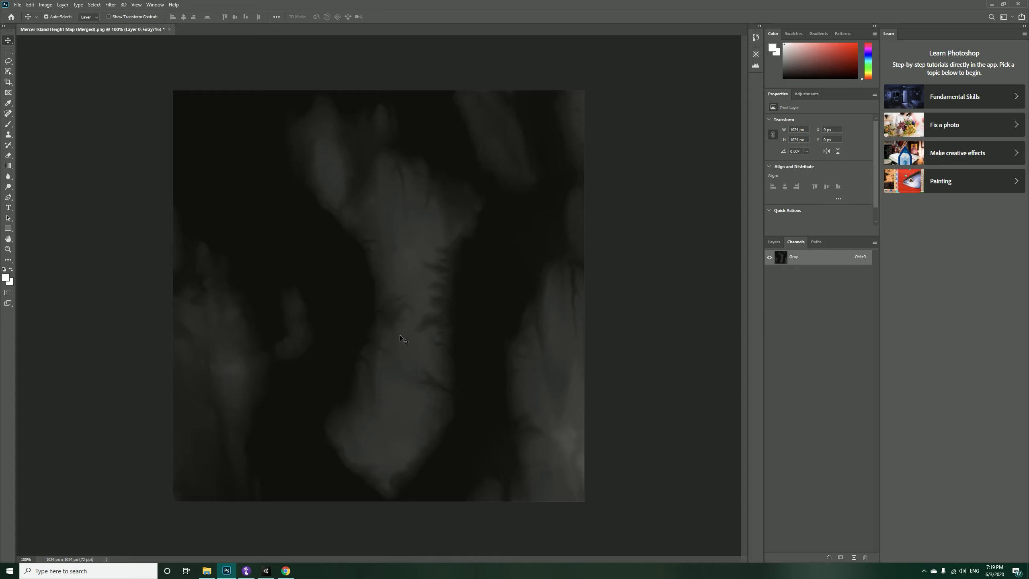
mouse_move(430, 237)
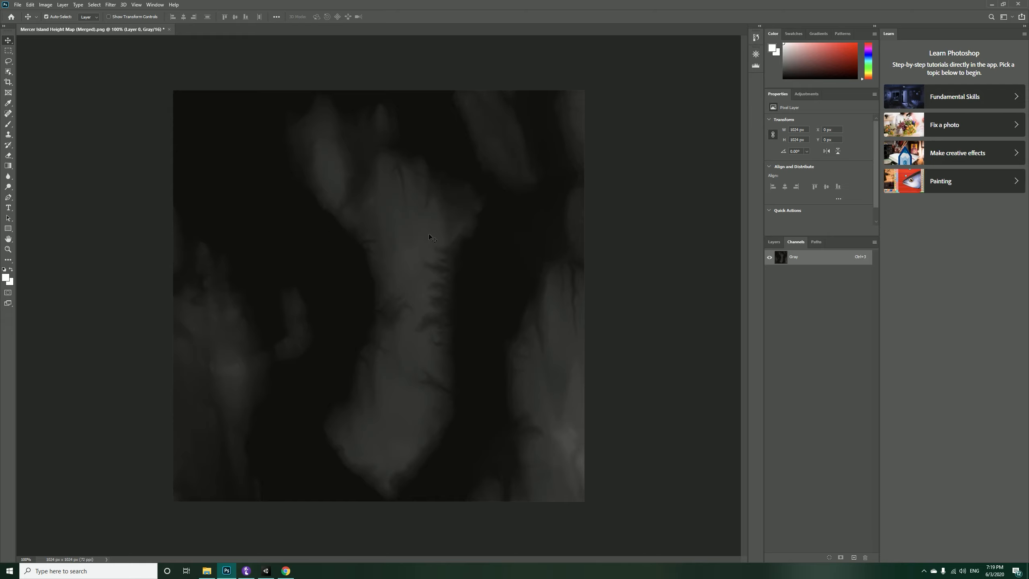
mouse_move(562, 394)
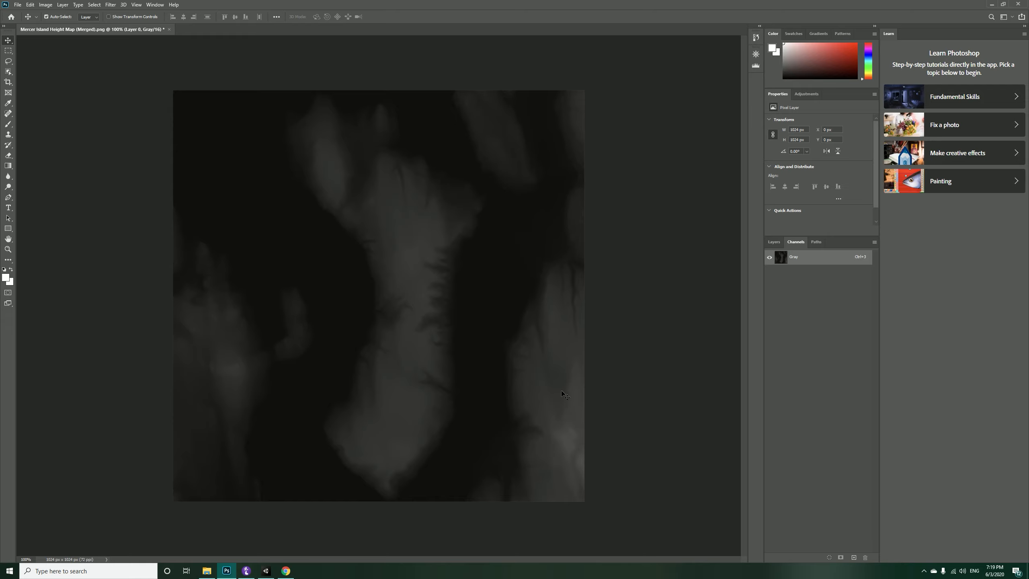
mouse_move(459, 330)
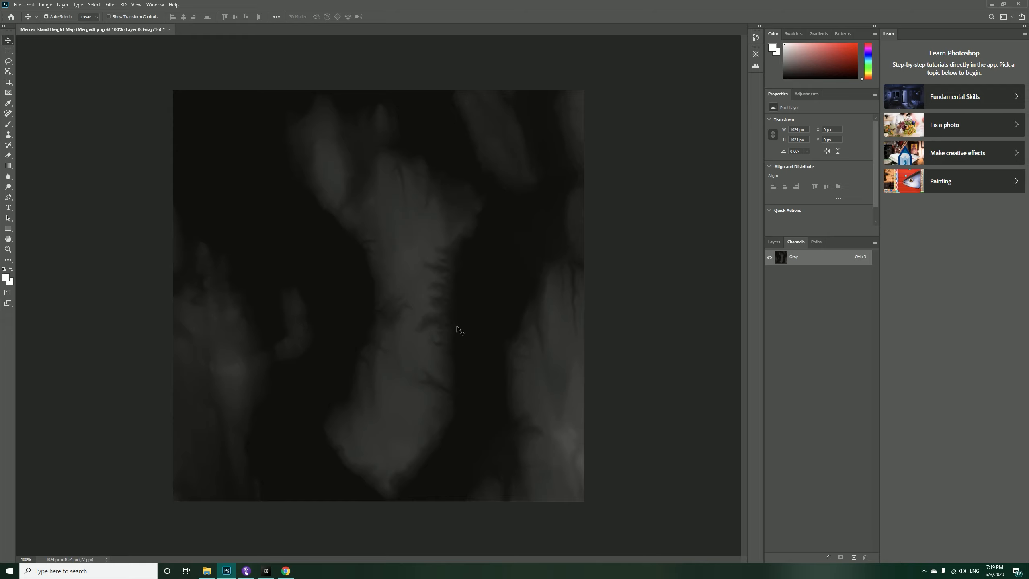
mouse_move(598, 281)
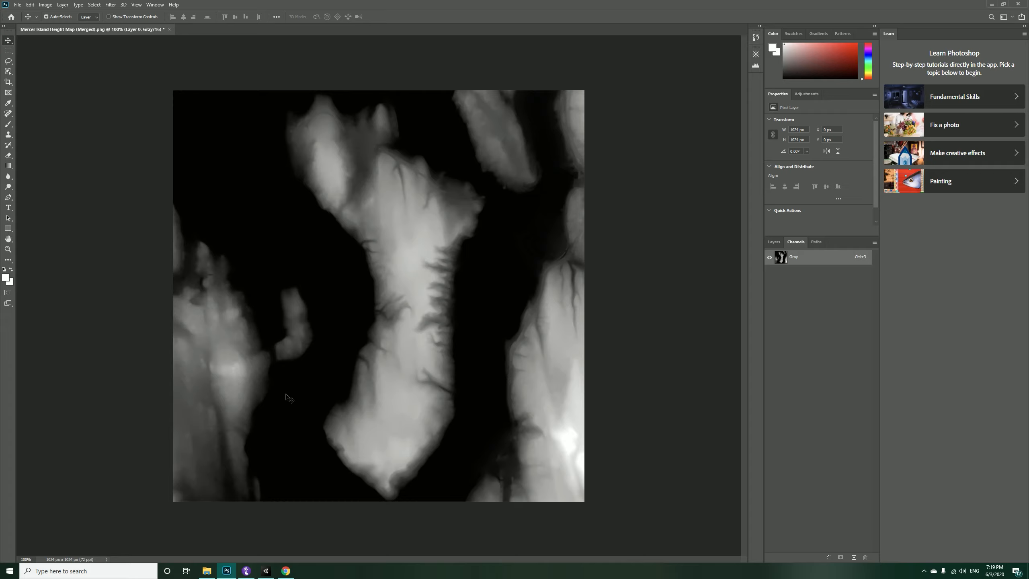
mouse_move(379, 97)
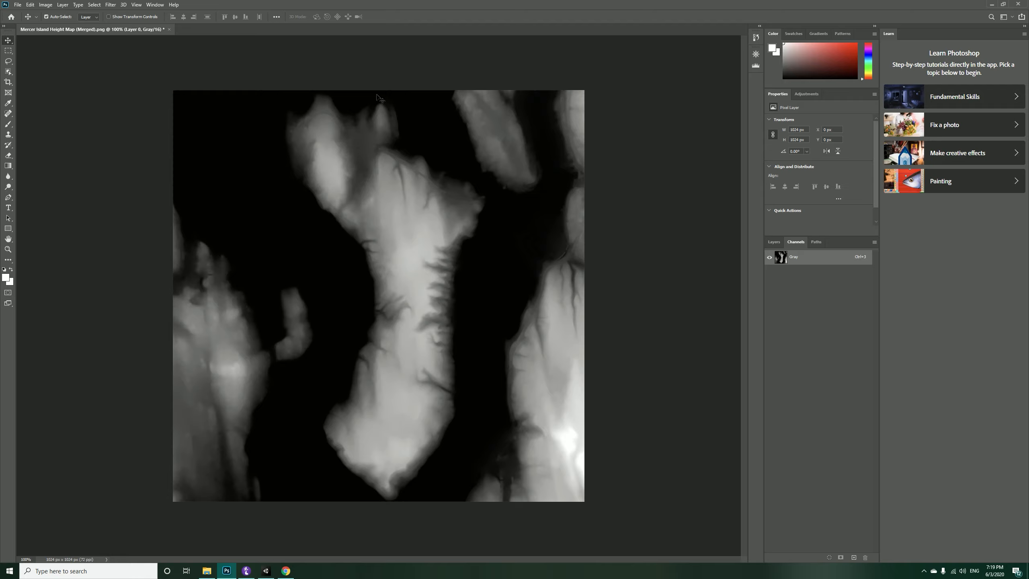
mouse_move(511, 205)
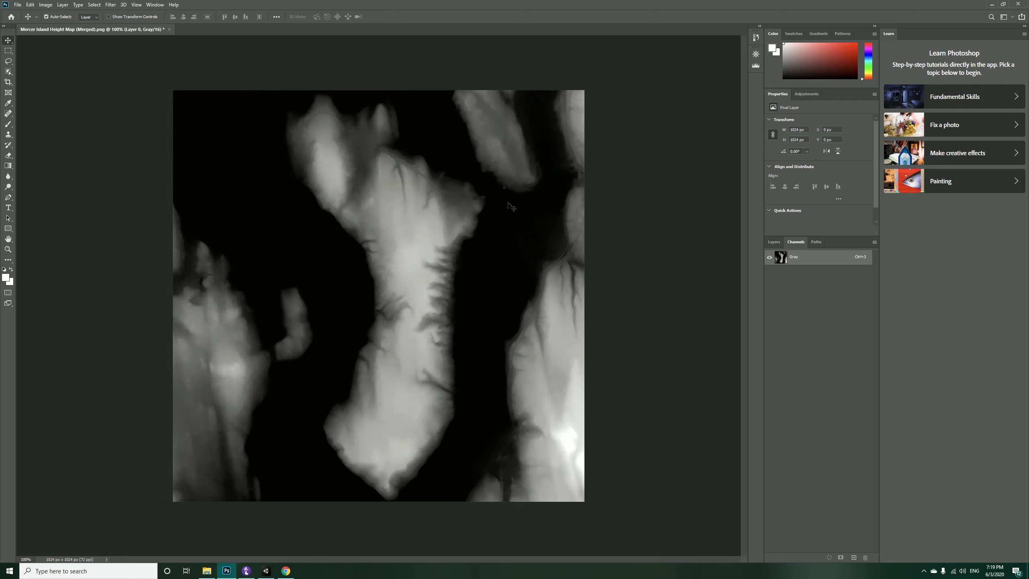
mouse_move(592, 348)
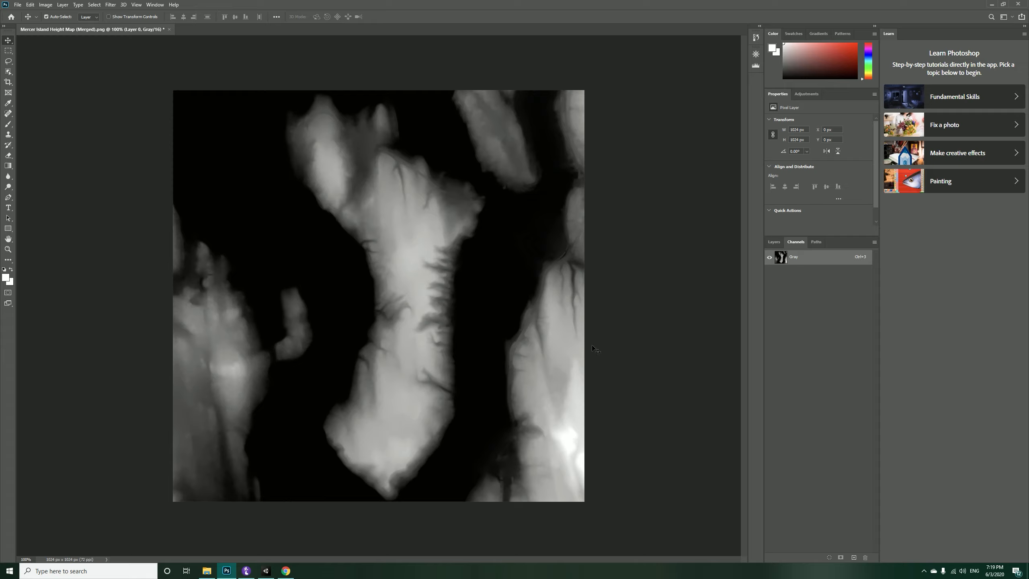
mouse_move(37, 58)
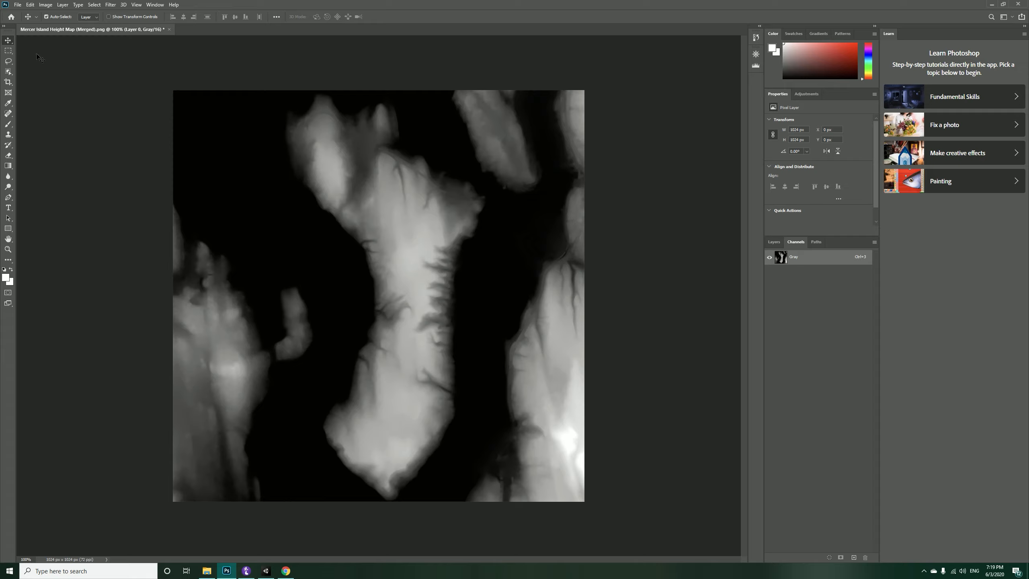
mouse_move(25, 30)
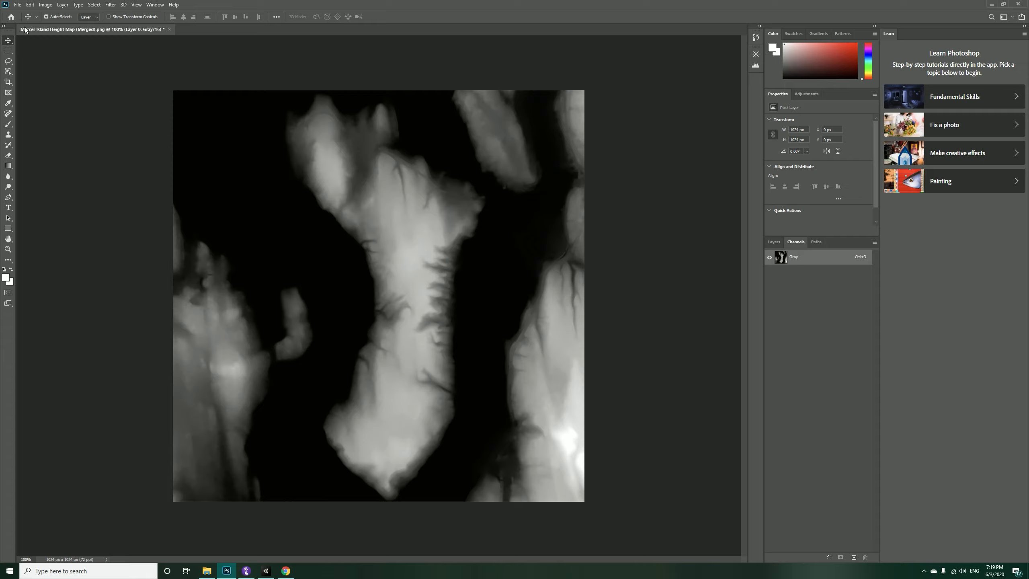
Step: Save the height map as Photoshop Raw named 'Mercer Island' with non-interleaved channel order
click(17, 5)
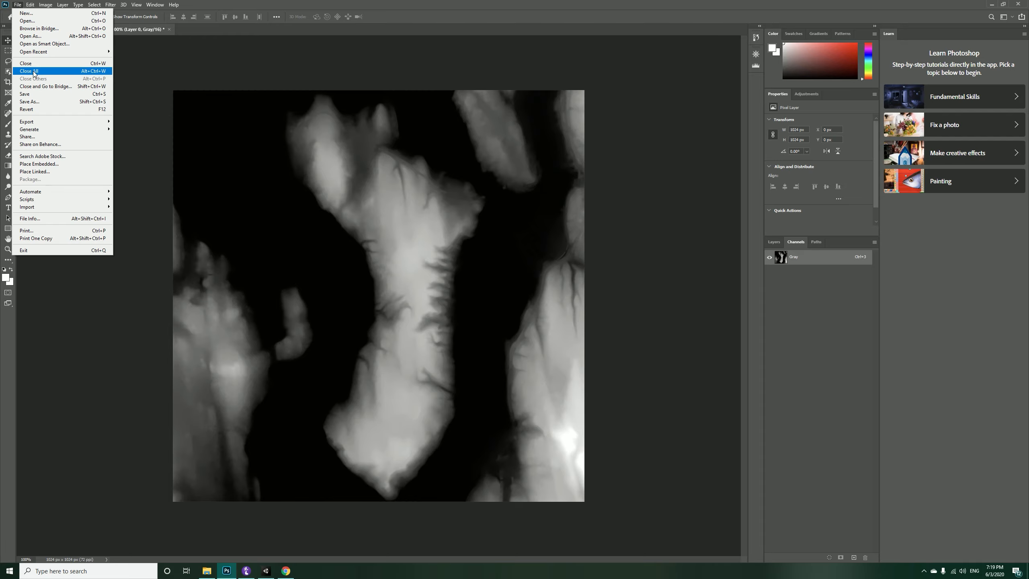
mouse_move(46, 102)
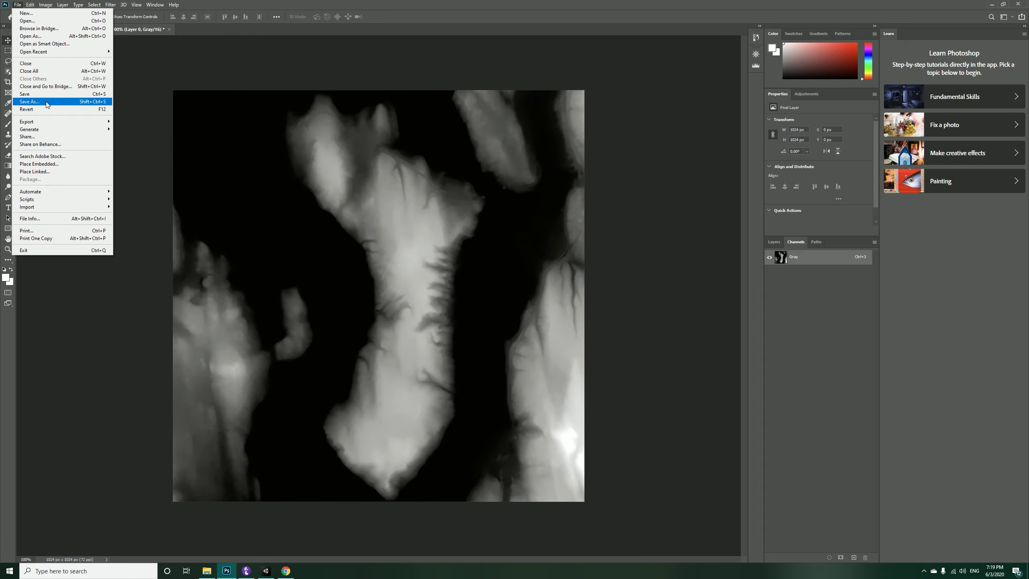
click(30, 103)
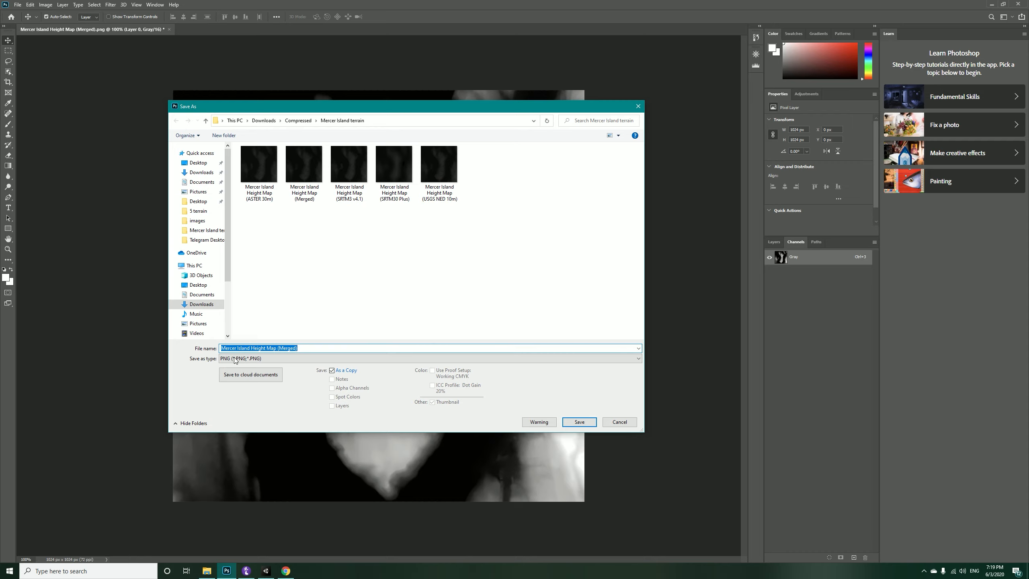
key(Delete)
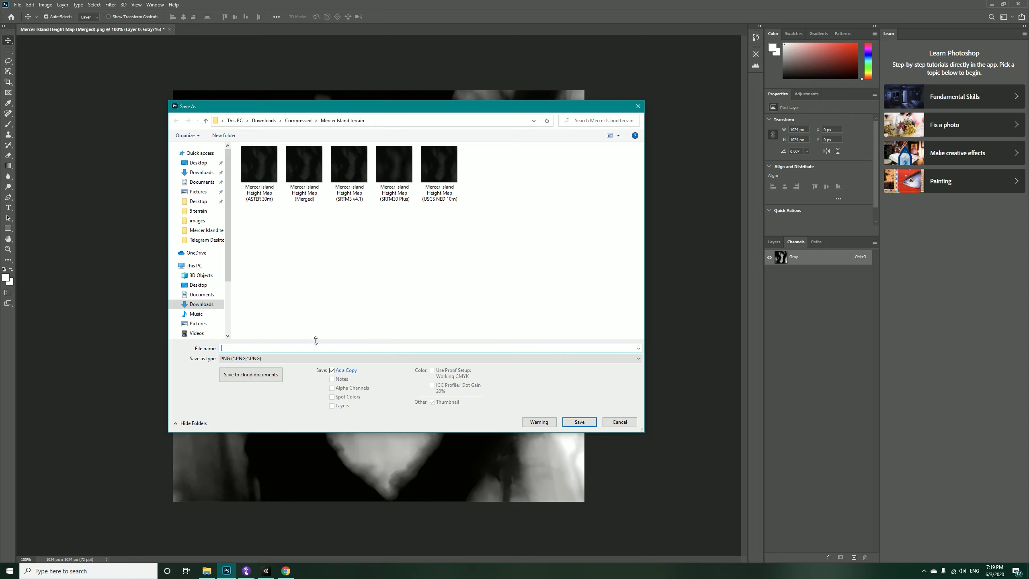
text(Mercer Island)
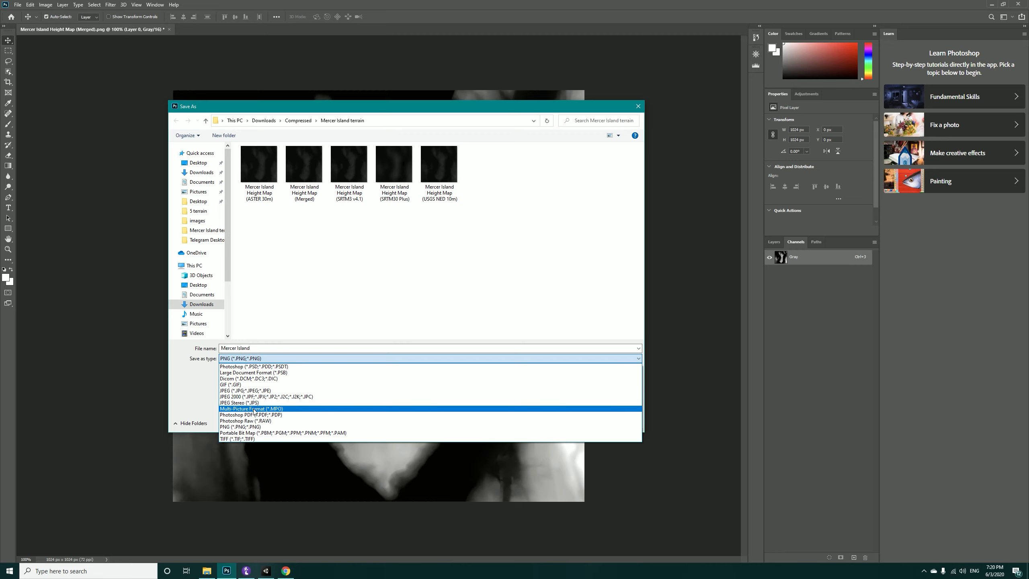
click(245, 420)
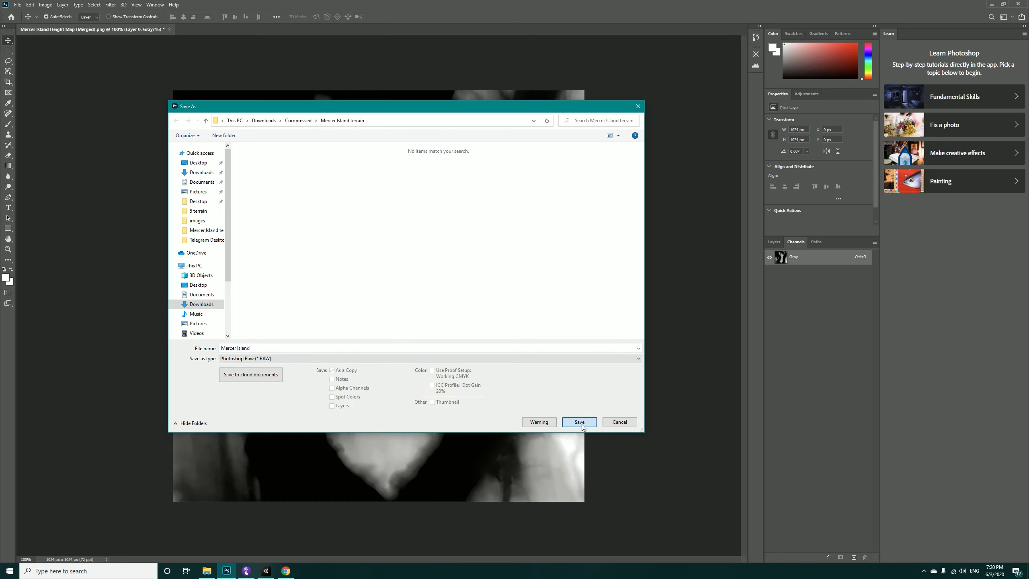
click(578, 422)
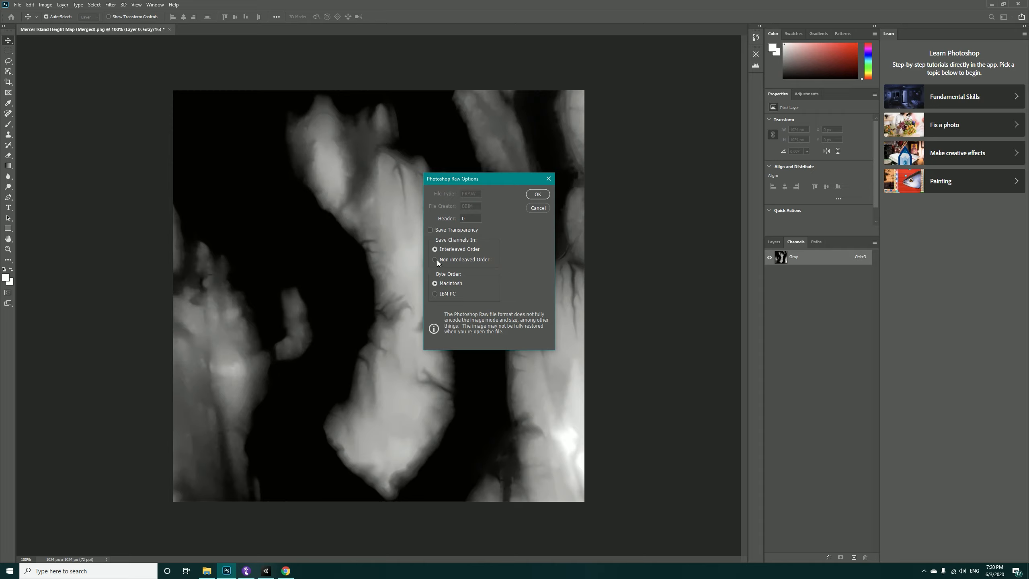
click(435, 259)
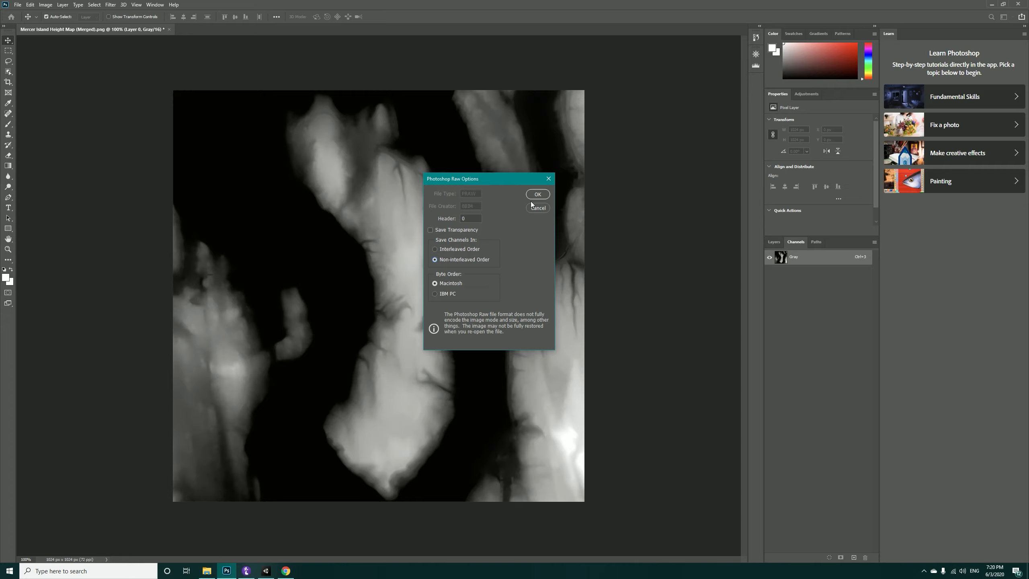
click(536, 195)
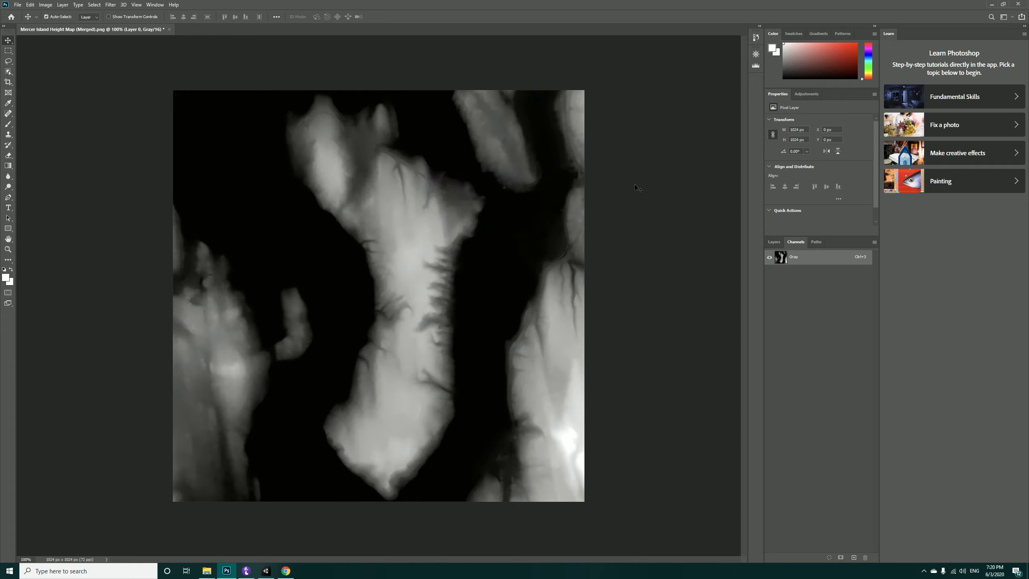
Step: In Unity's Package Manager, confirm Terrain Tools is installed, then close it
click(266, 570)
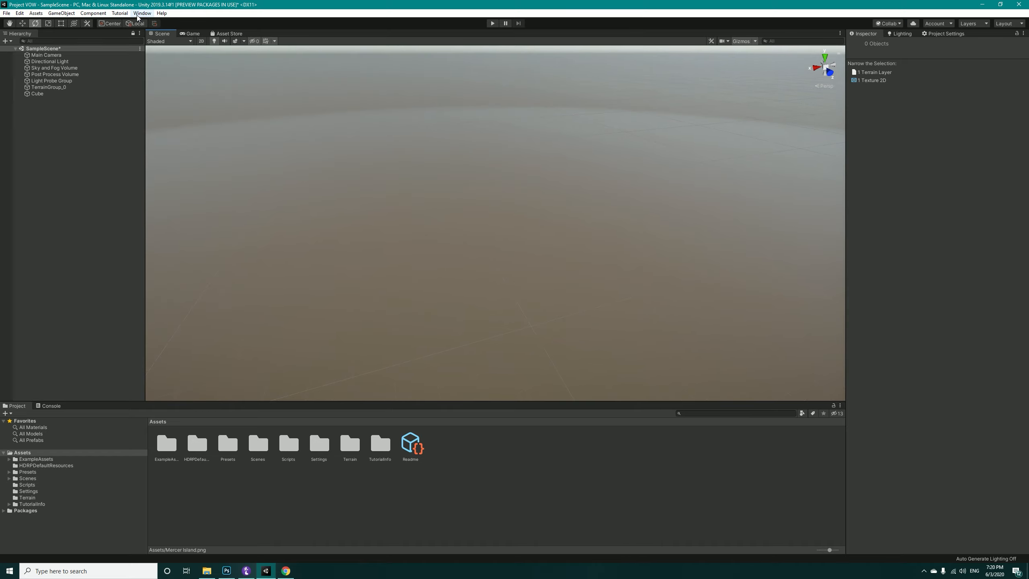
click(142, 13)
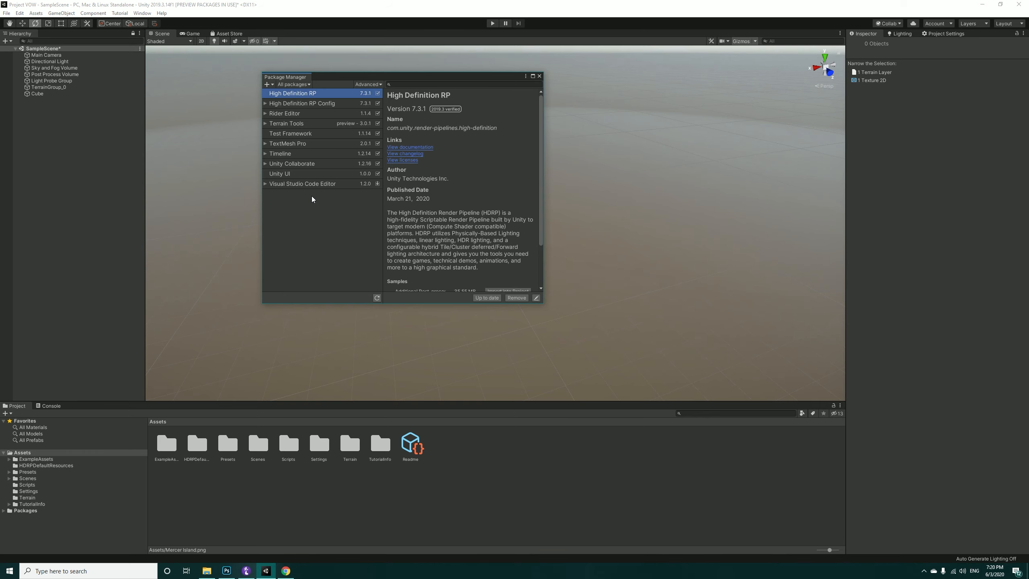
mouse_move(289, 136)
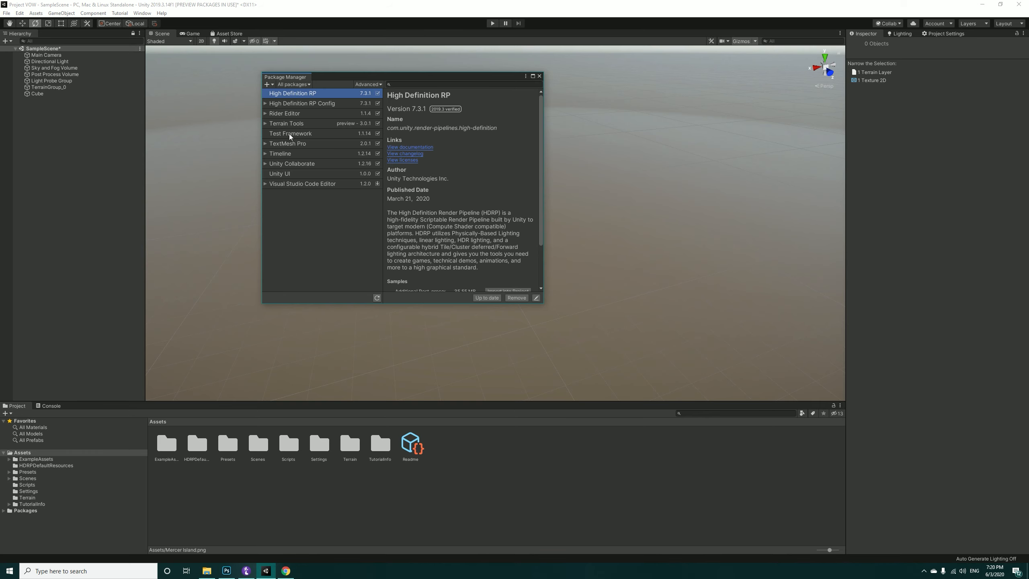
click(286, 123)
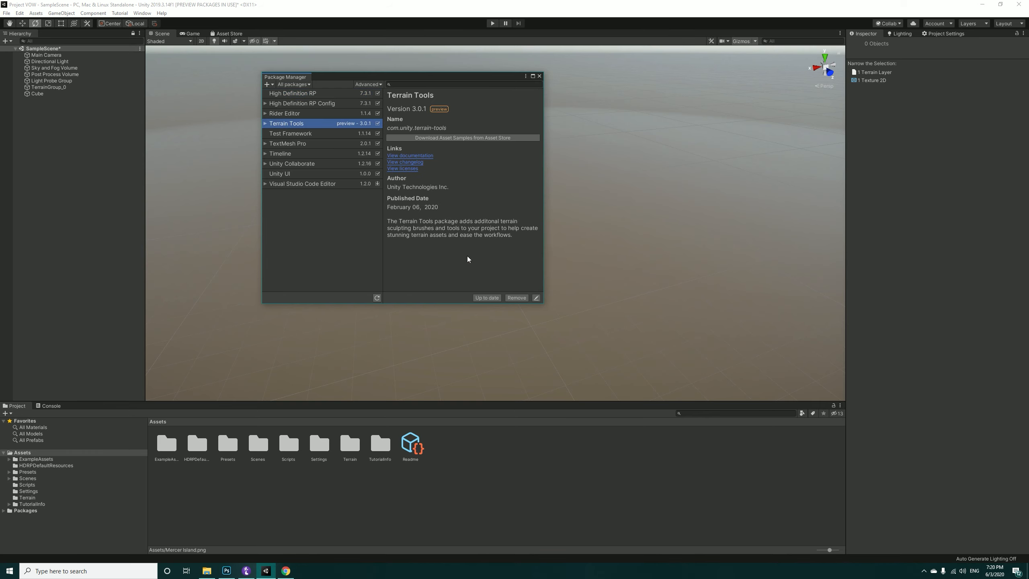
click(539, 76)
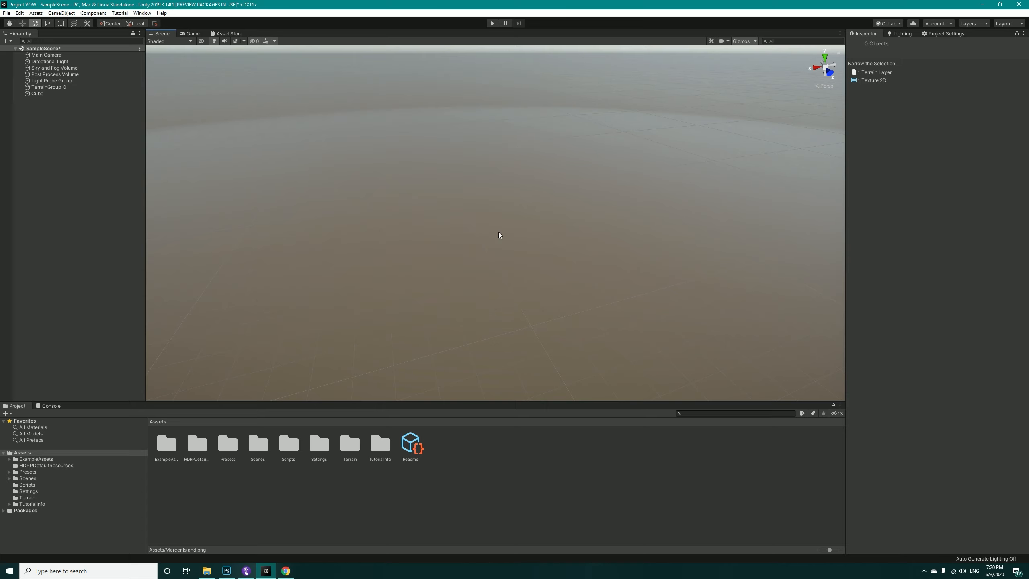
mouse_move(75, 156)
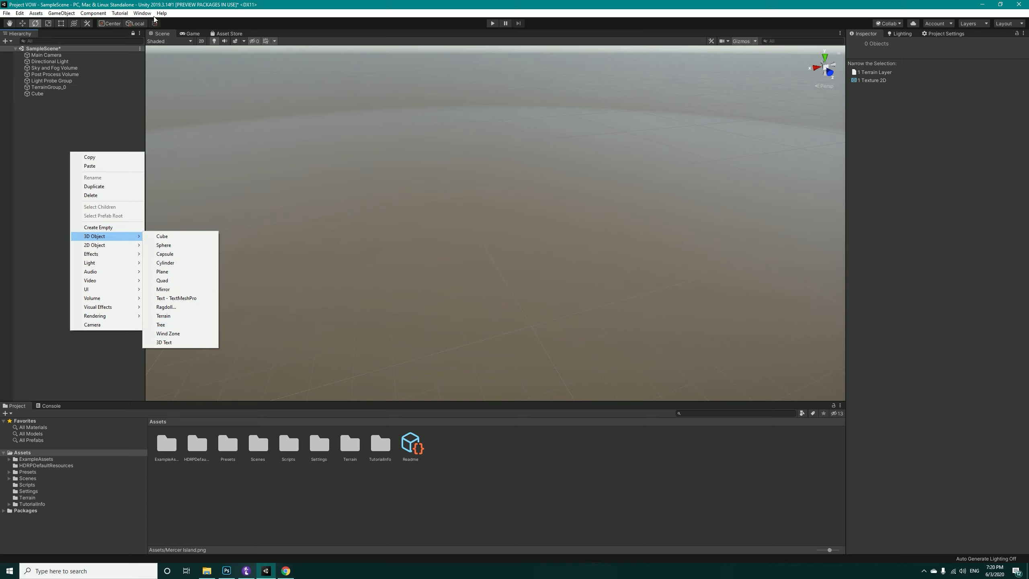
Step: Bring up the Terrain Toolbox's Create New Terrain settings from Window > Terrain
click(142, 13)
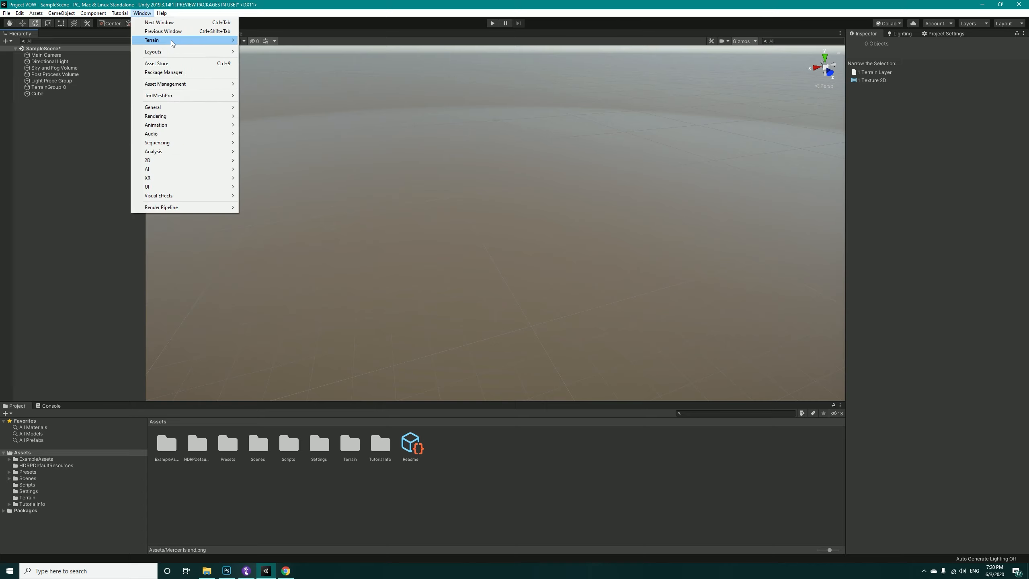
click(152, 40)
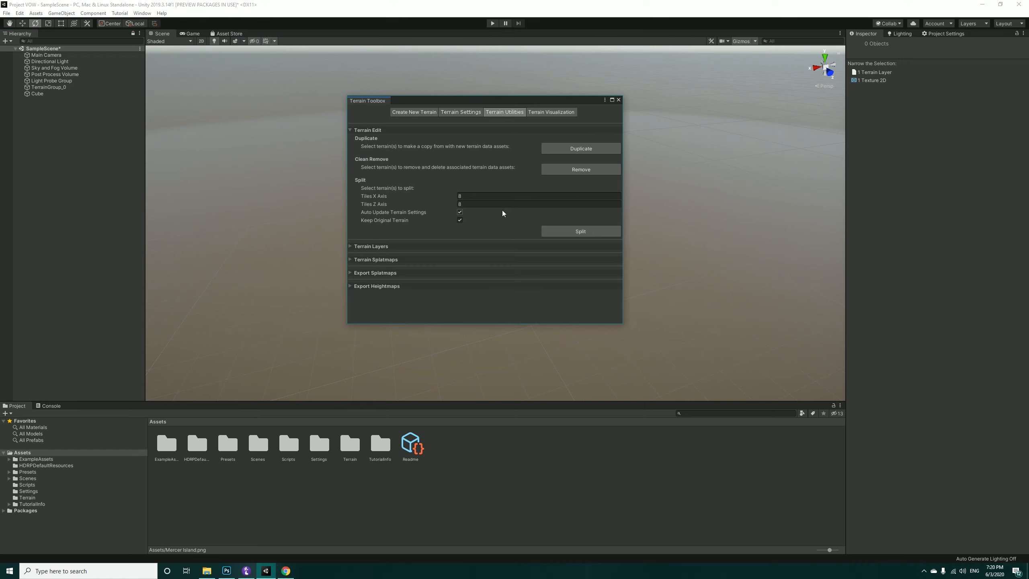
click(531, 195)
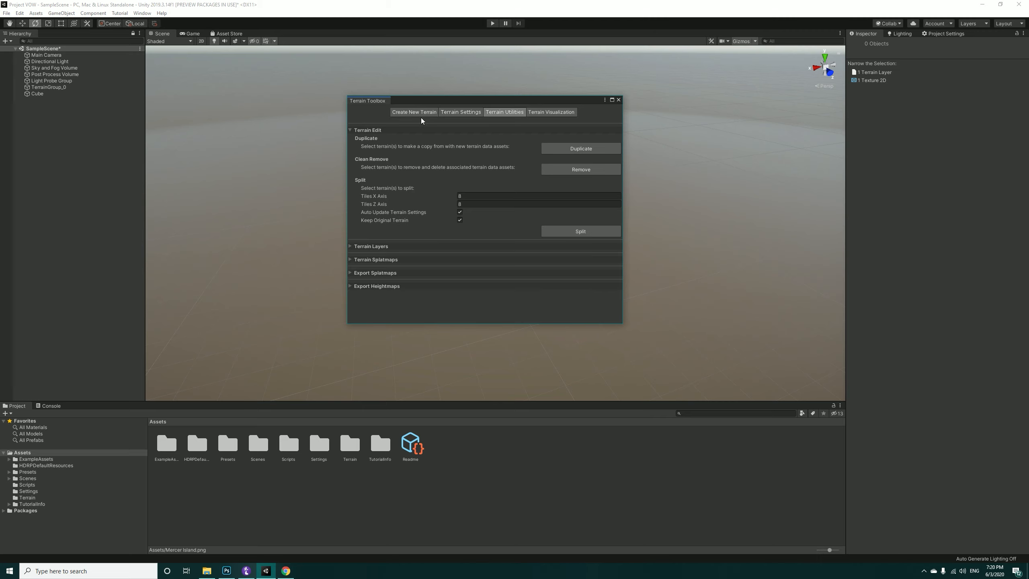
click(414, 112)
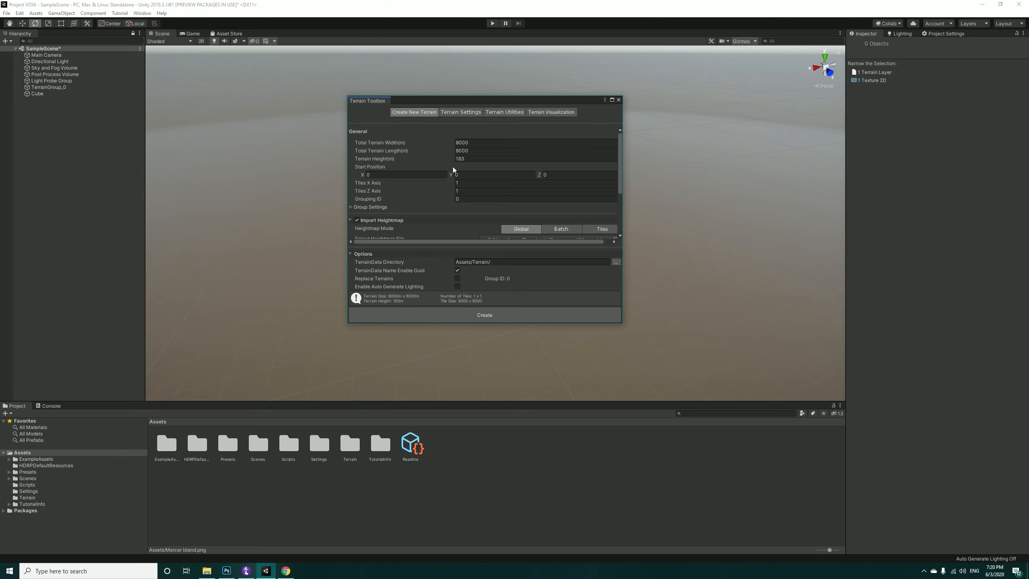
mouse_move(469, 165)
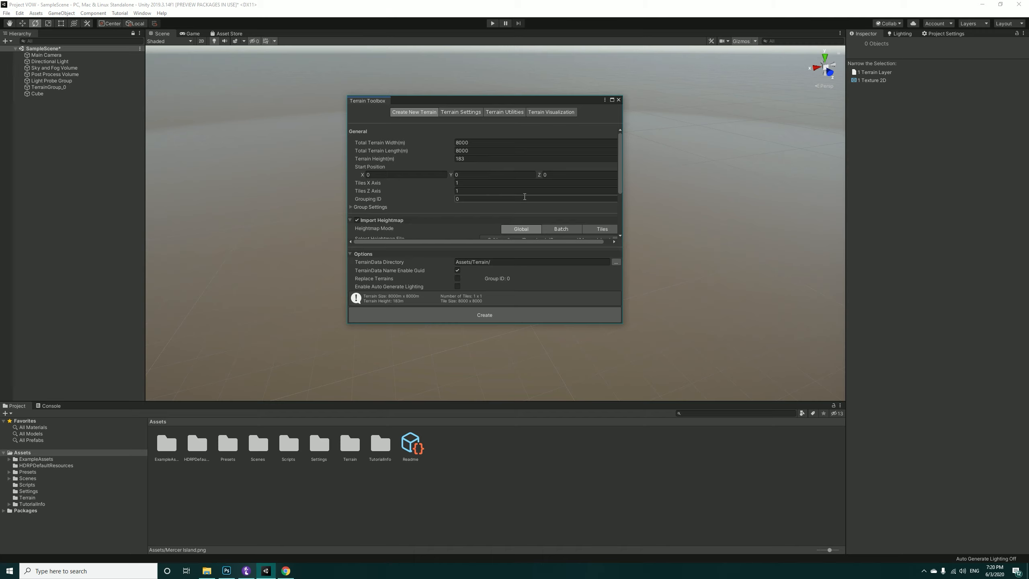
Step: Create the terrain from the Mercer Island heightmap and continue past the grouping warning
scroll(down, 3)
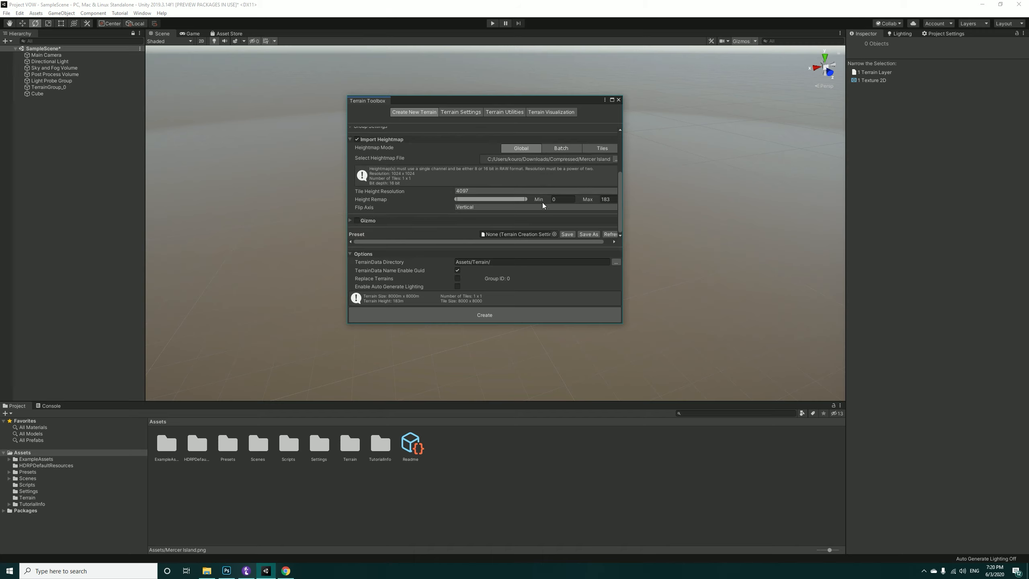
click(483, 315)
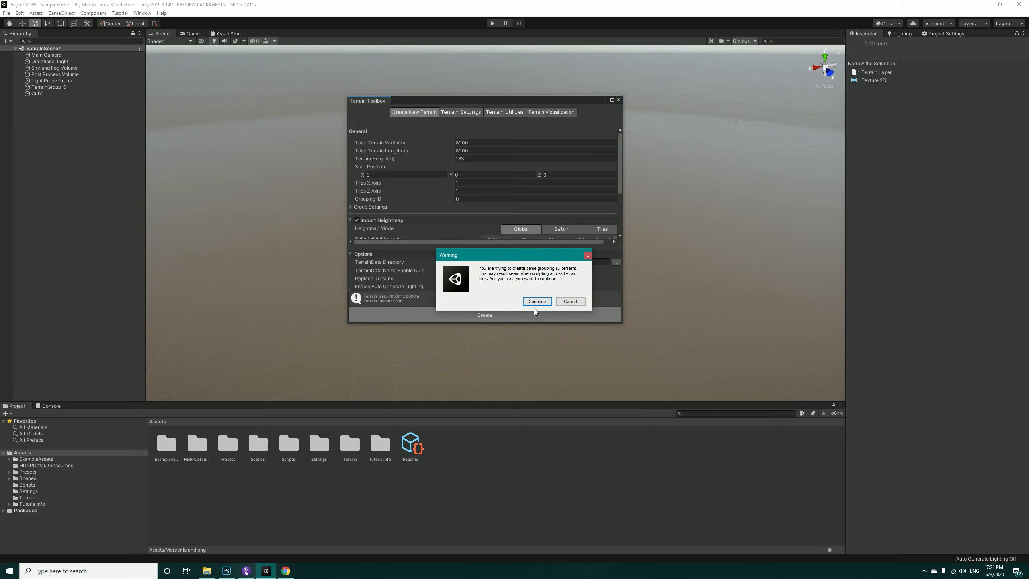
click(537, 302)
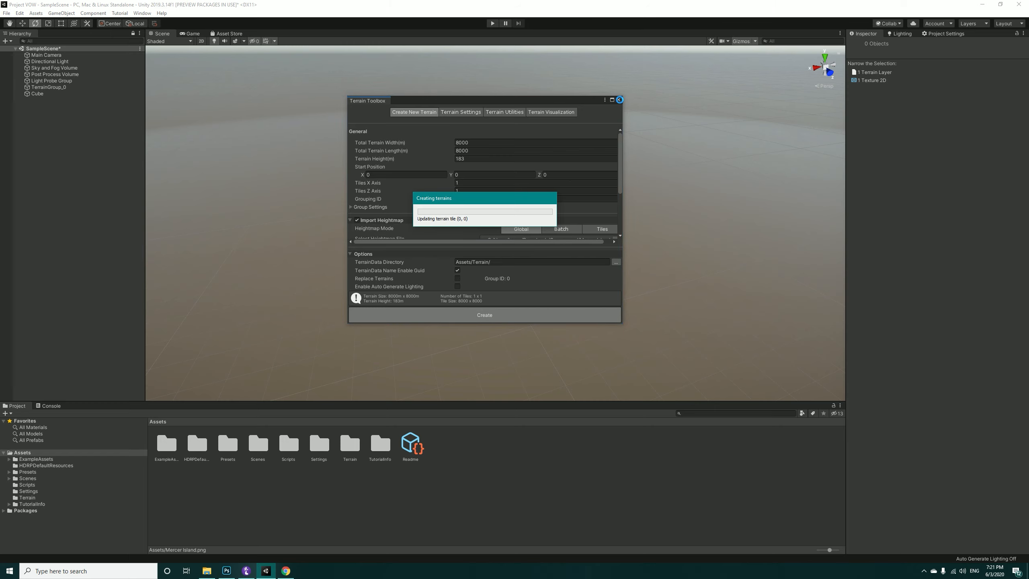
Step: Select the new 8000 × 183 × 8000 terrain and start the raw heightmap import
click(484, 315)
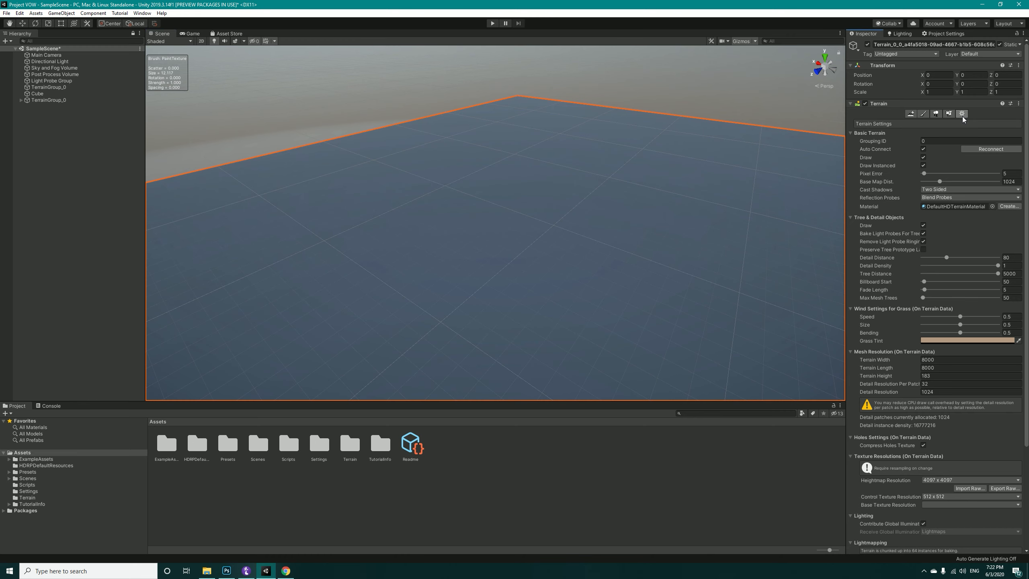
scroll(down, 3)
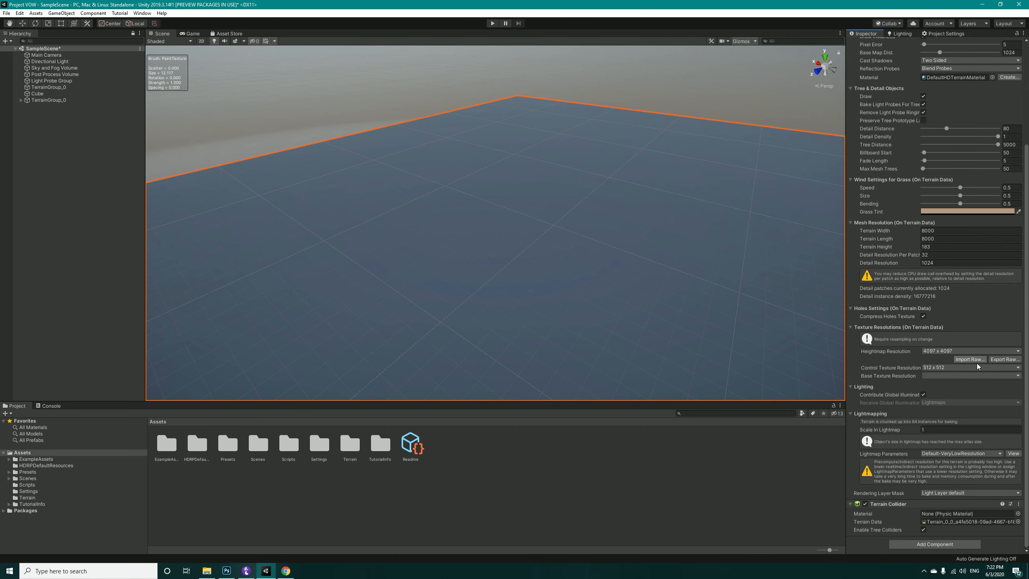
click(969, 359)
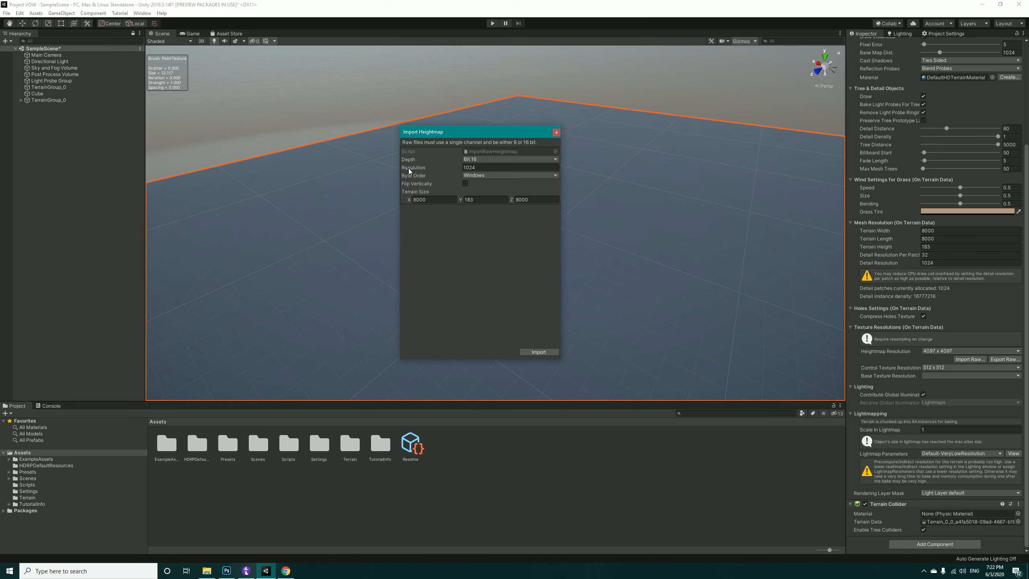
mouse_move(444, 179)
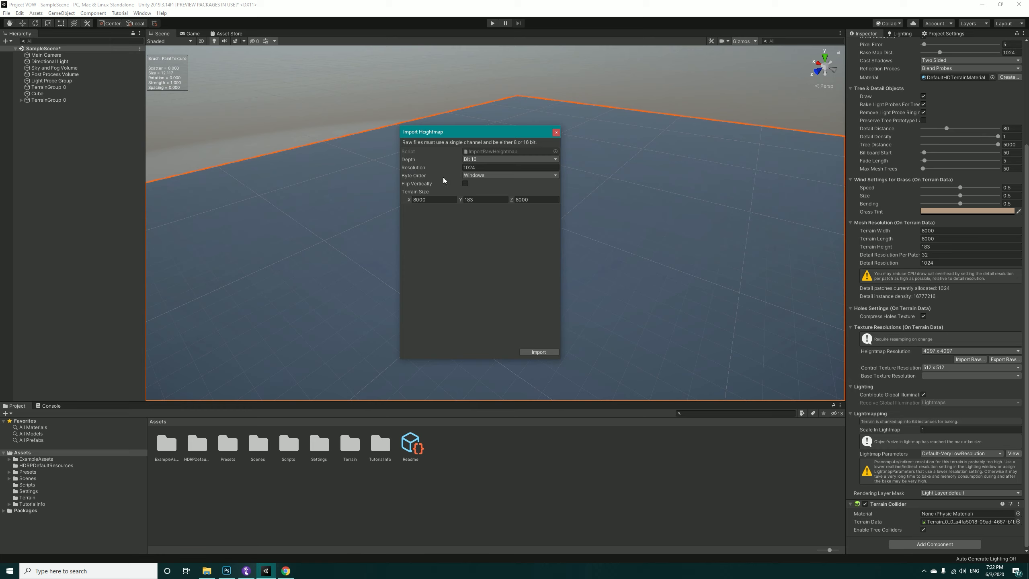
Step: Set the heightmap import to 16-bit depth, Mac byte order, flipped vertically
click(509, 176)
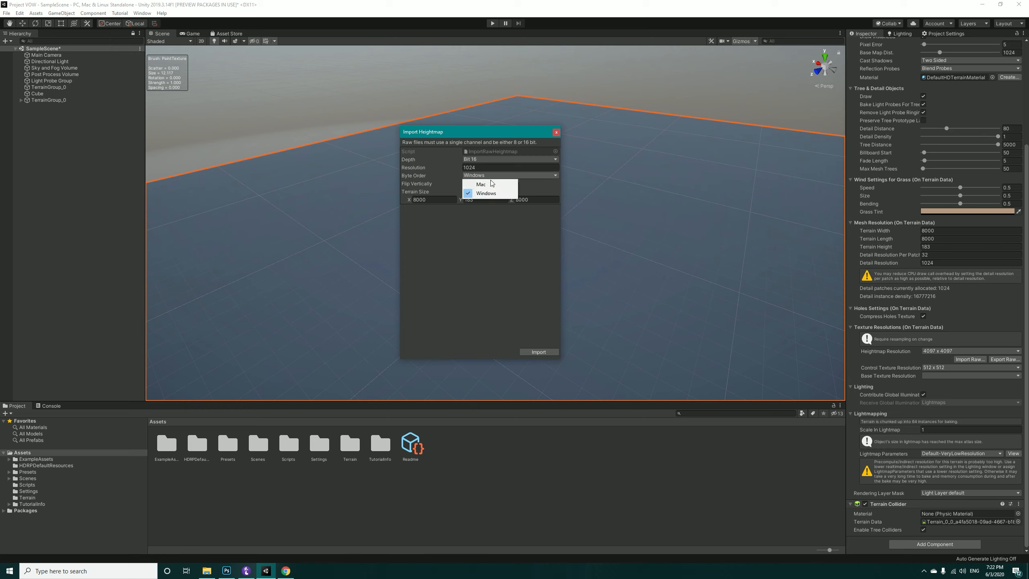
click(481, 184)
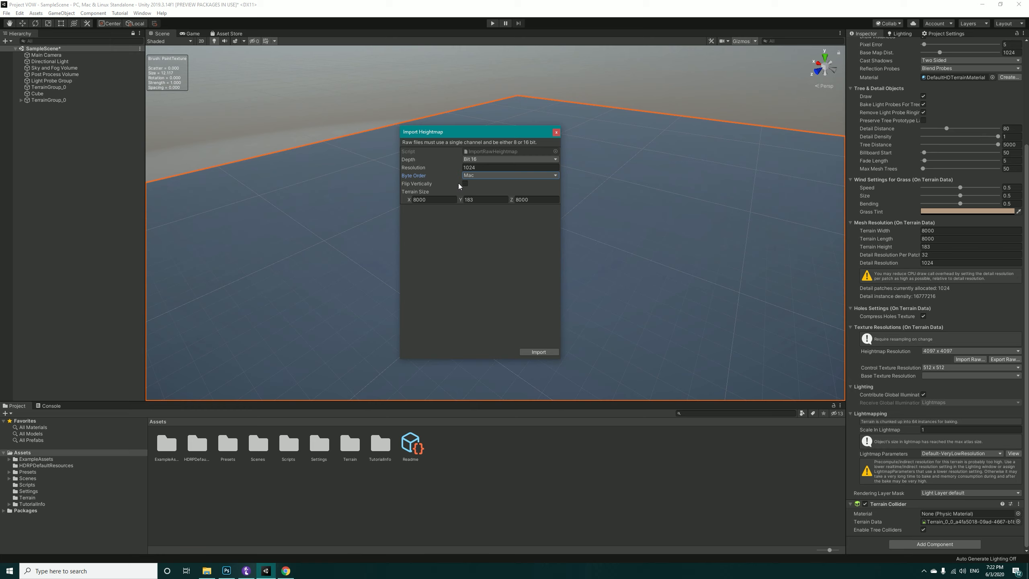
click(465, 183)
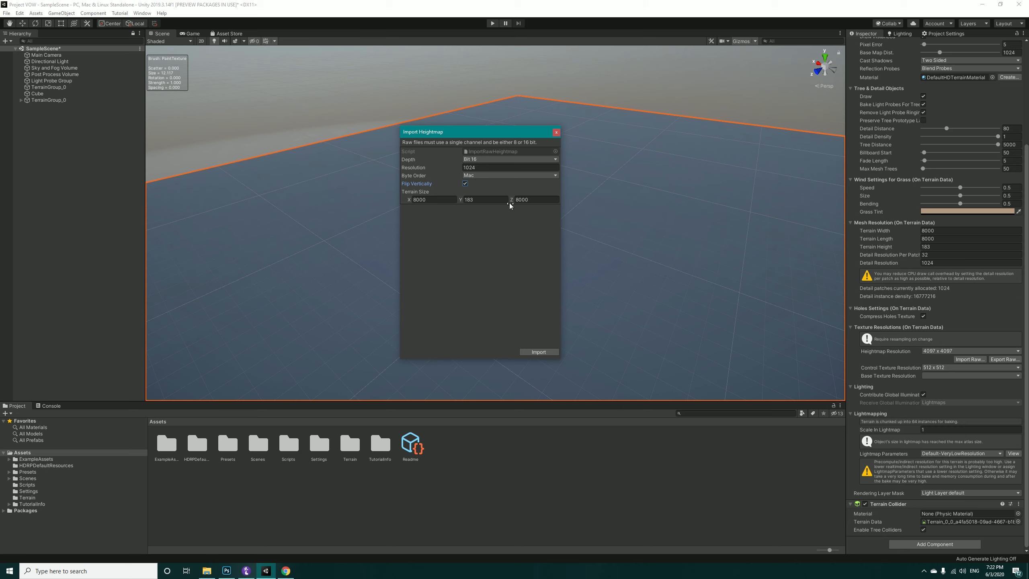
mouse_move(591, 238)
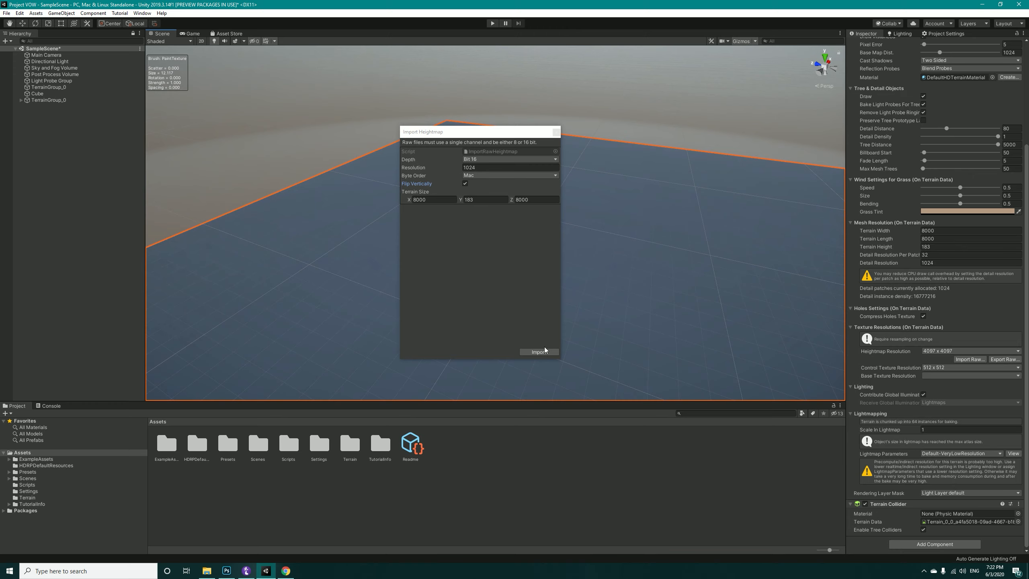
Step: Import the raw heightmap so the flat terrain takes on the island's relief
click(537, 351)
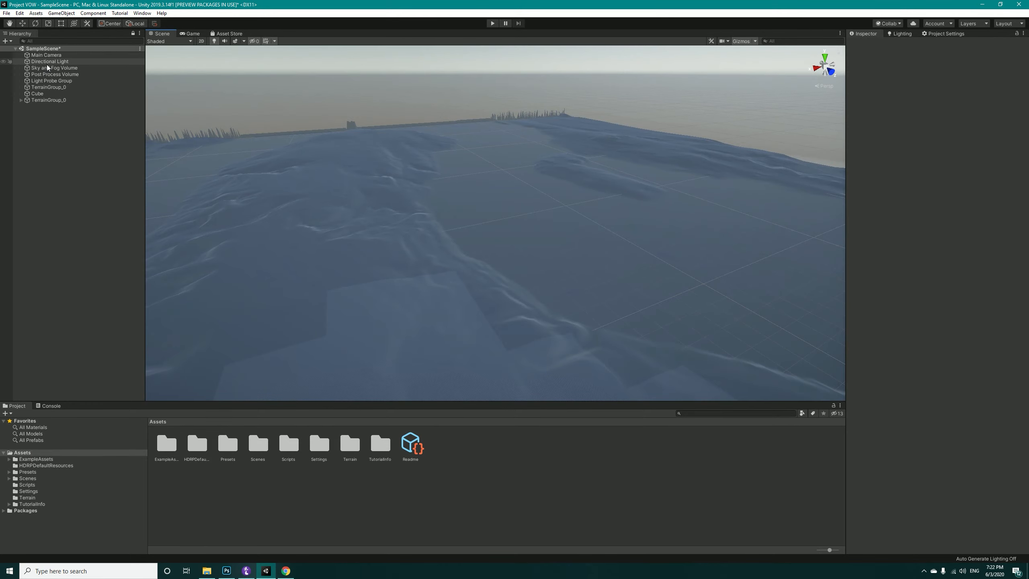
Step: With the Directional Light selected, set the Lightmapper to Progressive GPU (Preview)
click(50, 62)
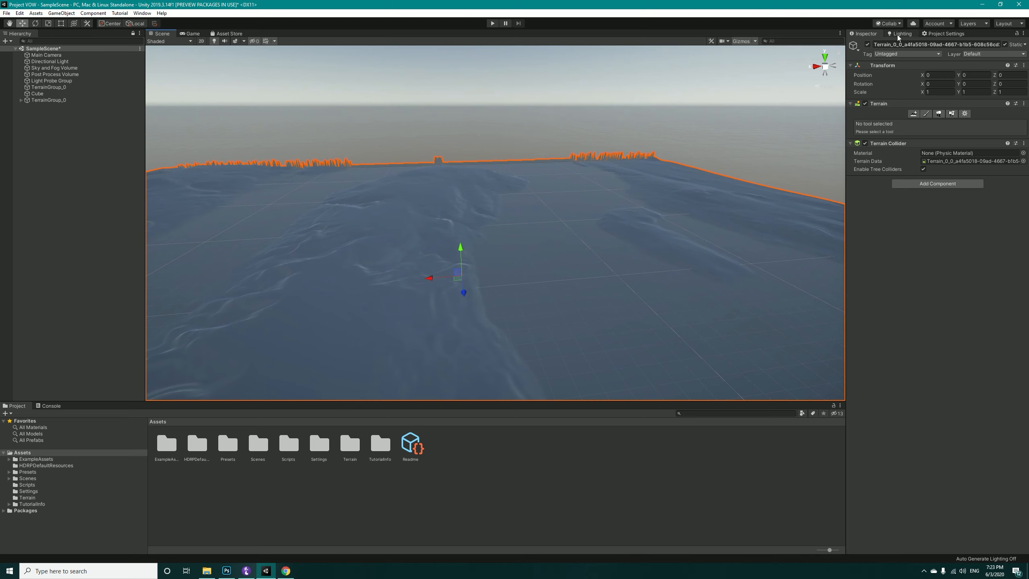
click(901, 34)
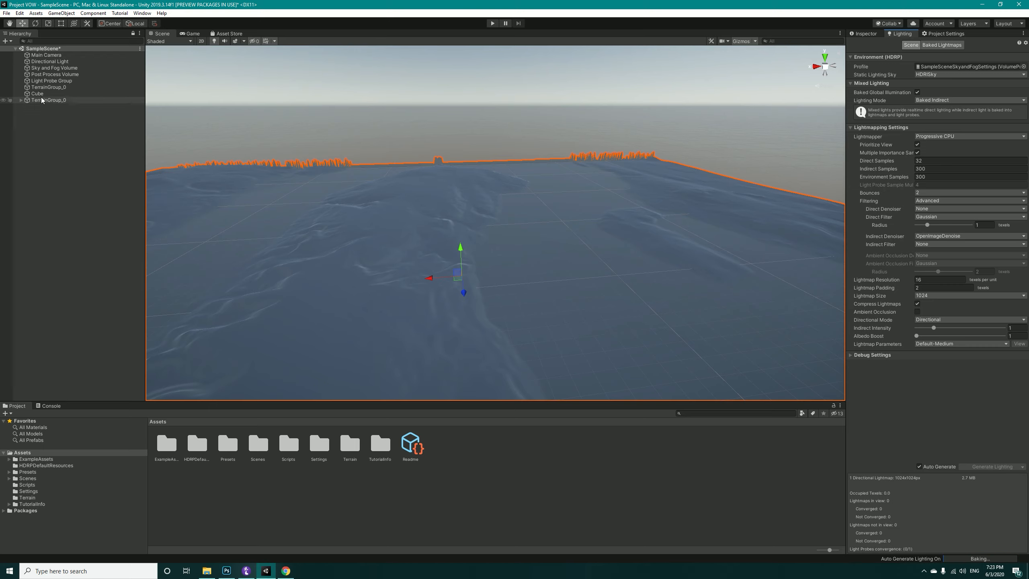
click(46, 55)
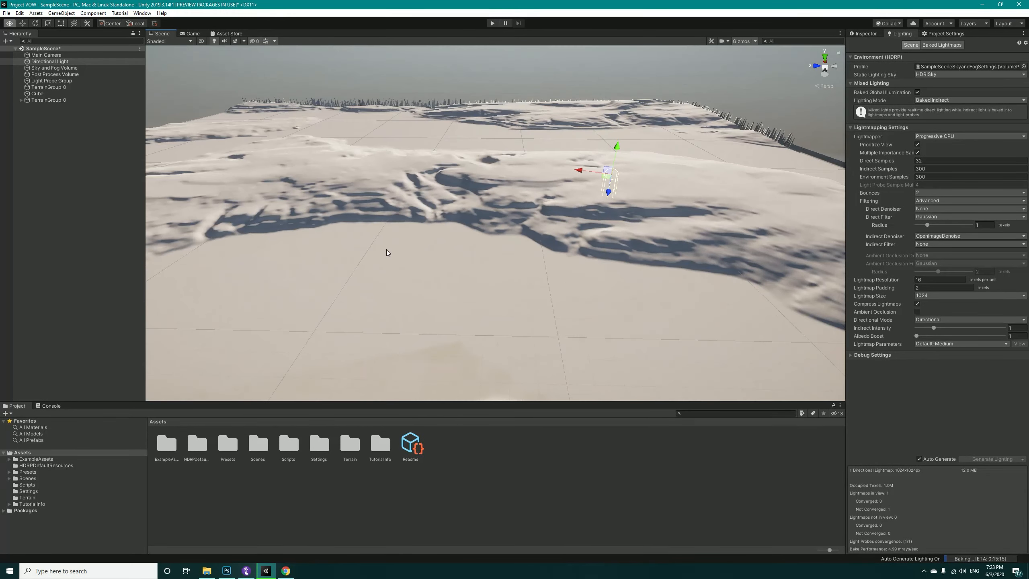
click(968, 135)
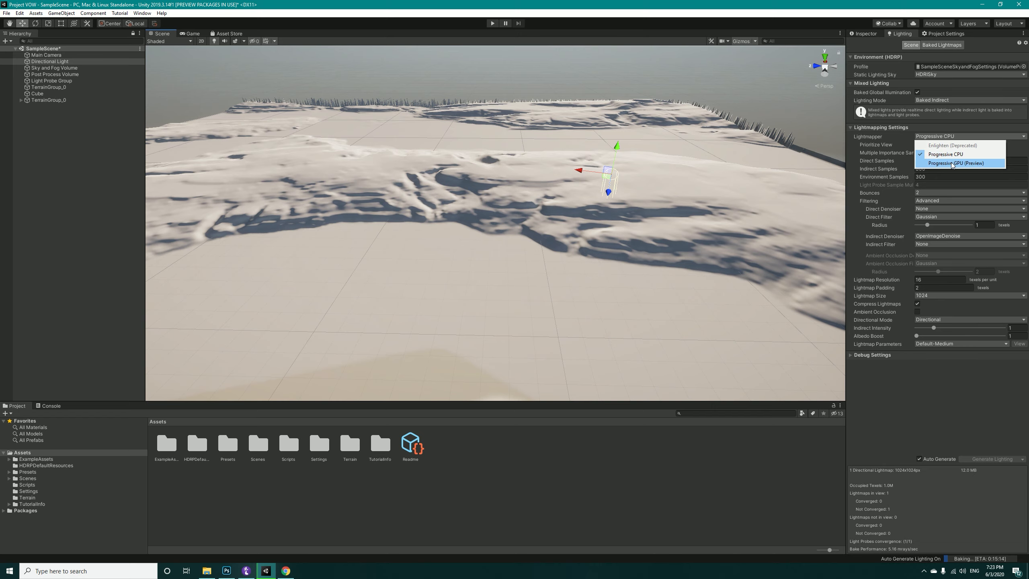
click(957, 163)
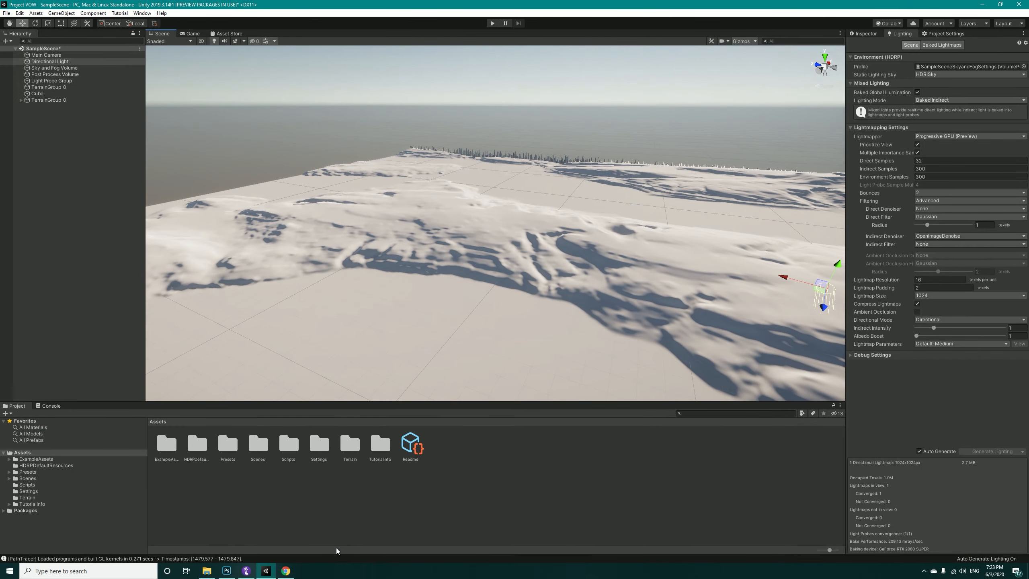
click(285, 570)
text(chengfolio)
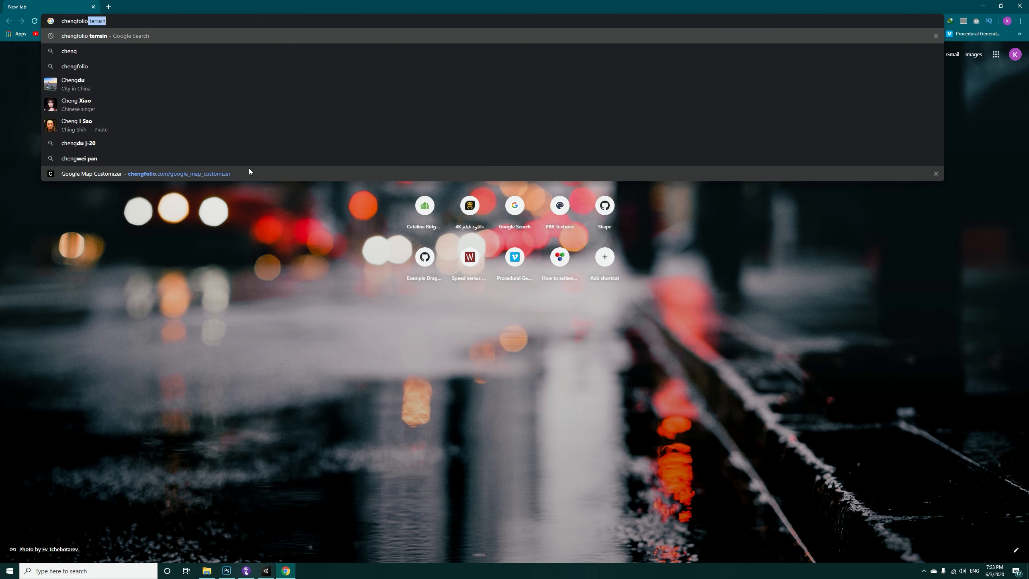
Step: Open Google Map Customizer from the 'chengfolio terrain' search in satellite mode, dismissing the ad panels
key(Return)
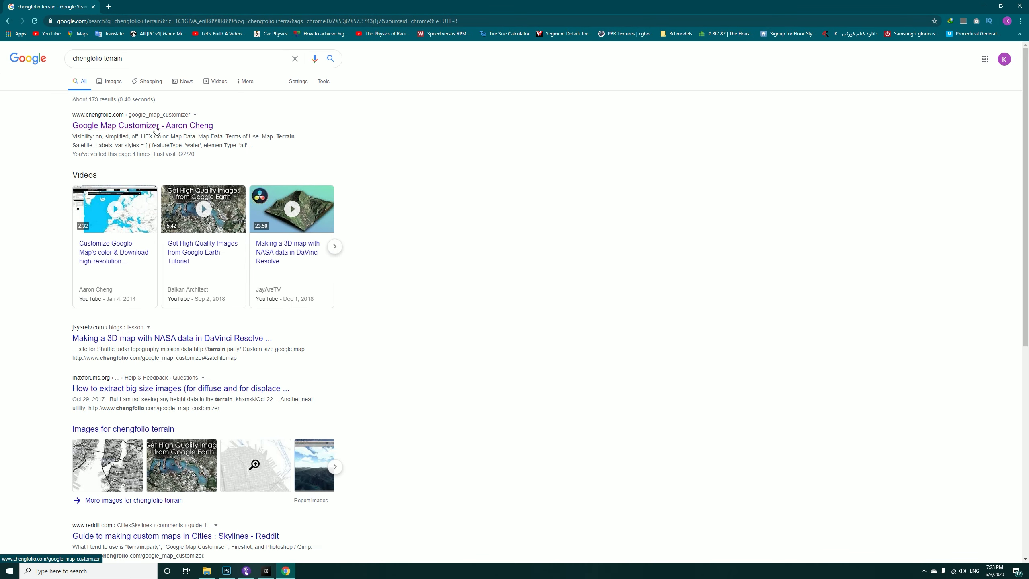
click(141, 125)
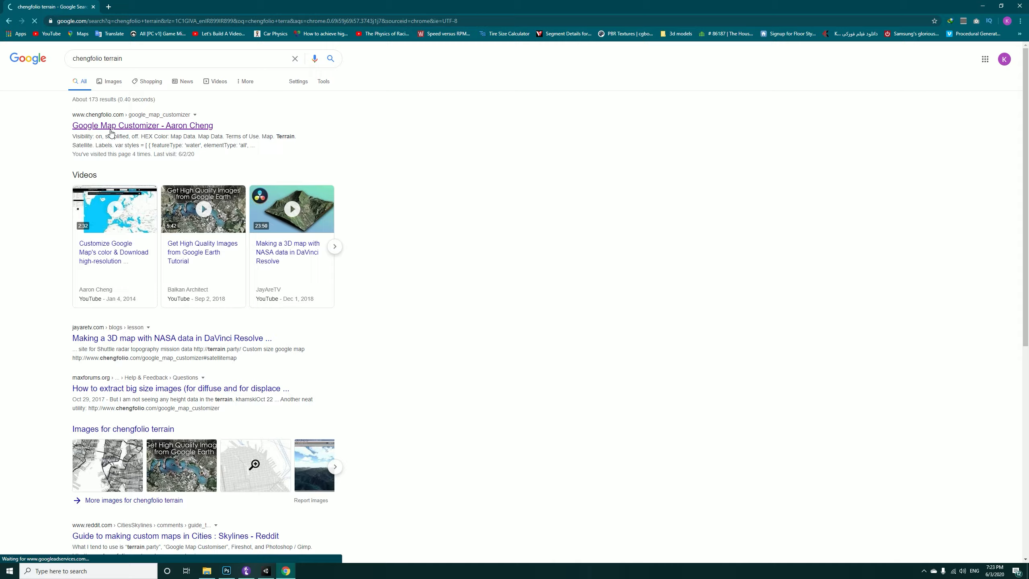
click(142, 125)
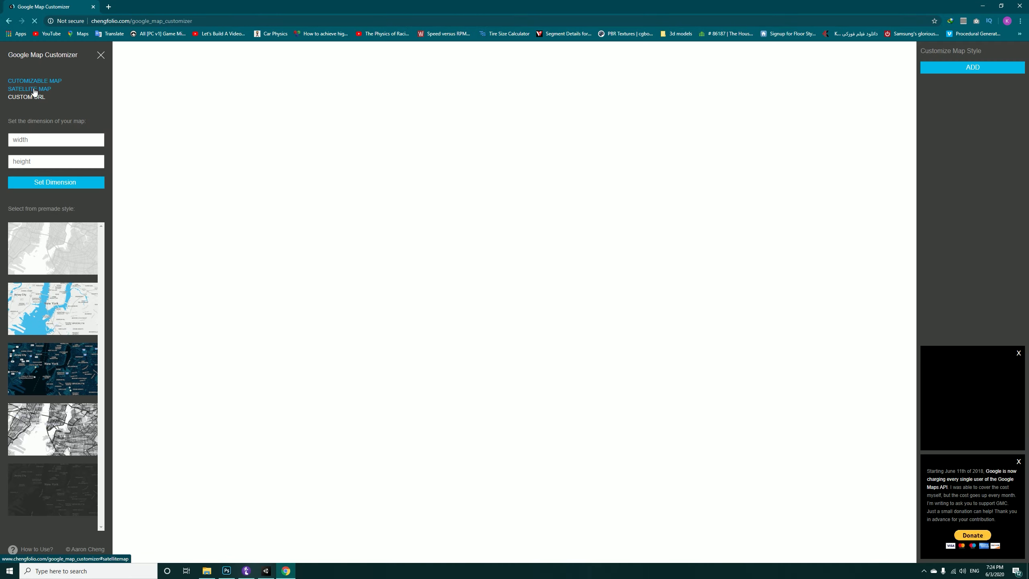
click(29, 90)
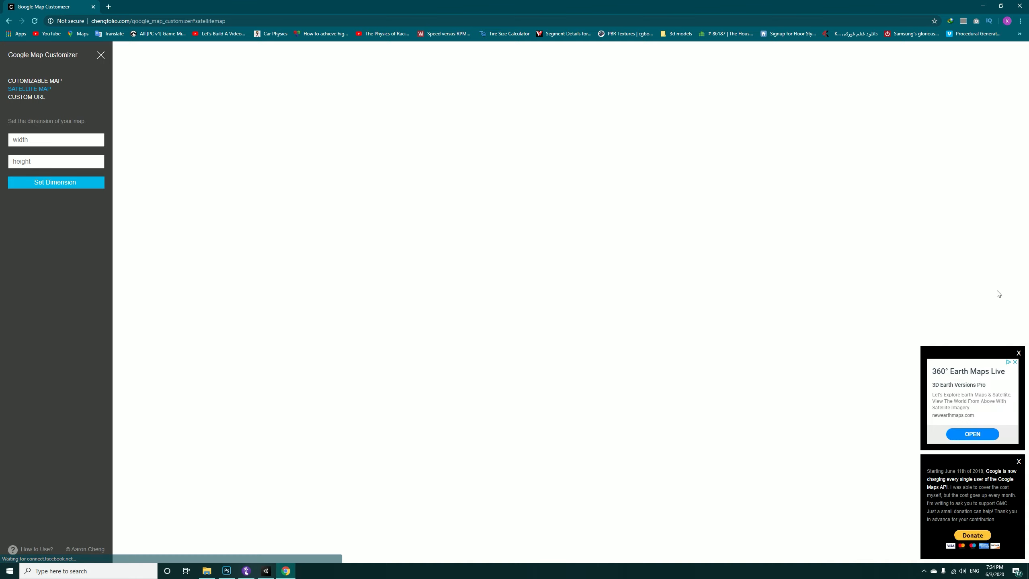
click(1018, 352)
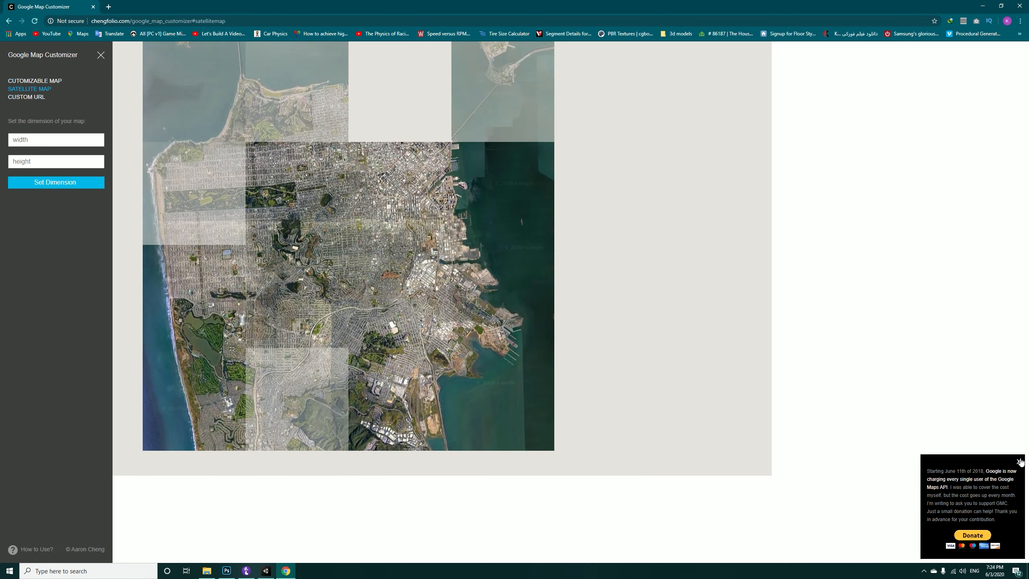
click(1021, 463)
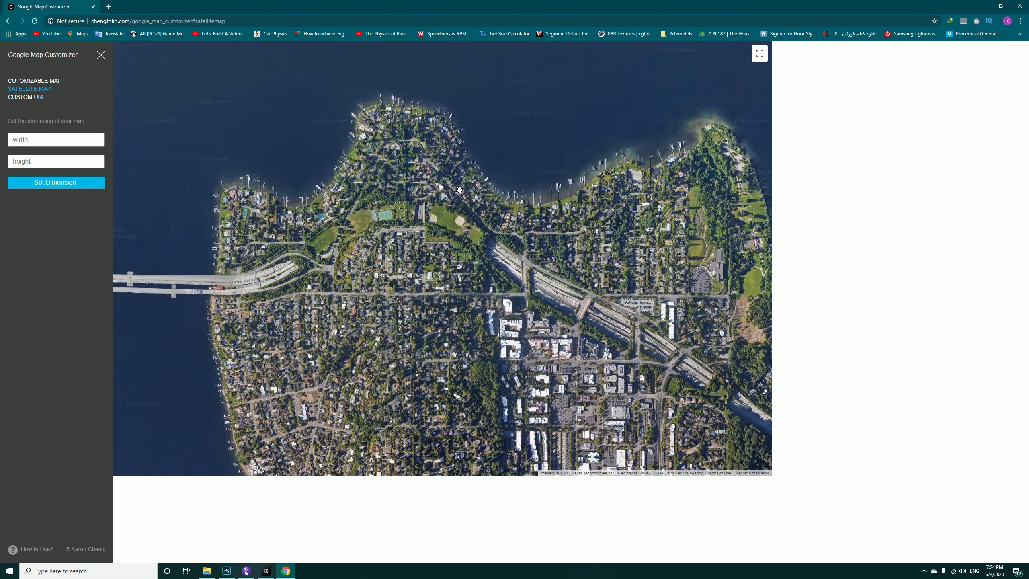
mouse_move(89, 249)
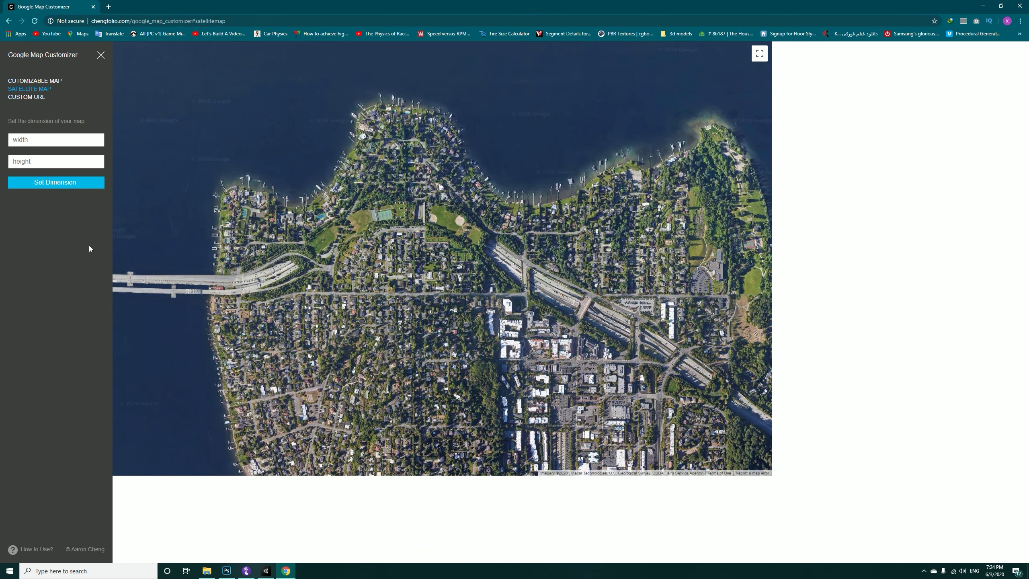
Step: Resize the satellite map to 3000 wide by 8192 high
click(56, 139)
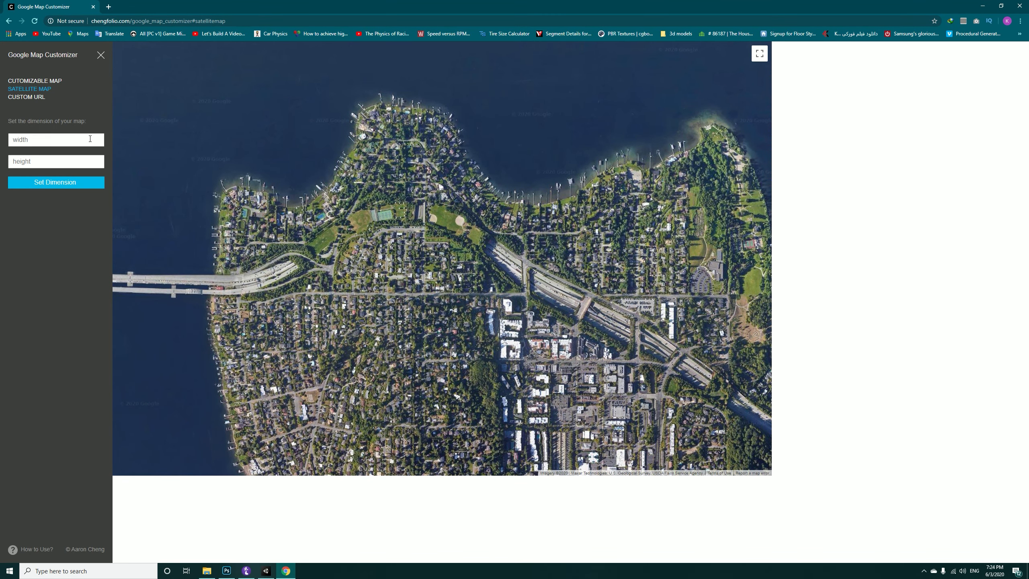
click(56, 139)
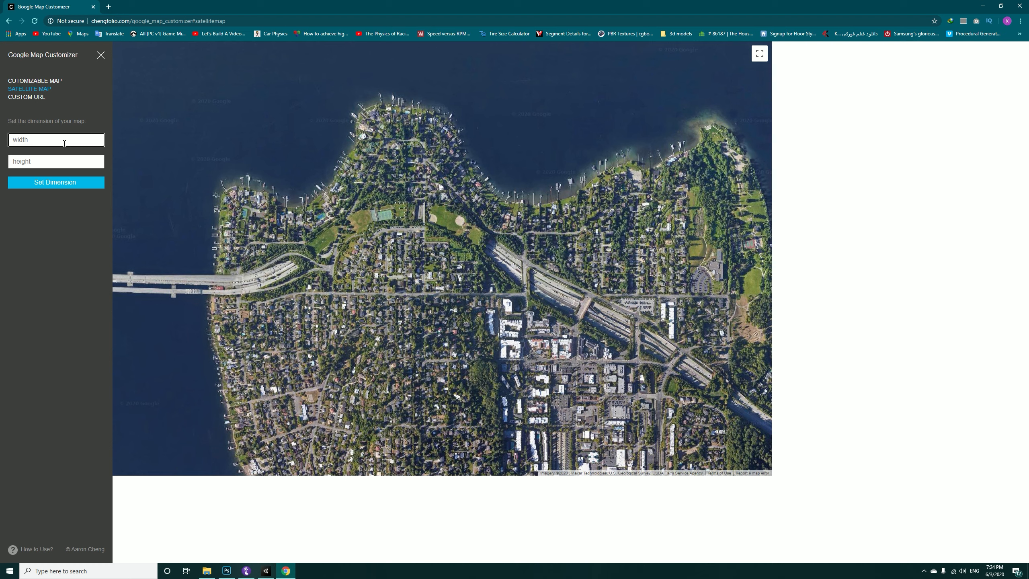
text(3000)
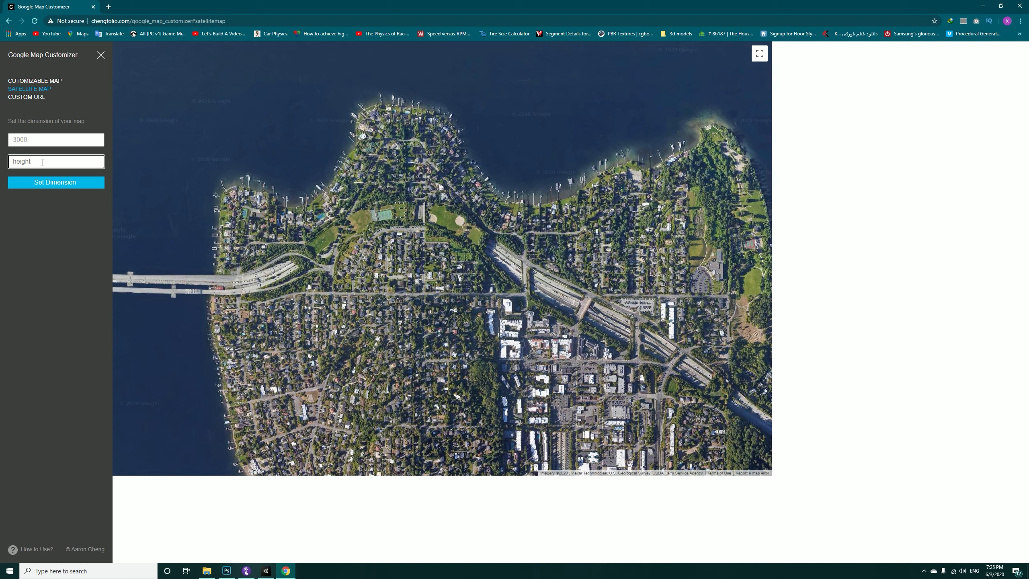
text(8192)
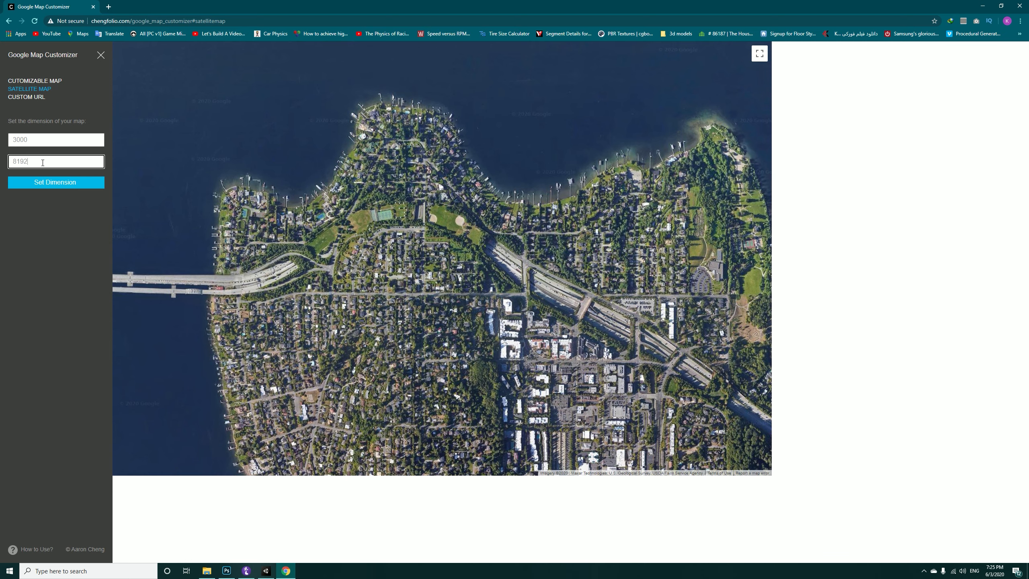
mouse_move(55, 186)
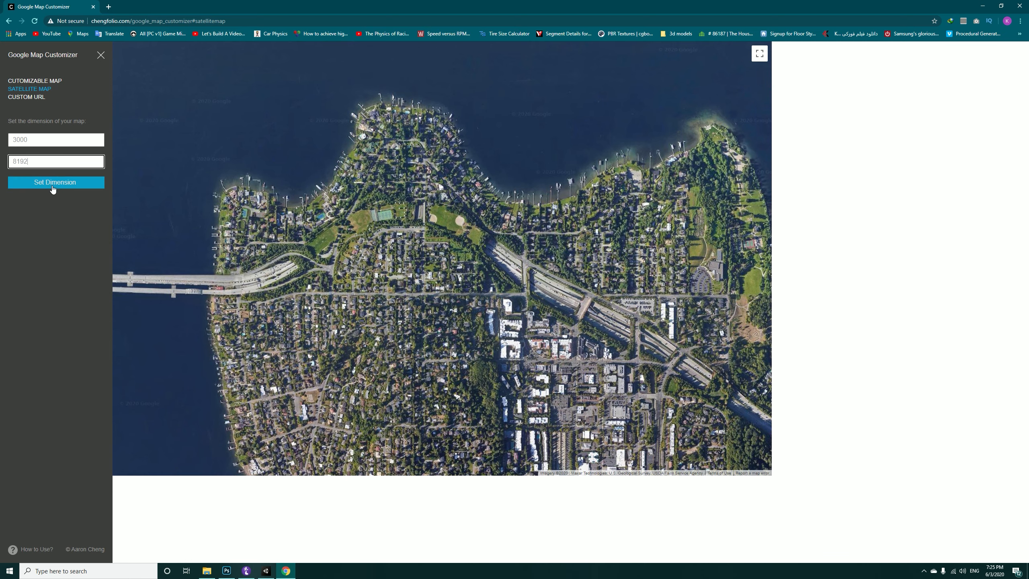
click(55, 182)
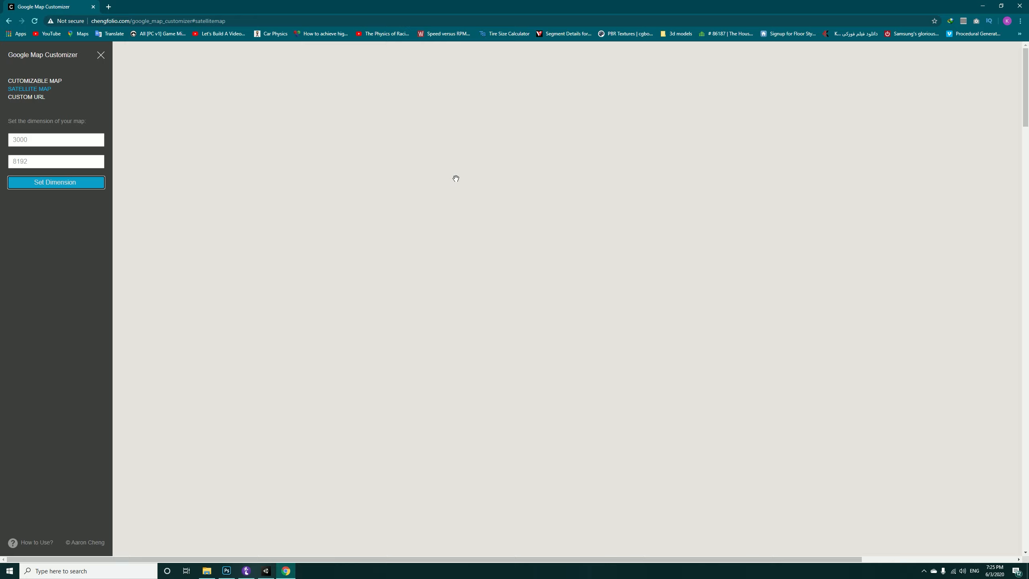
mouse_move(525, 196)
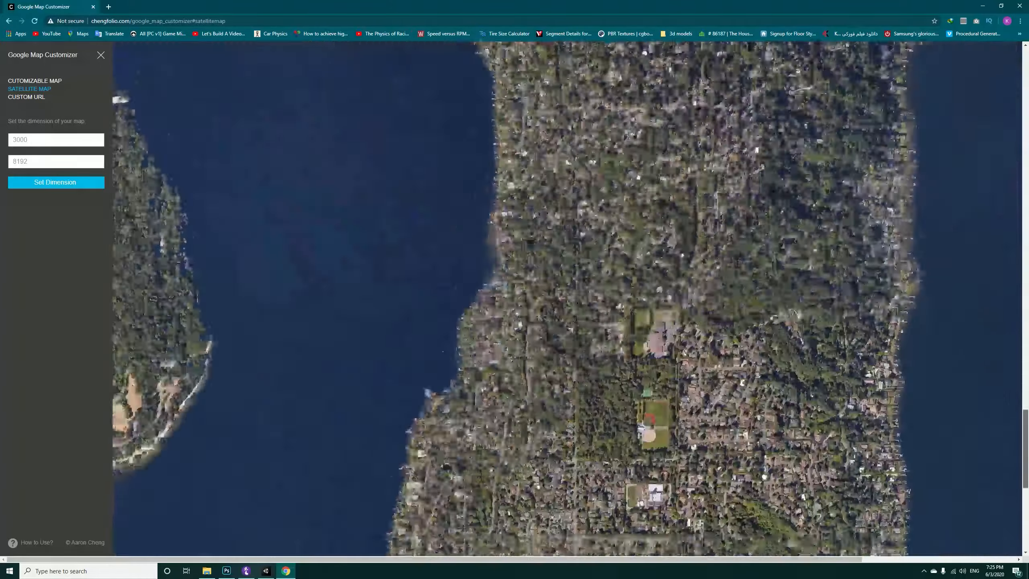
Step: Scroll the map and hide the side panel so the whole map shows
scroll(down, 3)
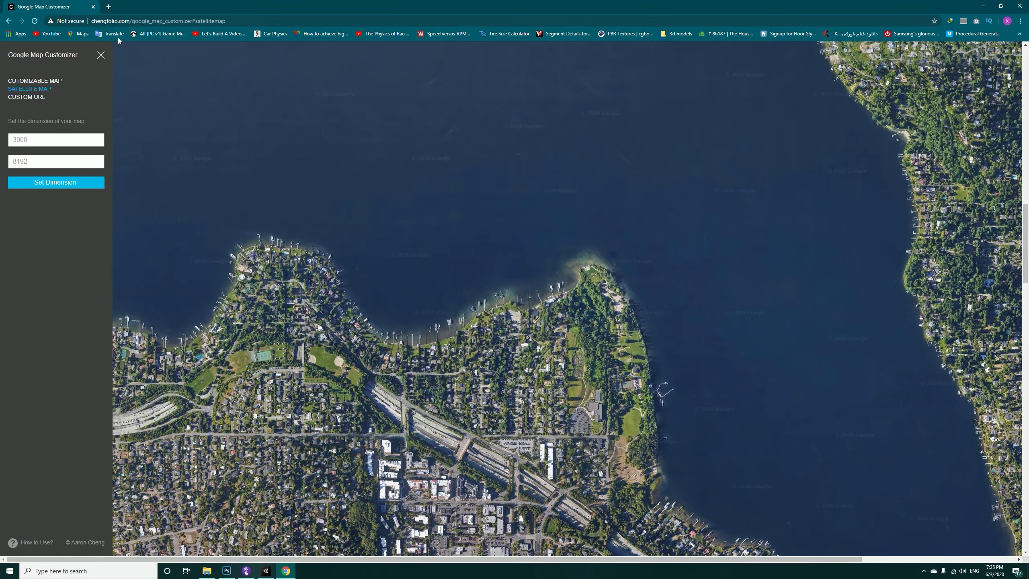
click(101, 55)
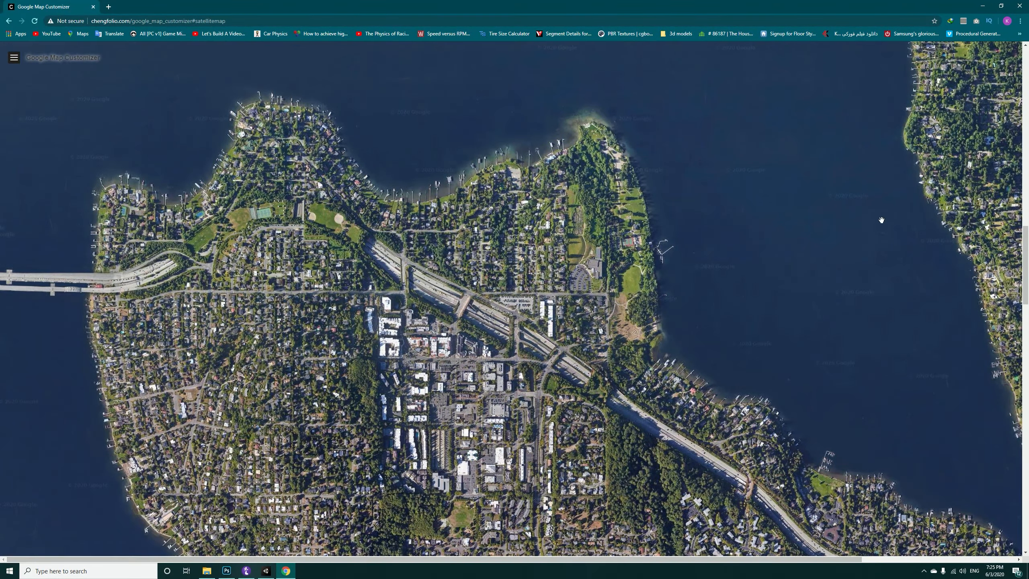
mouse_move(867, 45)
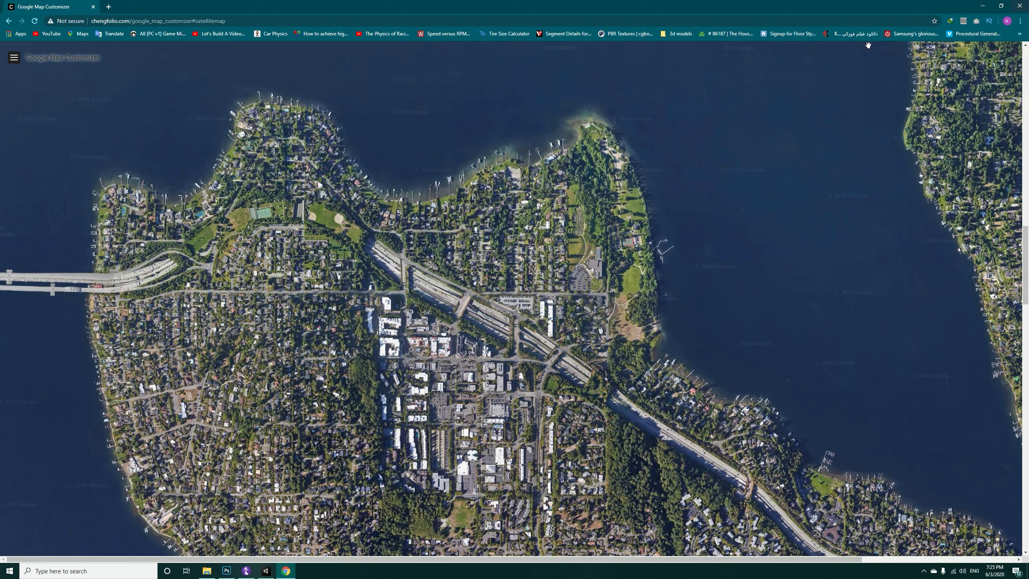
mouse_move(455, 181)
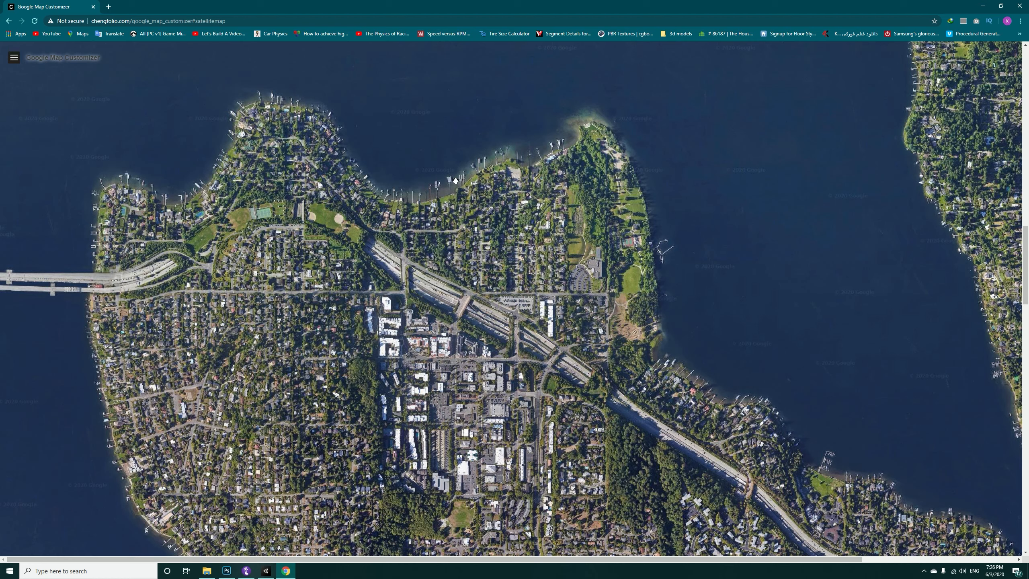
mouse_move(469, 140)
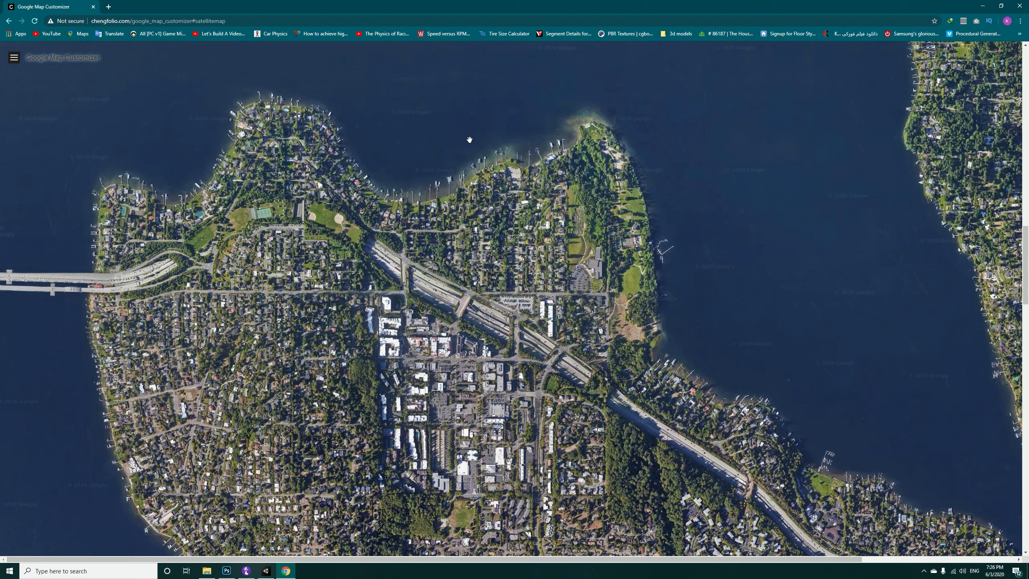
mouse_move(976, 21)
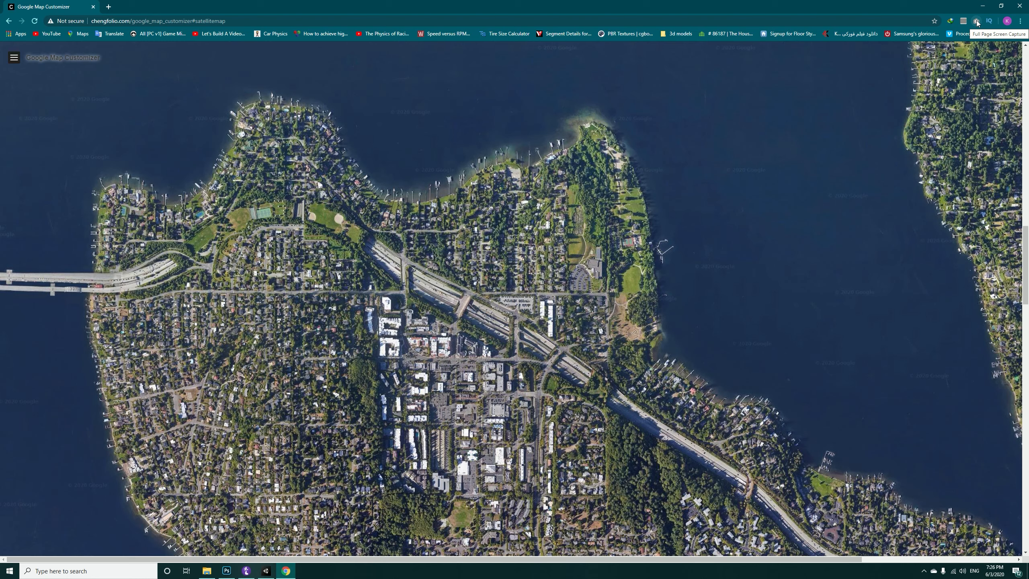
mouse_move(978, 19)
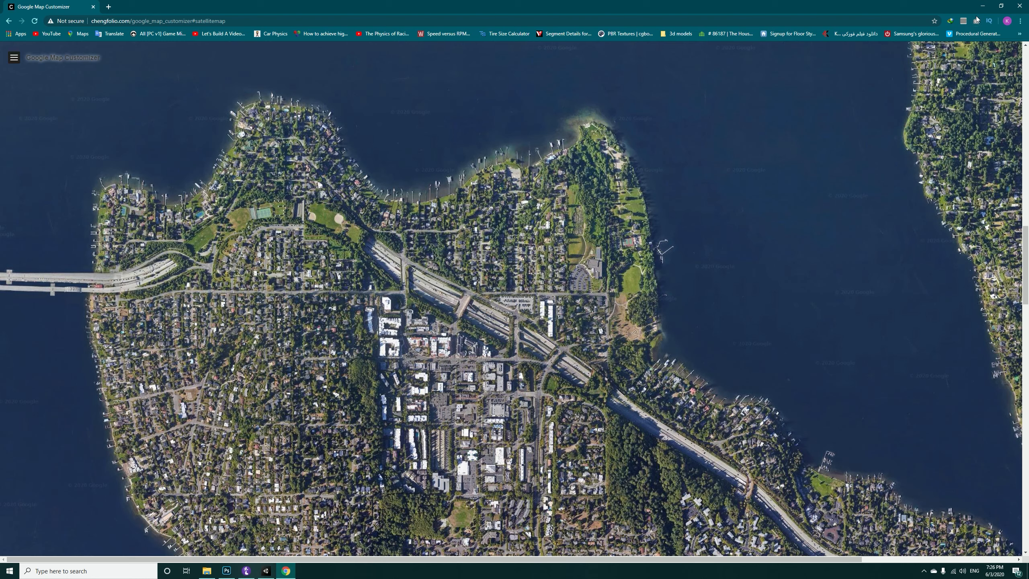
mouse_move(975, 21)
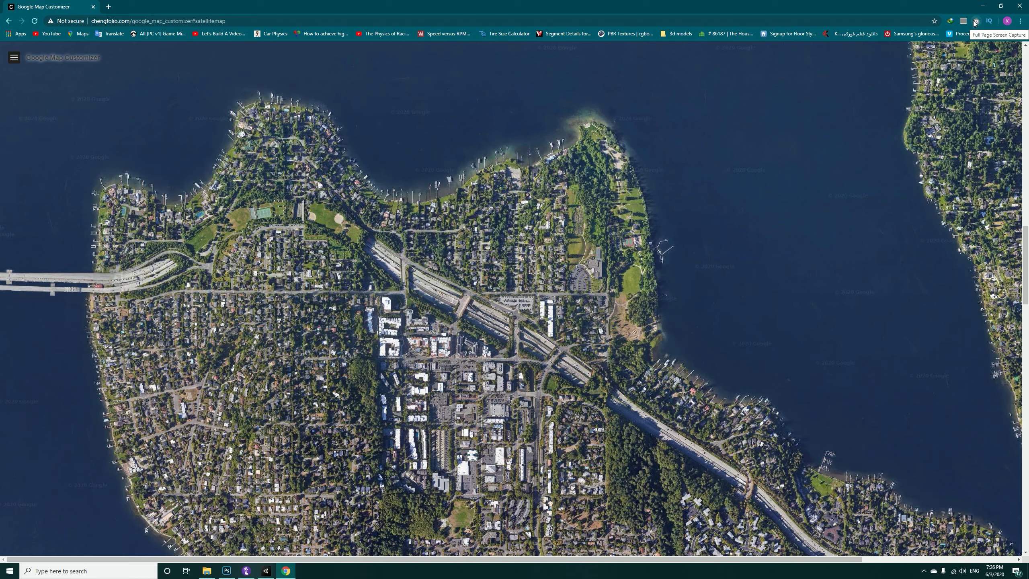
Step: Capture the full satellite map page and download it as a PNG
click(974, 20)
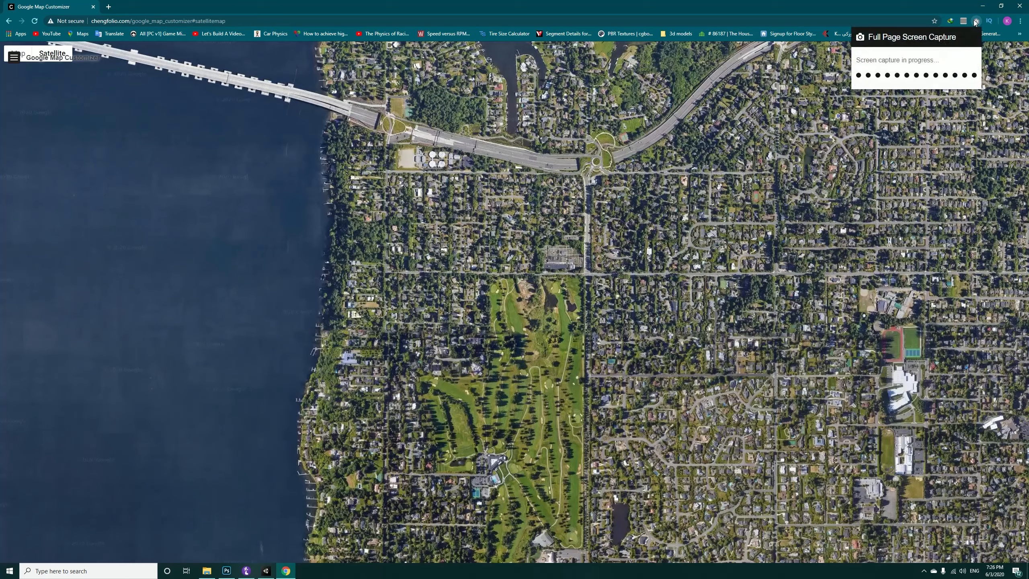
scroll(down, 3)
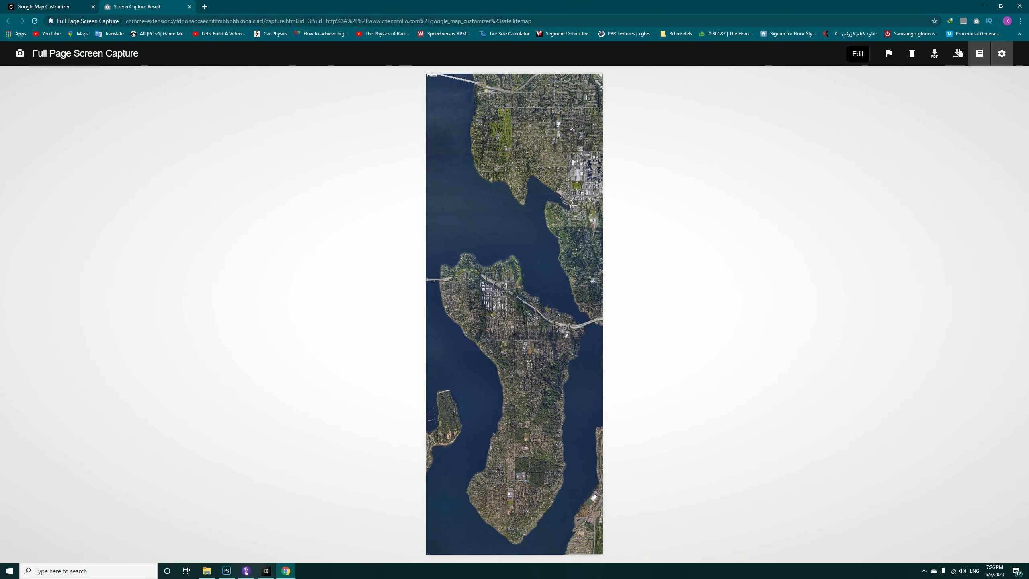
mouse_move(958, 54)
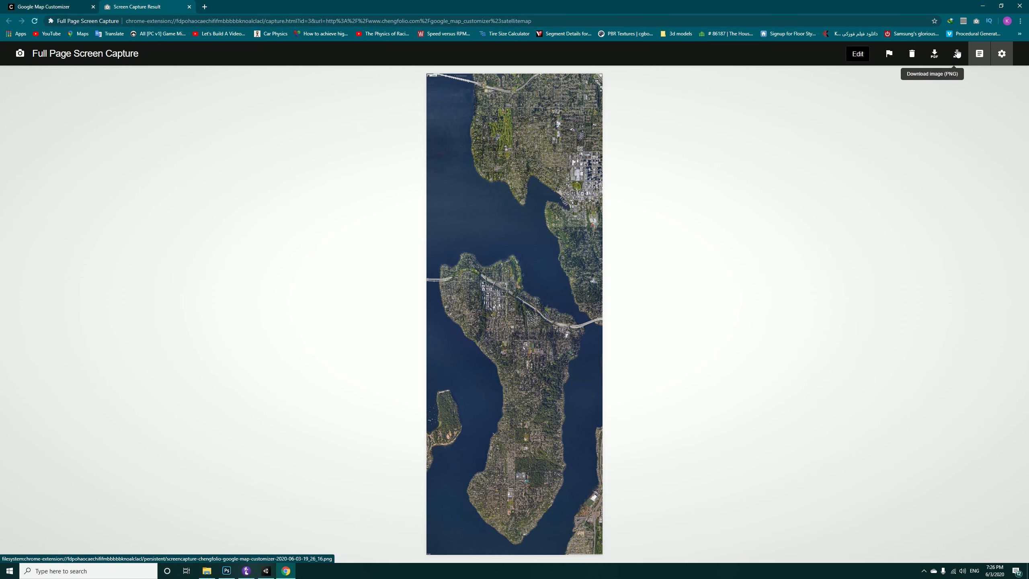
click(955, 54)
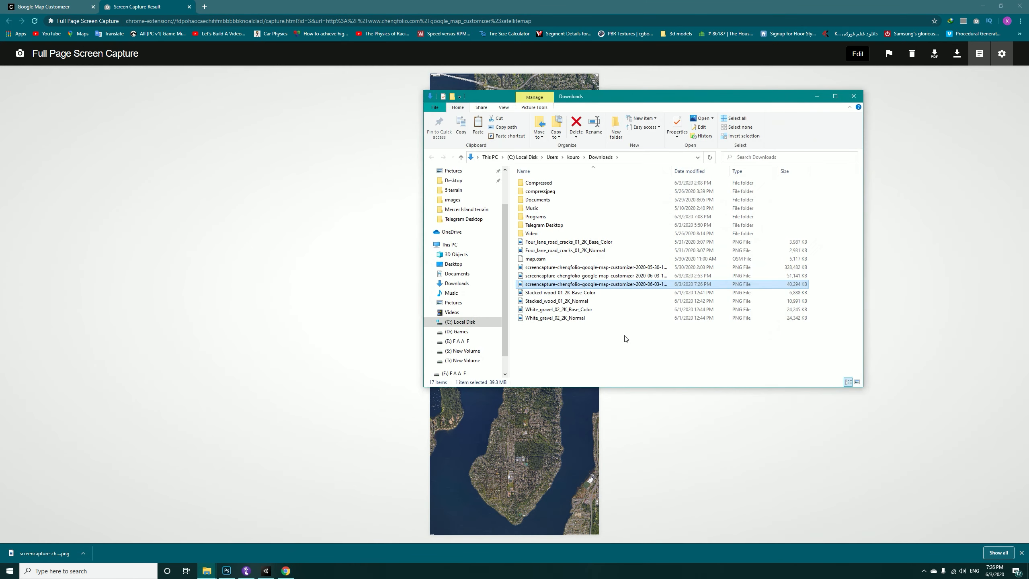
mouse_move(605, 285)
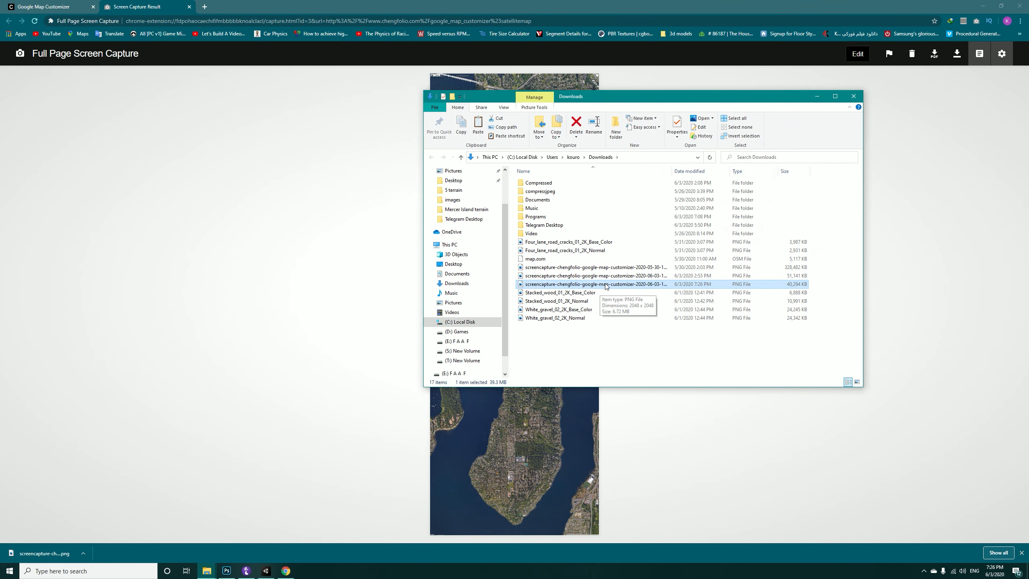
mouse_move(606, 279)
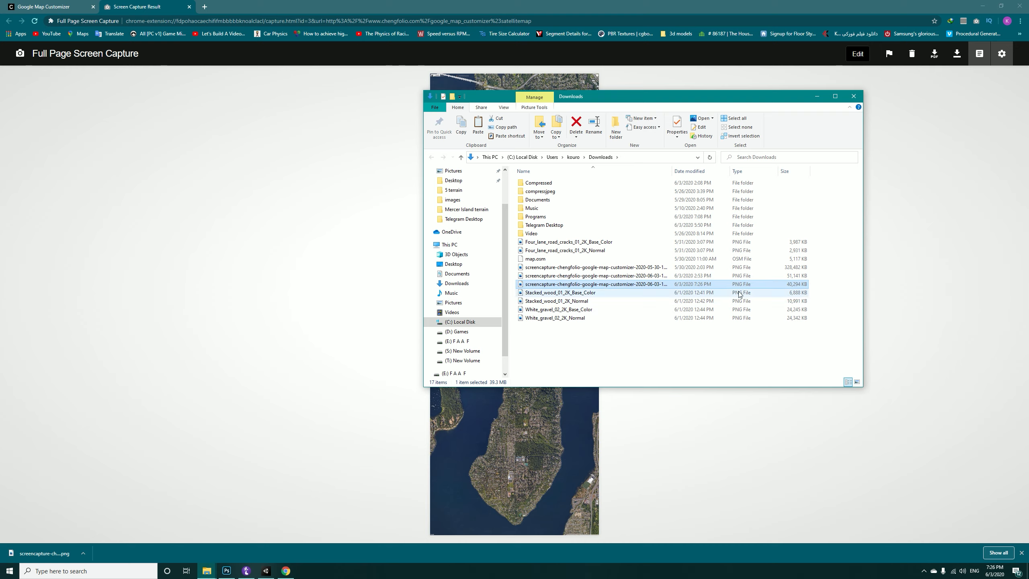
Step: Rename the downloaded capture 'Mercer Island' and return to the height map in Photoshop
double_click(594, 284)
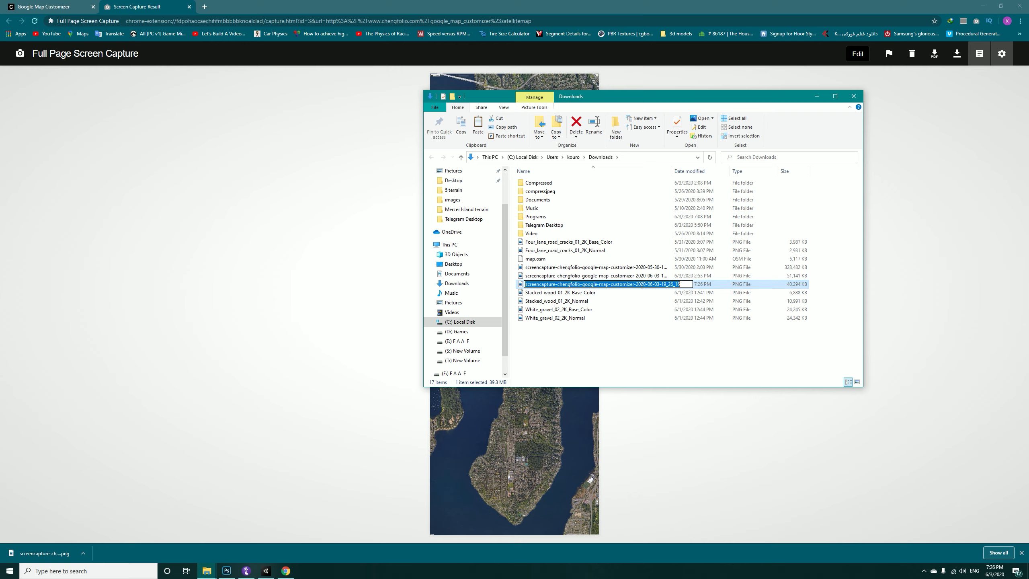
text(Mercer)
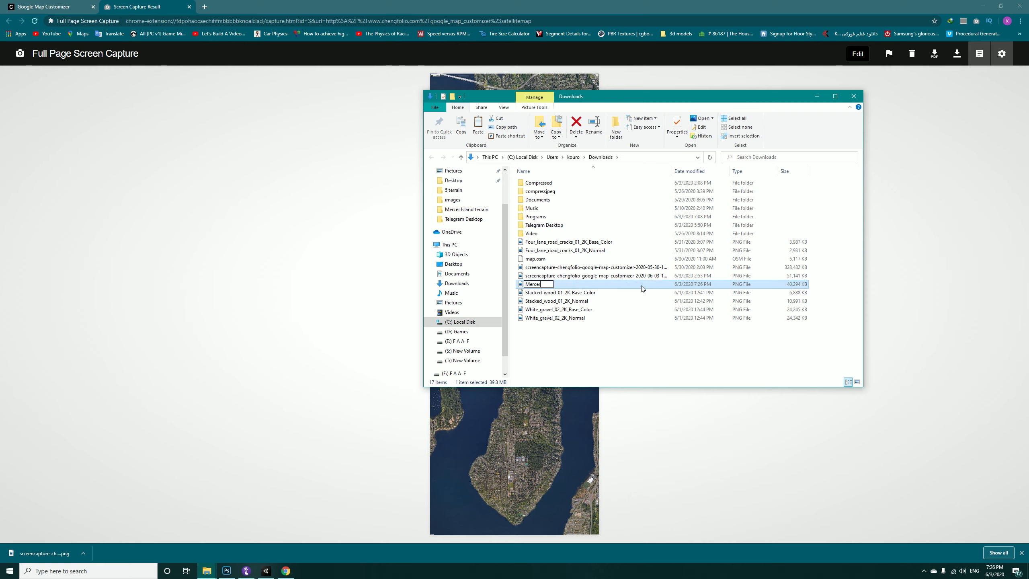
text(island)
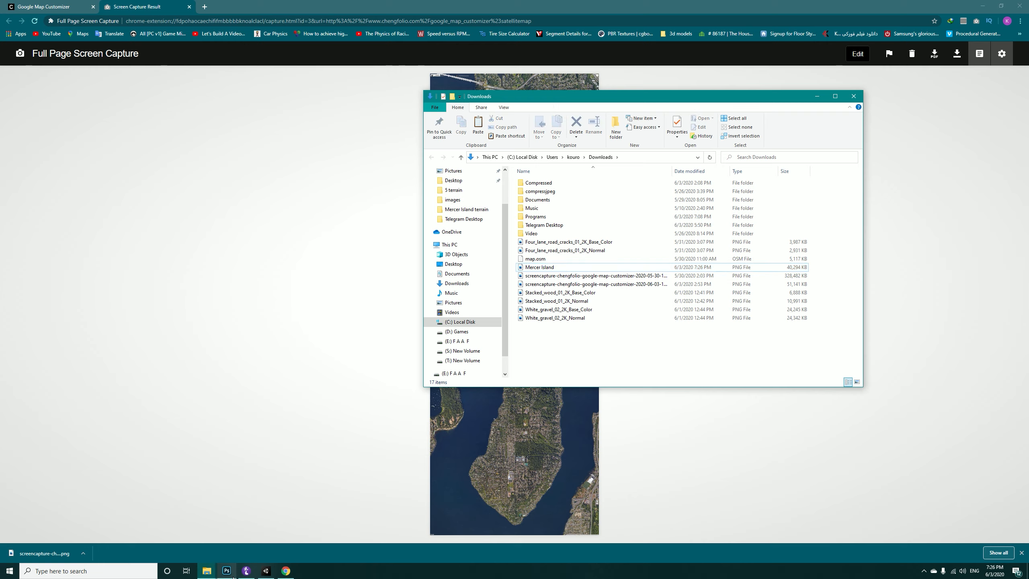
click(226, 570)
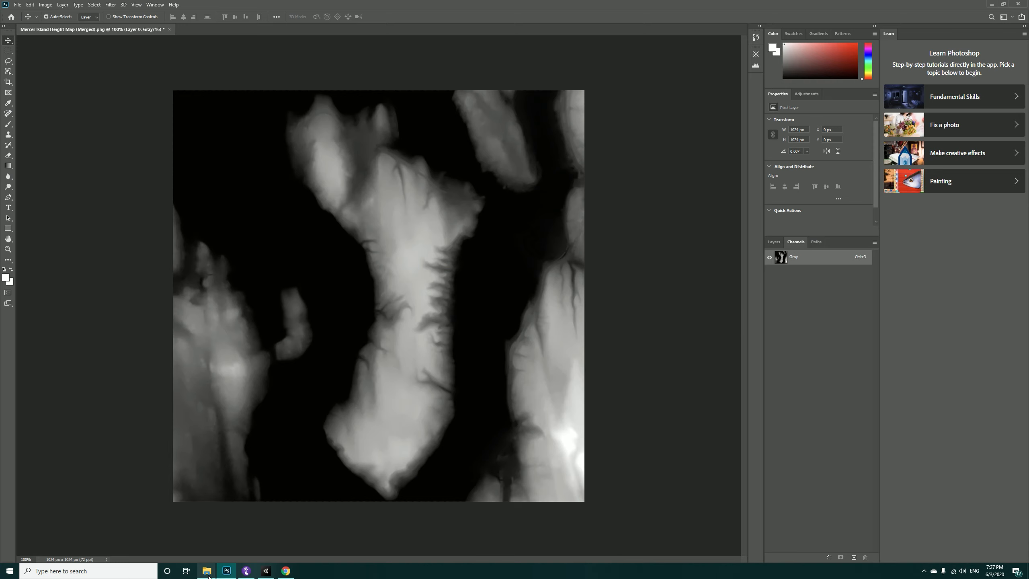
Step: Open the Mercer Island satellite image from Downloads in Photoshop
click(205, 570)
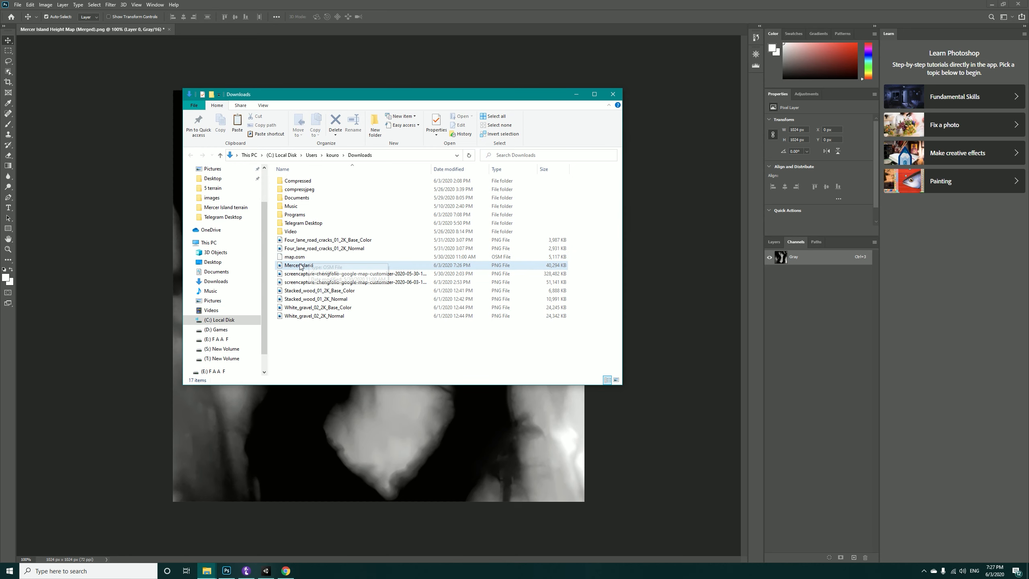
click(613, 94)
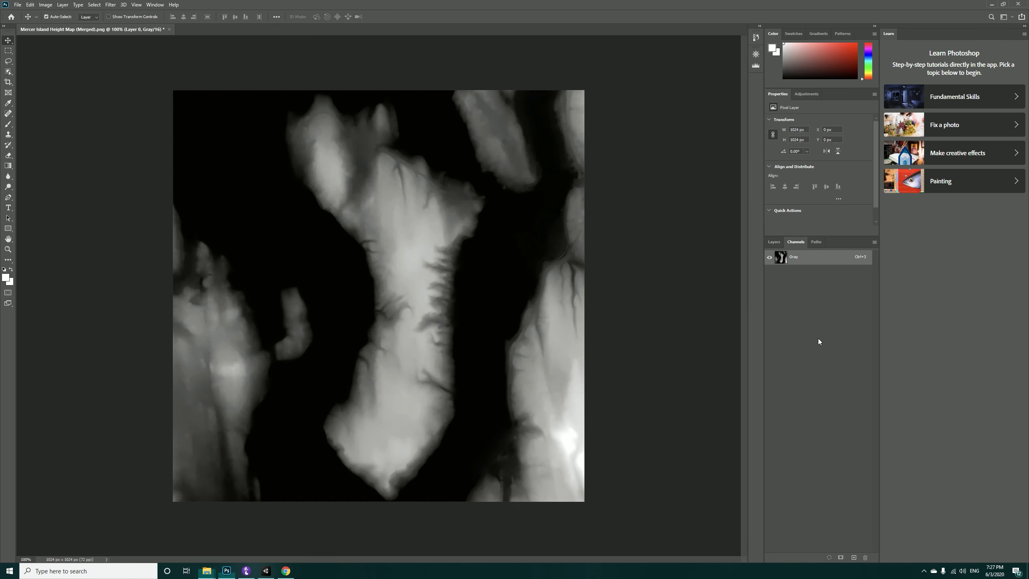
click(224, 29)
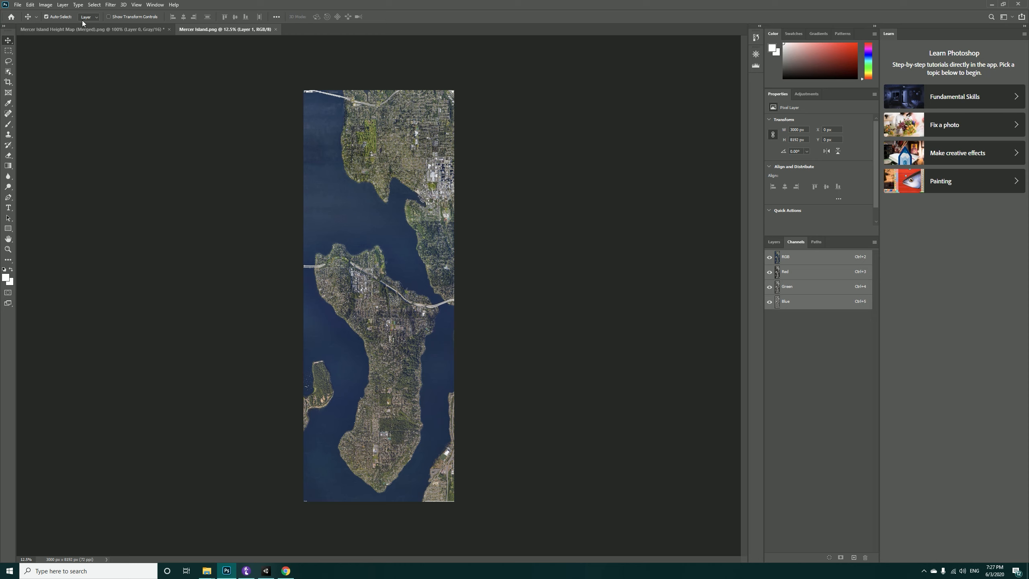
Step: Enlarge the canvas to 8192 × 8192 via Image > Canvas Size
click(45, 4)
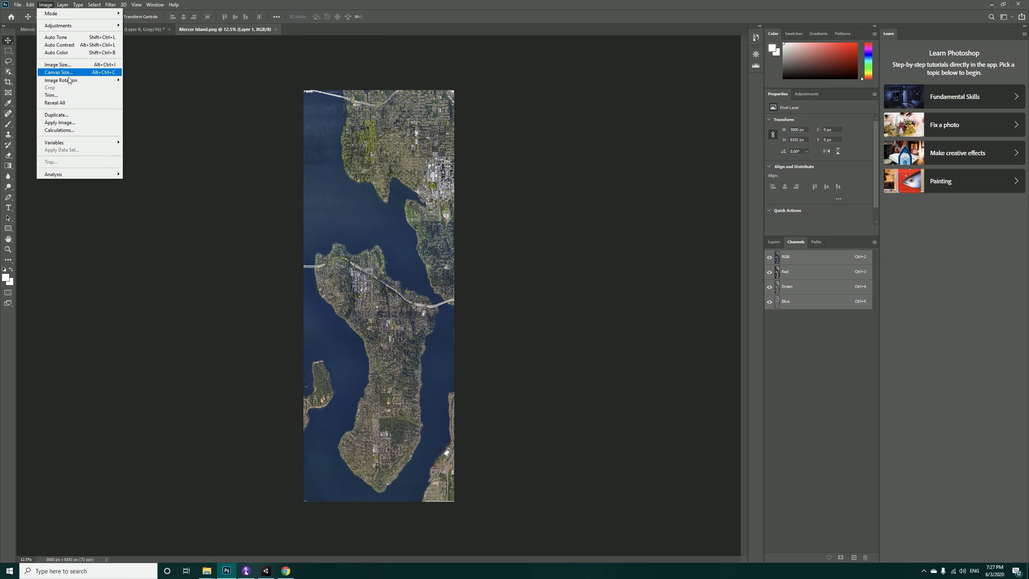
click(62, 5)
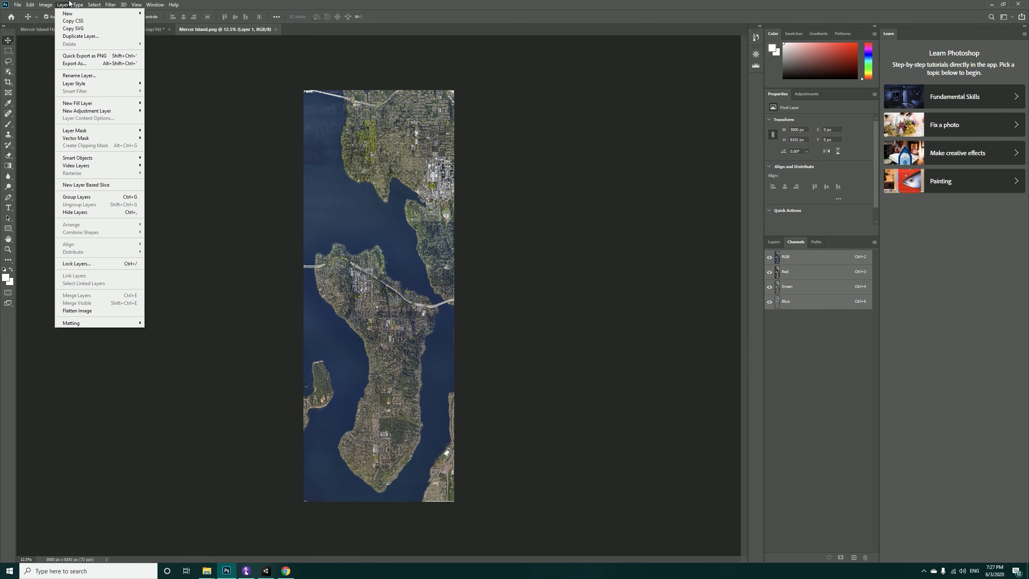
click(45, 4)
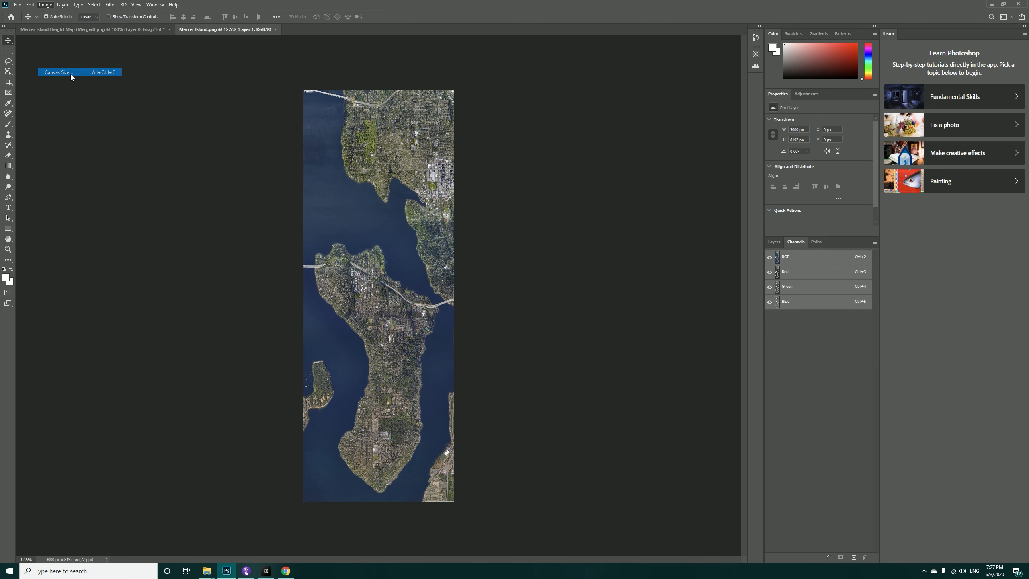
click(57, 72)
text(8192)
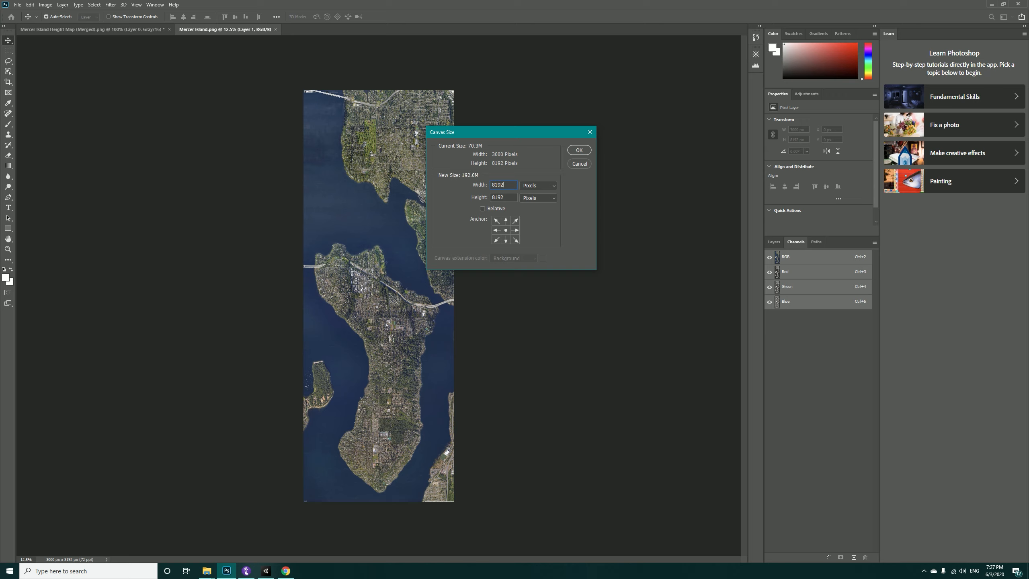
click(578, 150)
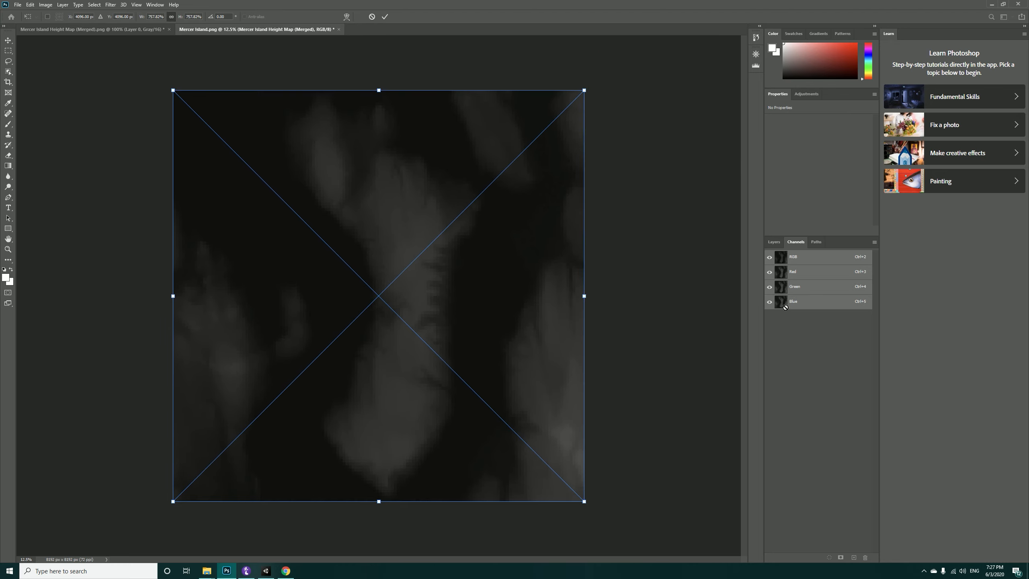
Step: Commit the placed height map, then scale the 20%-opacity satellite layer up over it
click(773, 241)
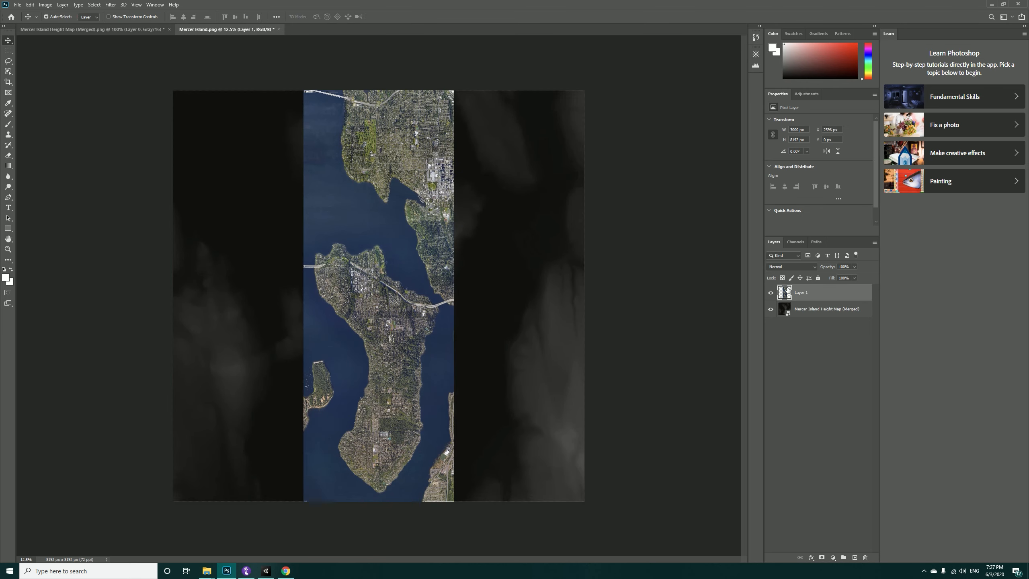
mouse_move(813, 300)
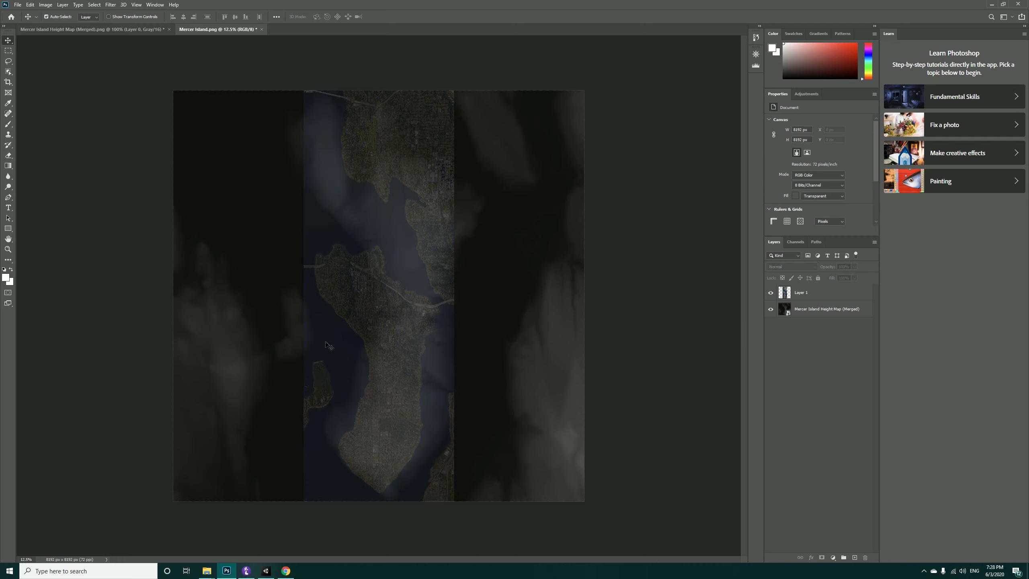
click(801, 292)
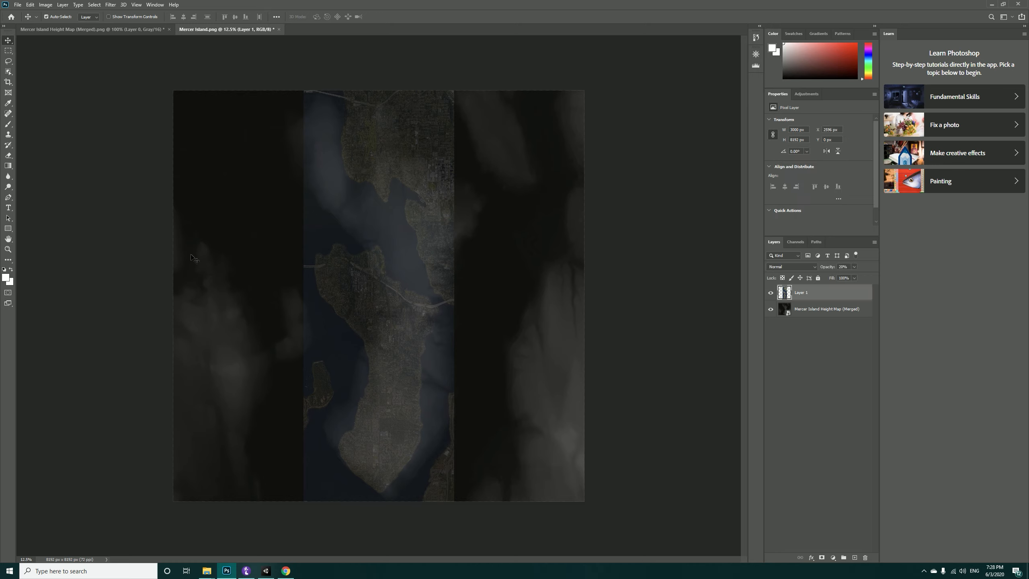
drag(379, 263, 393, 181)
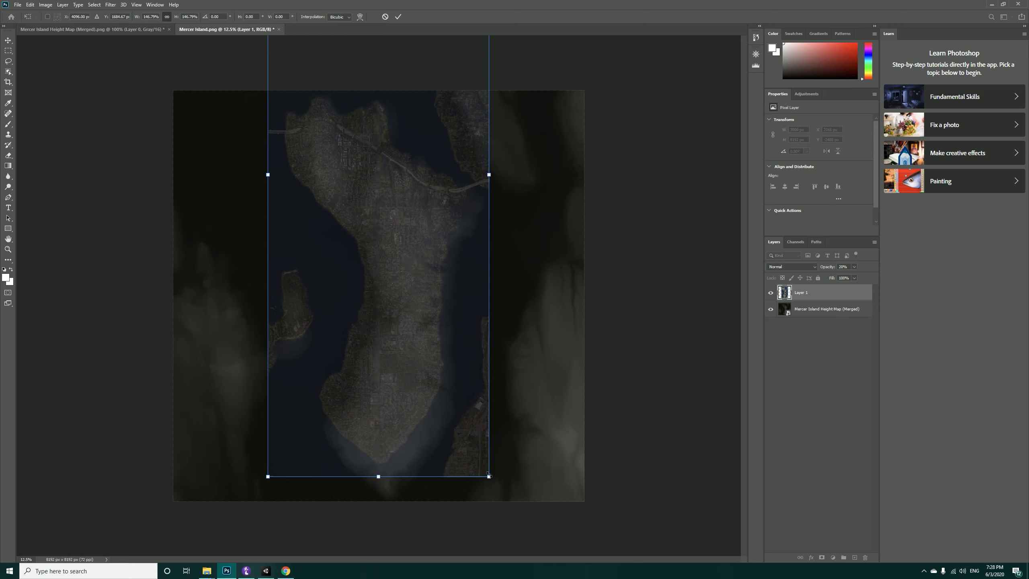
mouse_move(502, 220)
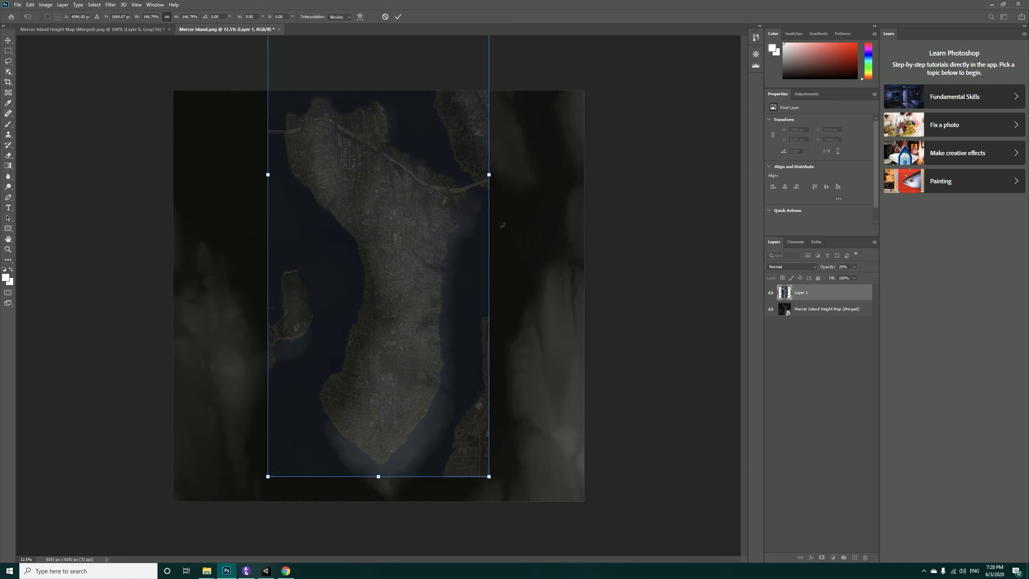
mouse_move(424, 205)
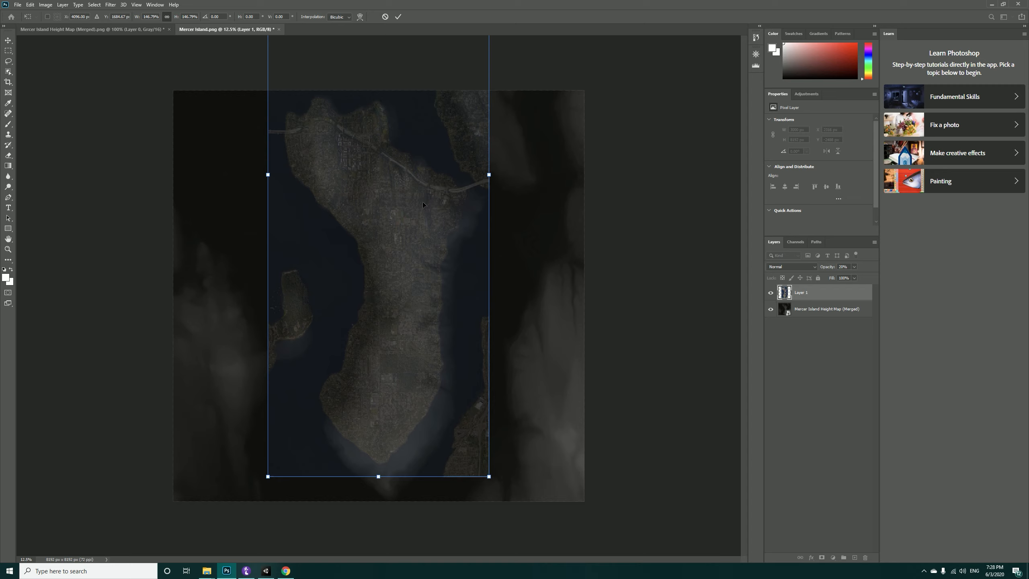
mouse_move(399, 226)
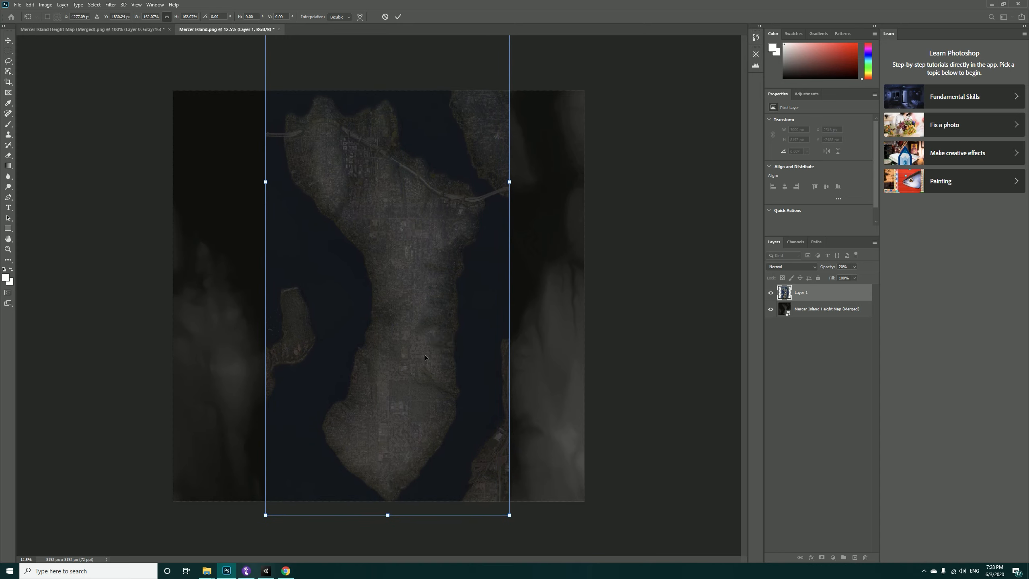
mouse_move(850, 292)
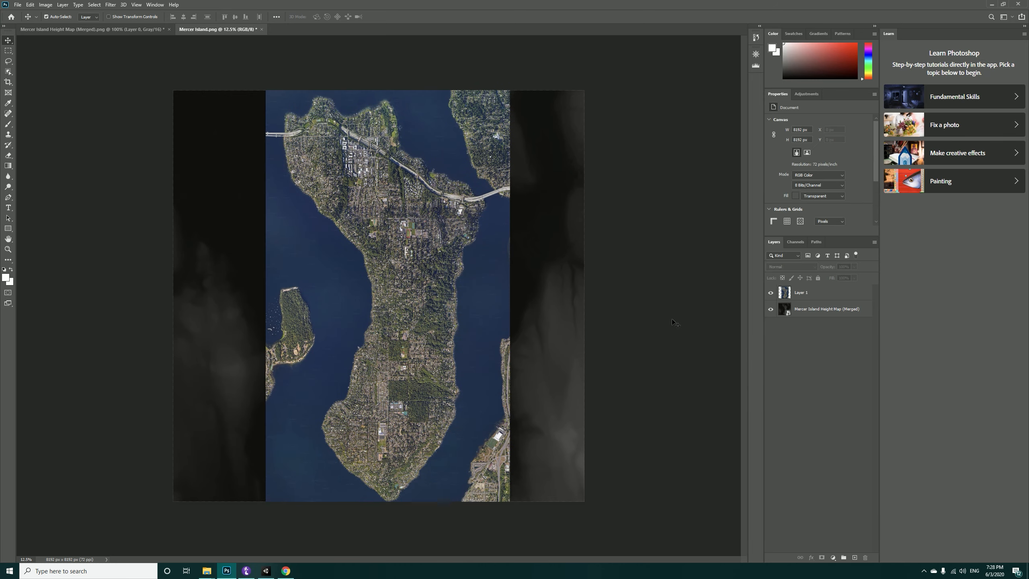
mouse_move(15, 7)
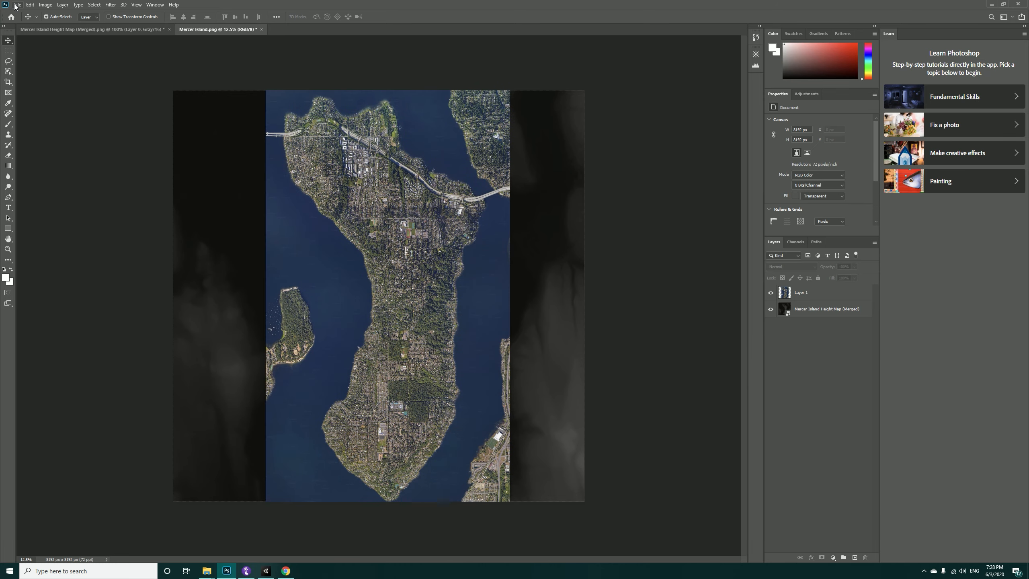
Step: Bring up the File commands to export the aligned satellite image
click(18, 5)
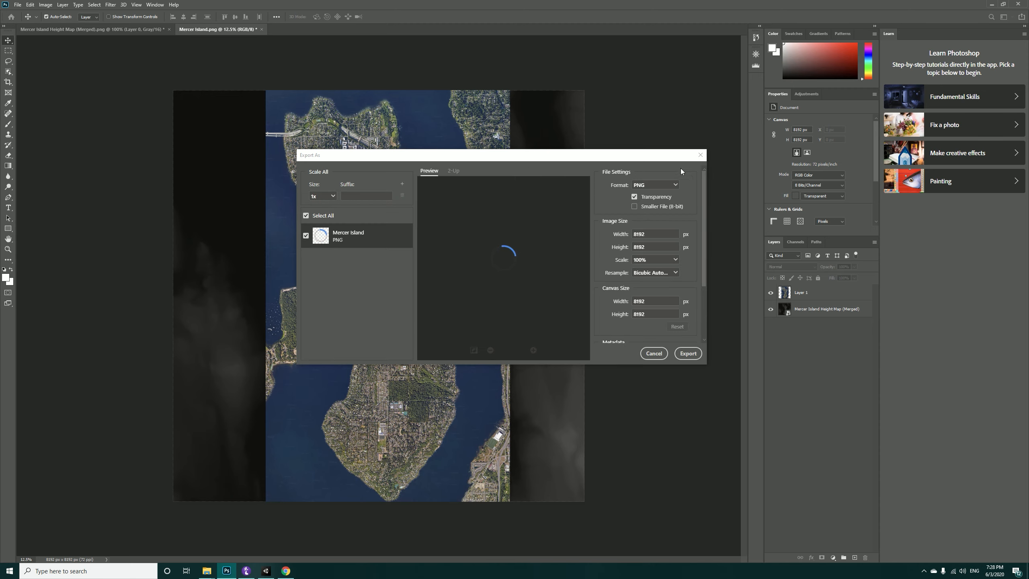
Step: Export the 8192 × 8192 PNG to Downloads, overwriting the existing Mercer Island.png
scroll(down, 3)
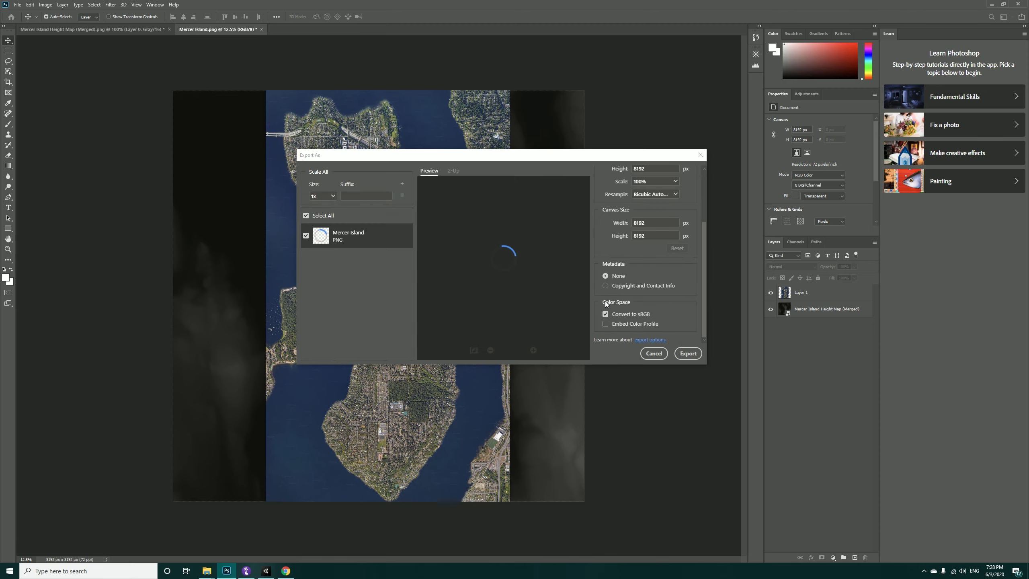
click(688, 353)
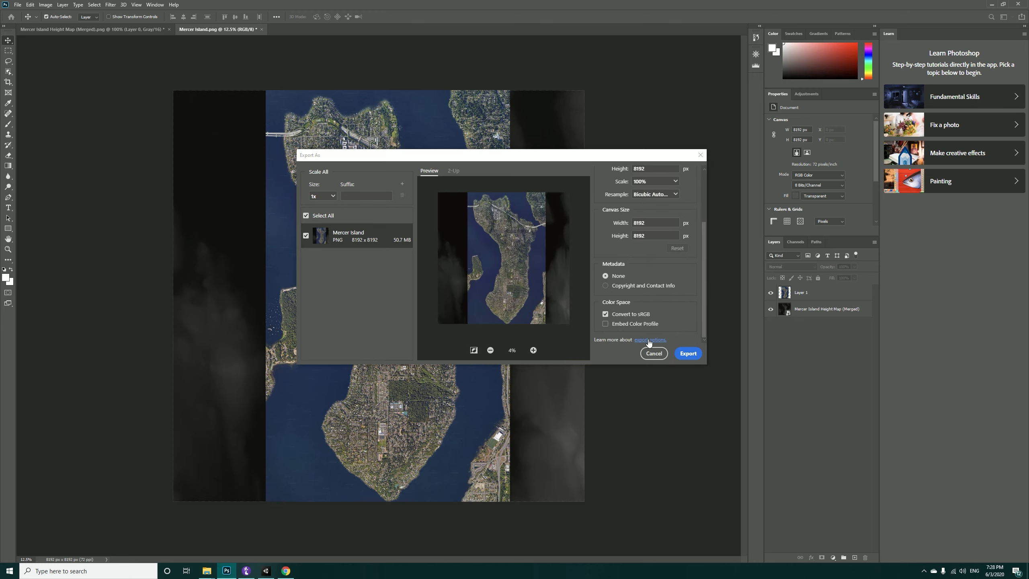
click(687, 353)
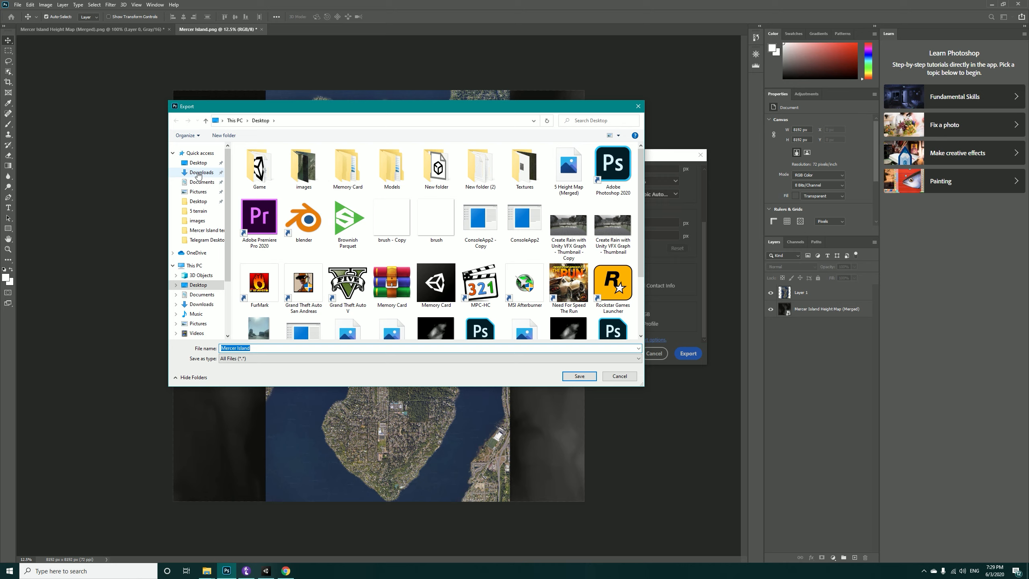
click(201, 172)
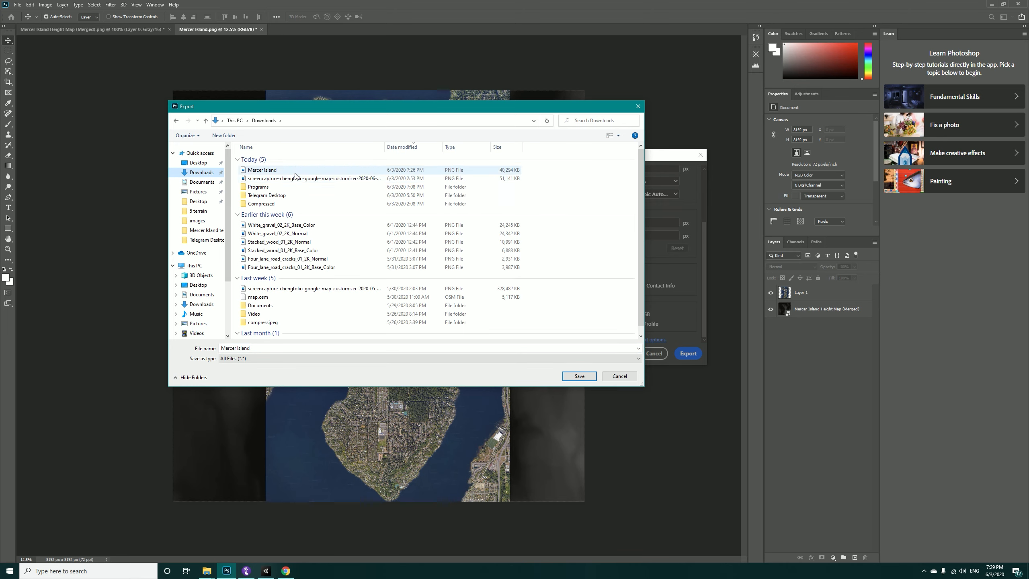
mouse_move(302, 179)
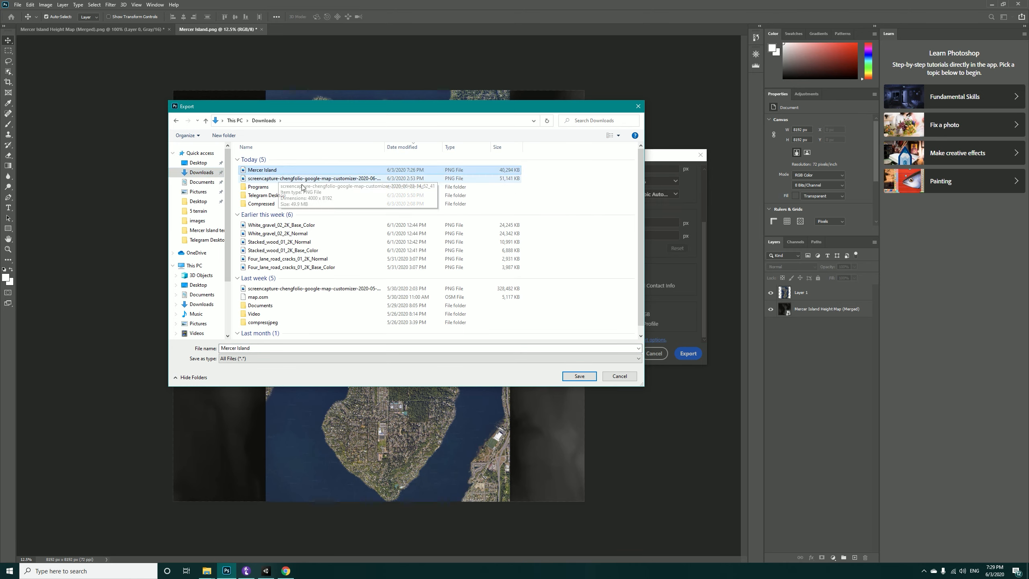
click(578, 375)
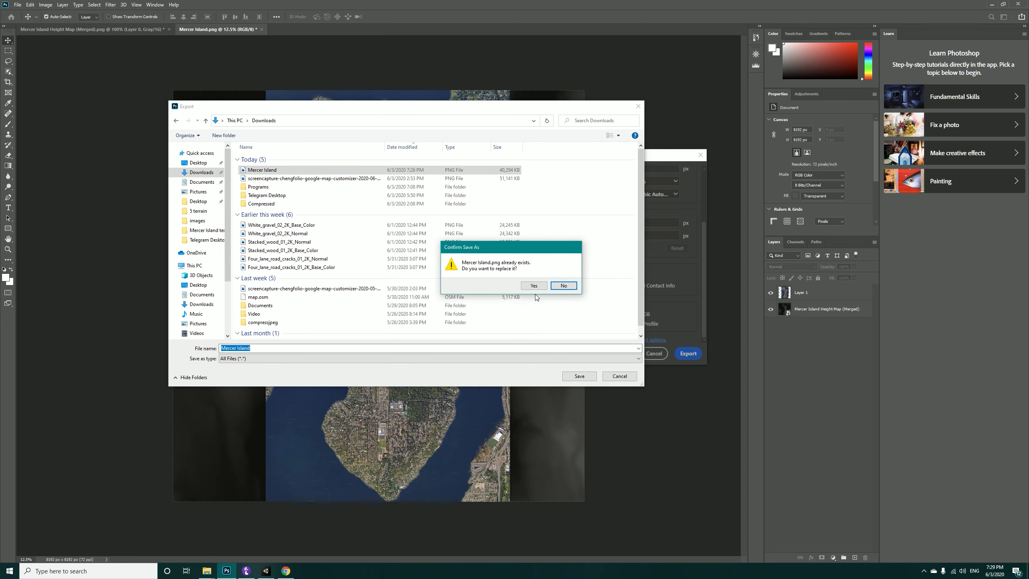
click(563, 284)
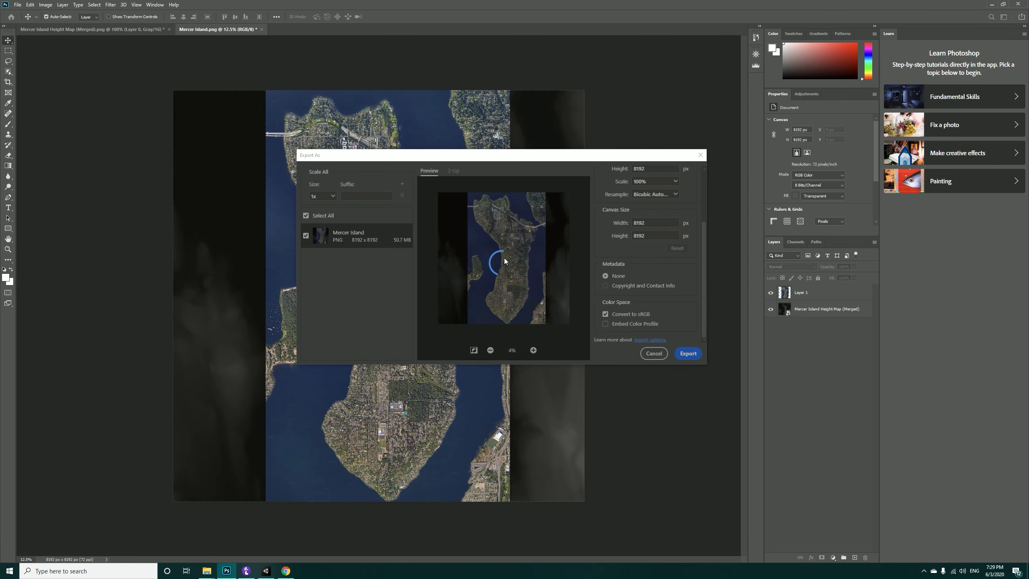
mouse_move(252, 509)
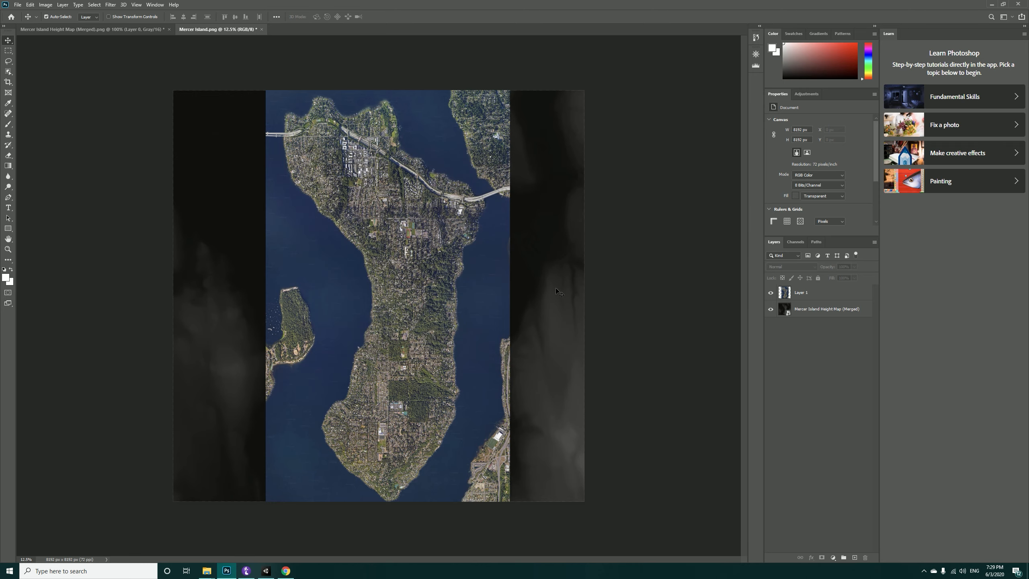
mouse_move(206, 570)
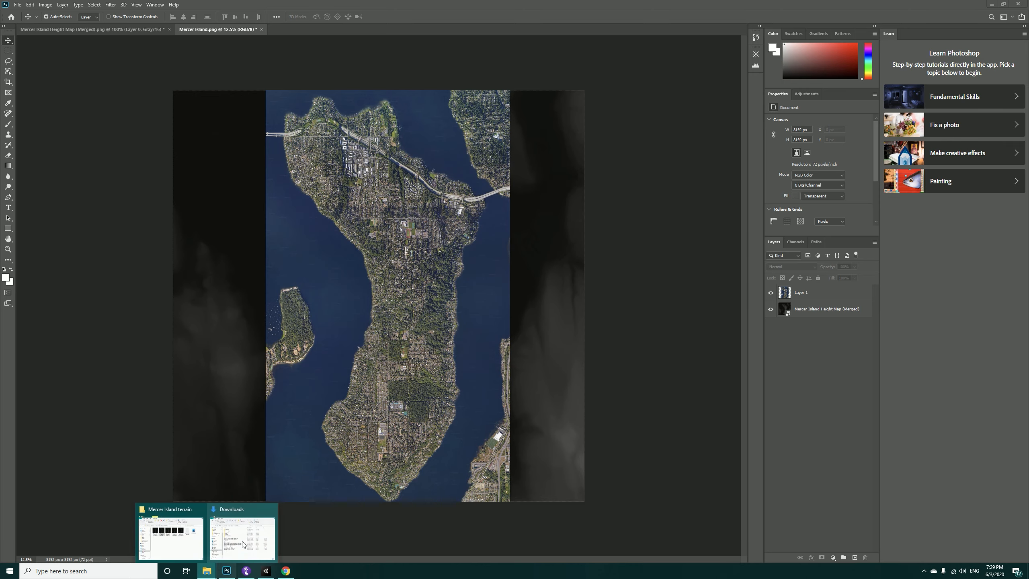
Step: Check the exported Mercer Island.png in Downloads, then return to the Unity project
click(242, 532)
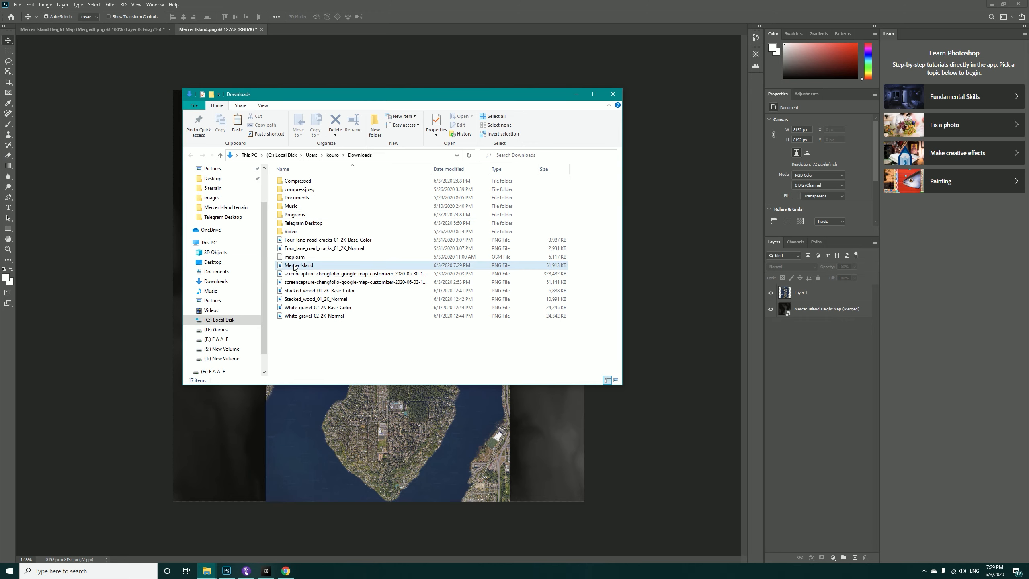
double_click(298, 265)
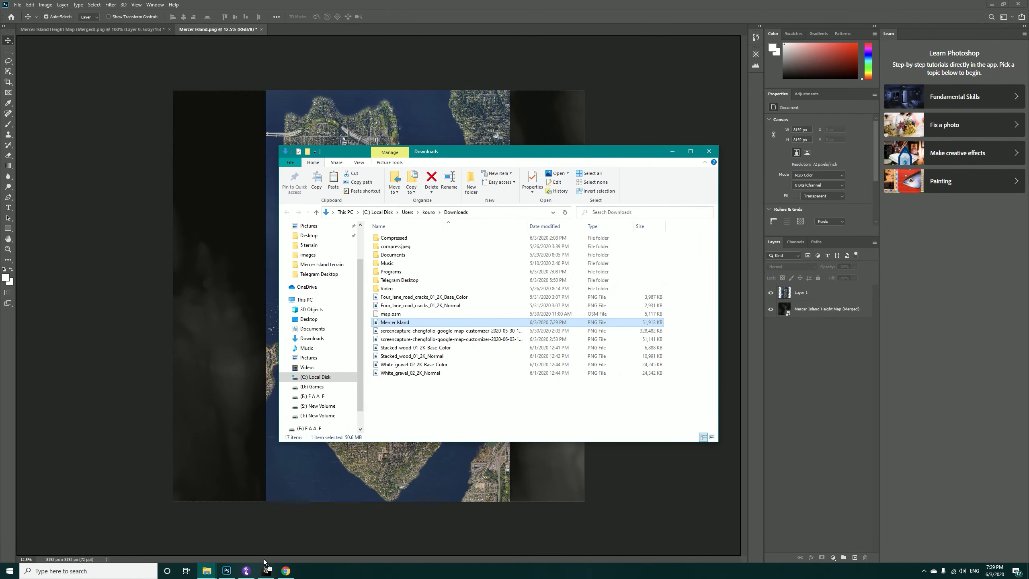
click(266, 570)
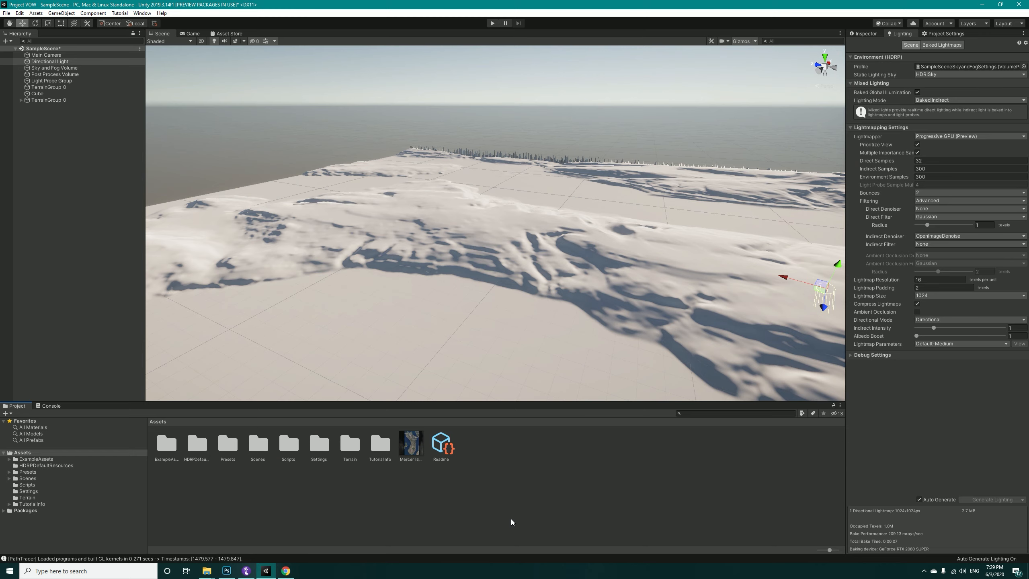
Step: Raise the Mercer Island texture's Max Size and create a terrain layer from it with Tiling Size X 8000
click(410, 441)
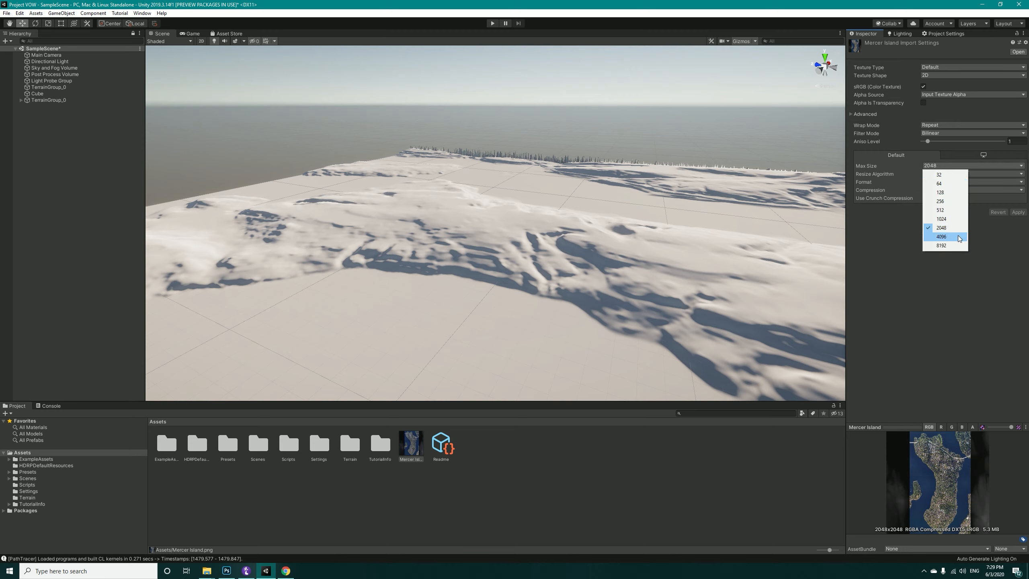
click(940, 244)
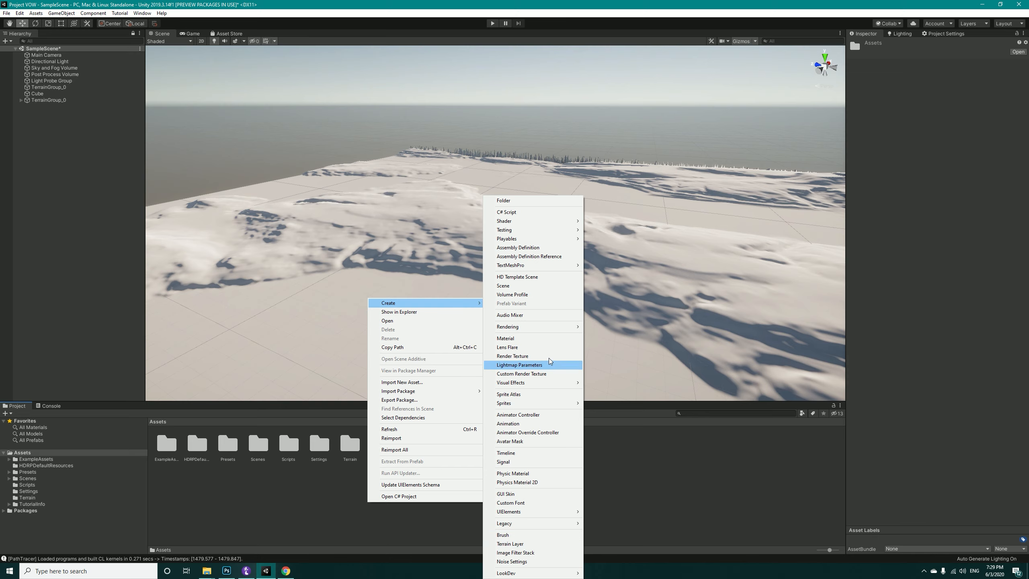
mouse_move(463, 304)
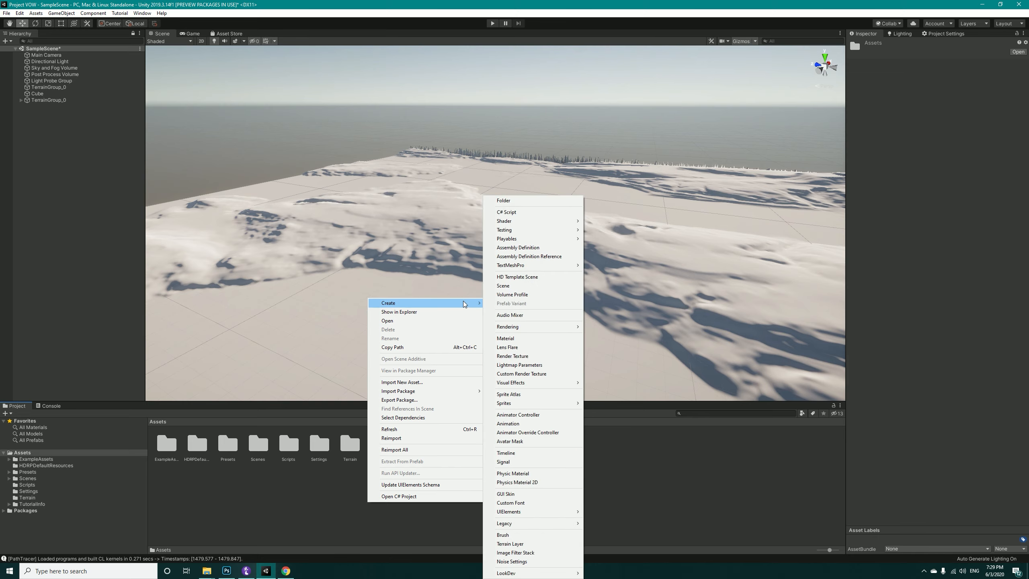
click(511, 543)
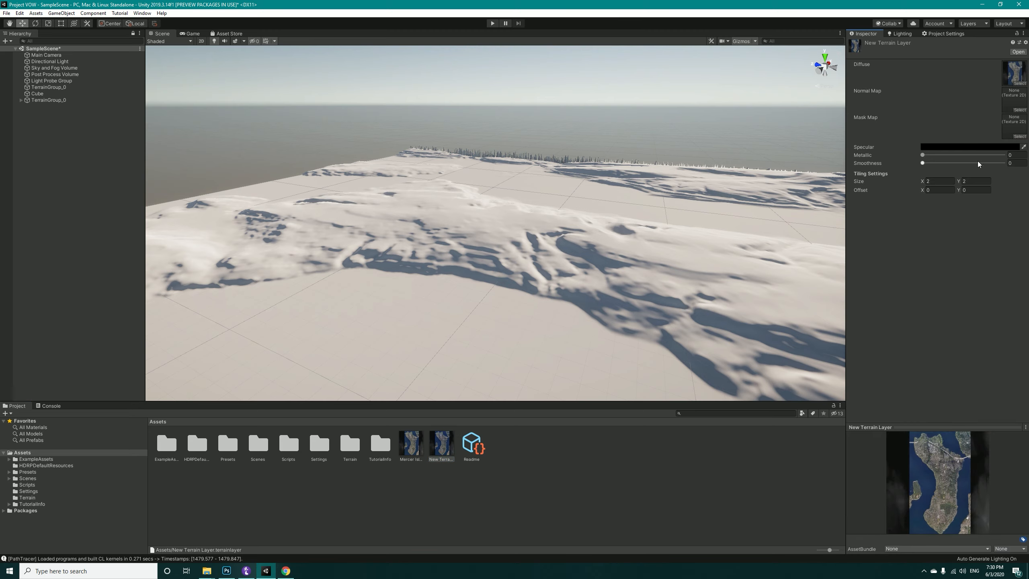
click(938, 181)
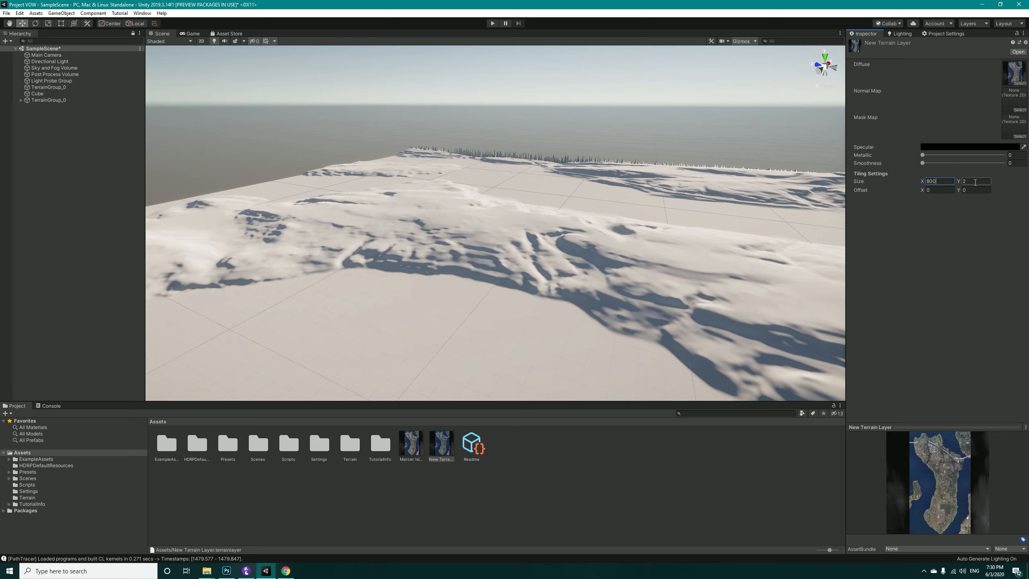
text(8000)
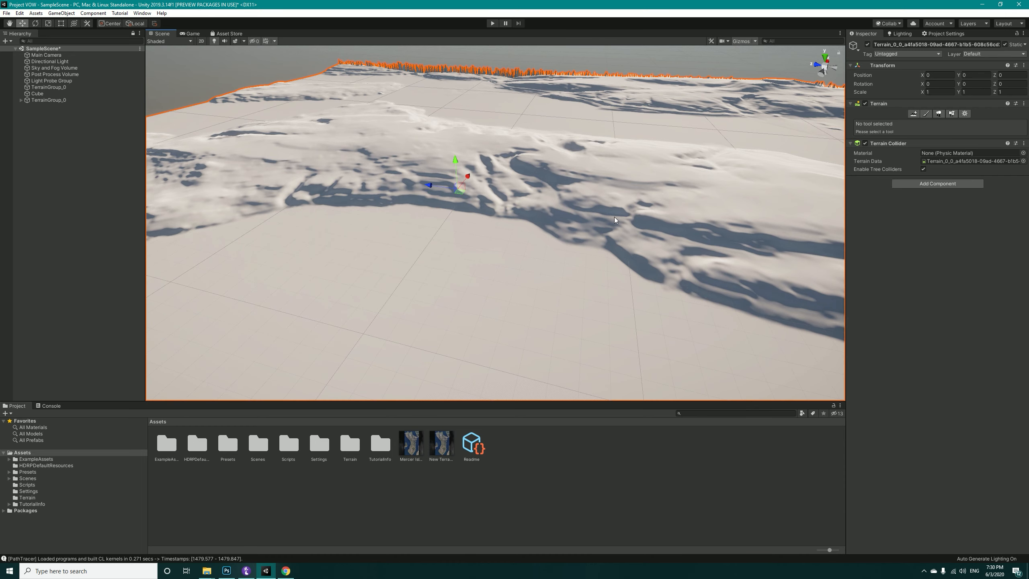
Step: Add the New Terrain Layer to the terrain's Paint Texture palette so the satellite image drapes the island
click(927, 113)
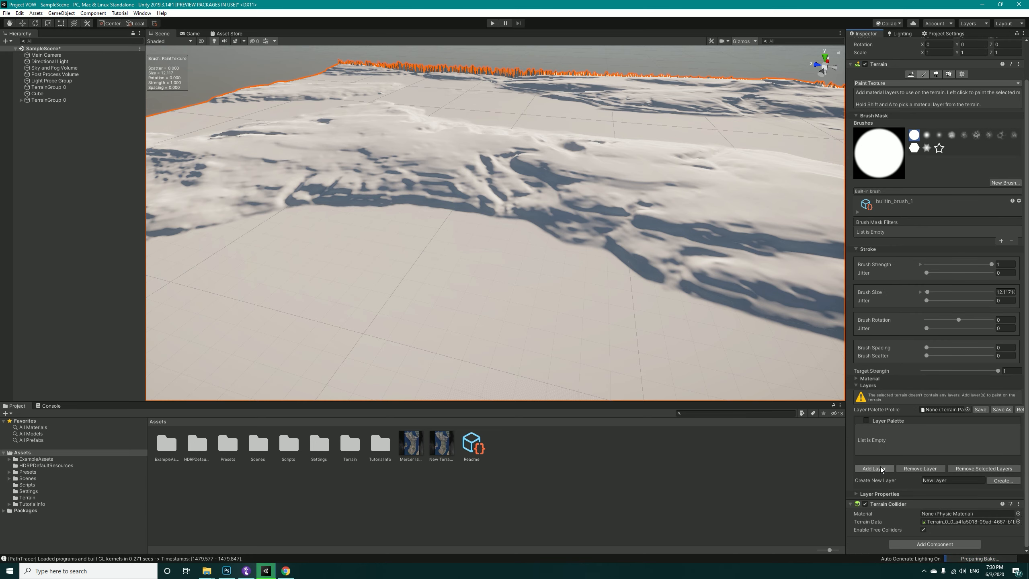
click(874, 469)
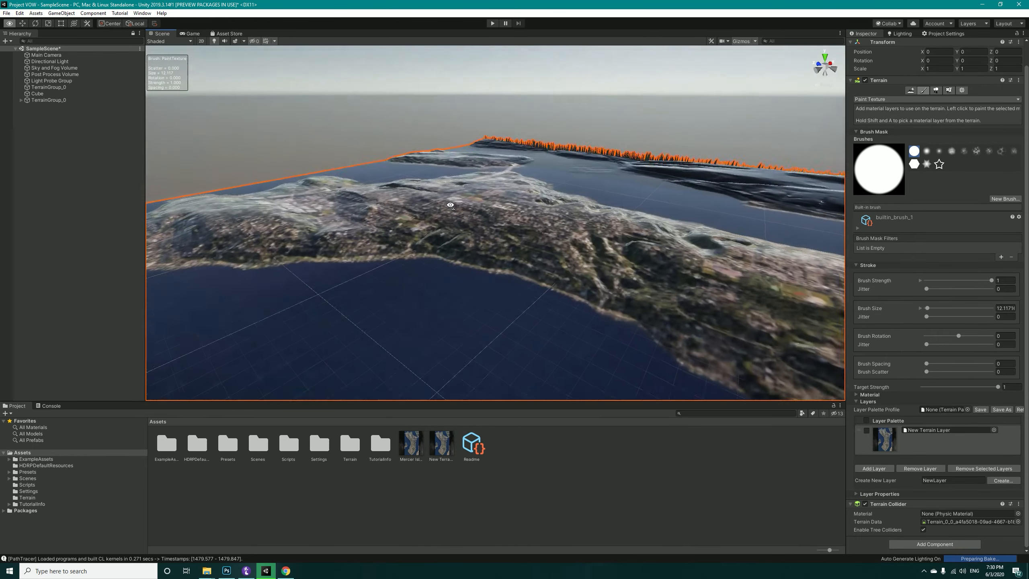
drag(451, 205, 355, 201)
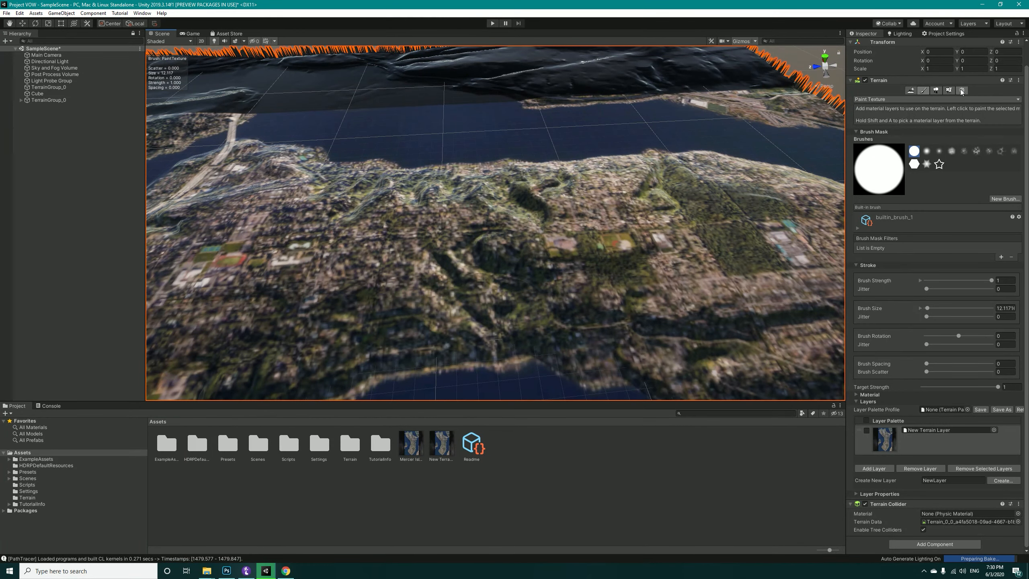
click(962, 91)
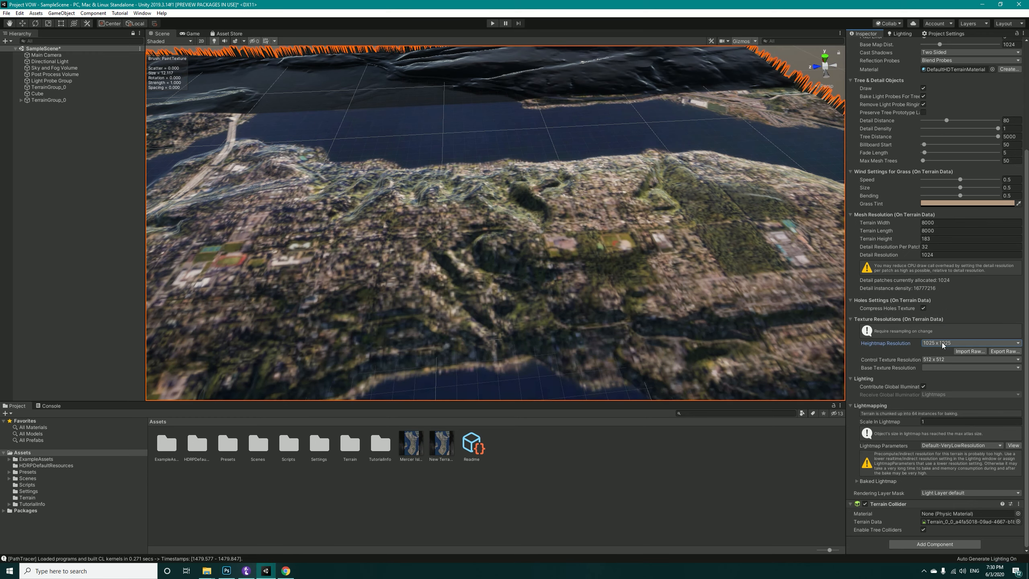
mouse_move(943, 367)
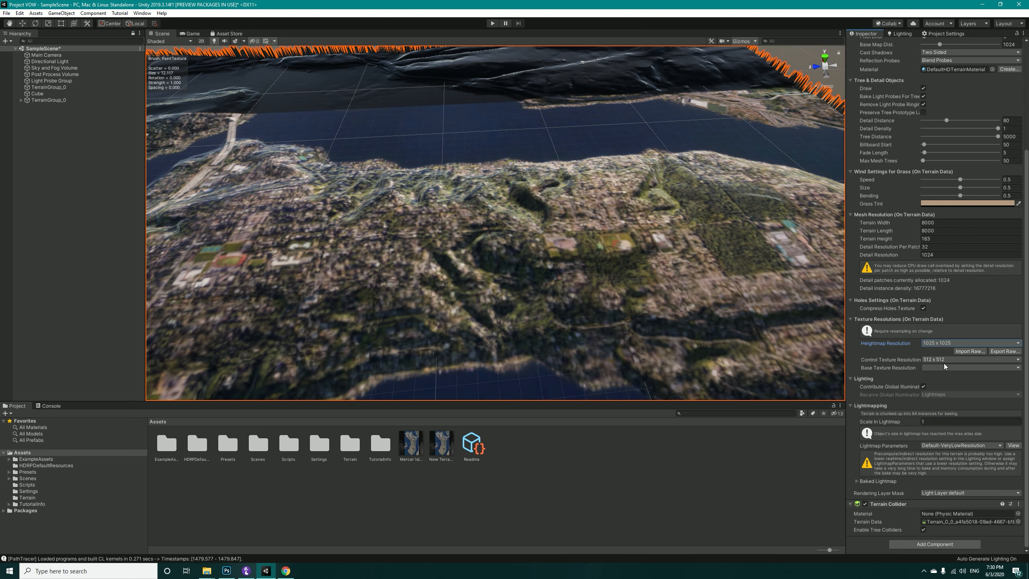
Step: Raise the terrain's heightmap resolution from 1025 × 1025 to 4097 × 4097
click(969, 343)
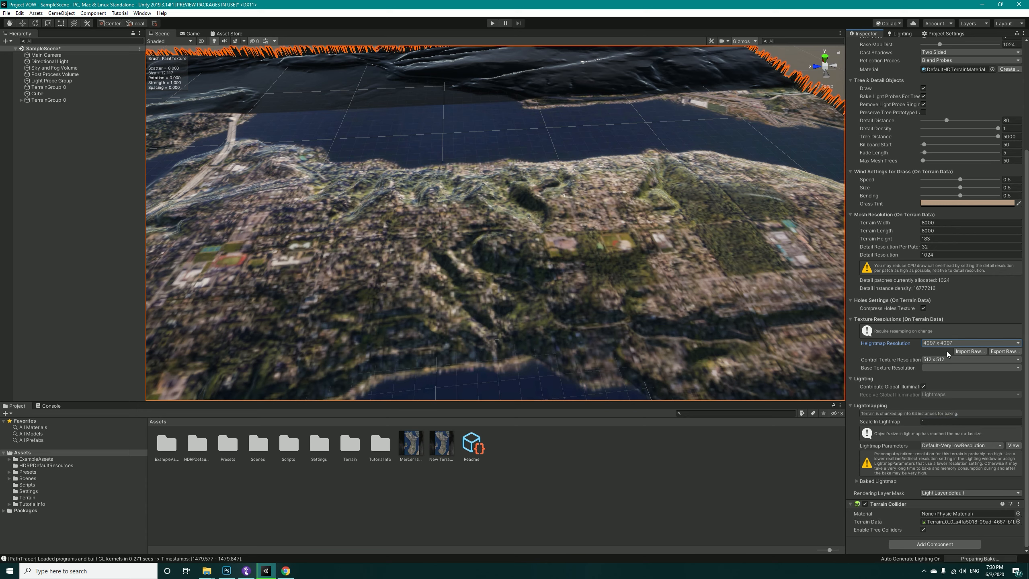
mouse_move(882, 374)
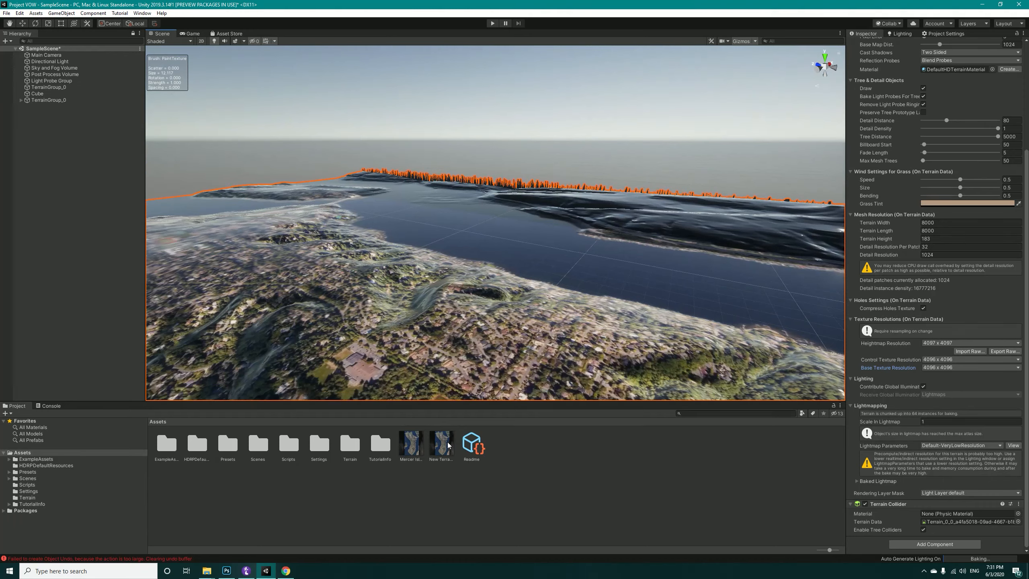
Step: Assign the Mercer Island image as the layer's Mask Map and reveal its RGBA channel remapping ranges
click(441, 443)
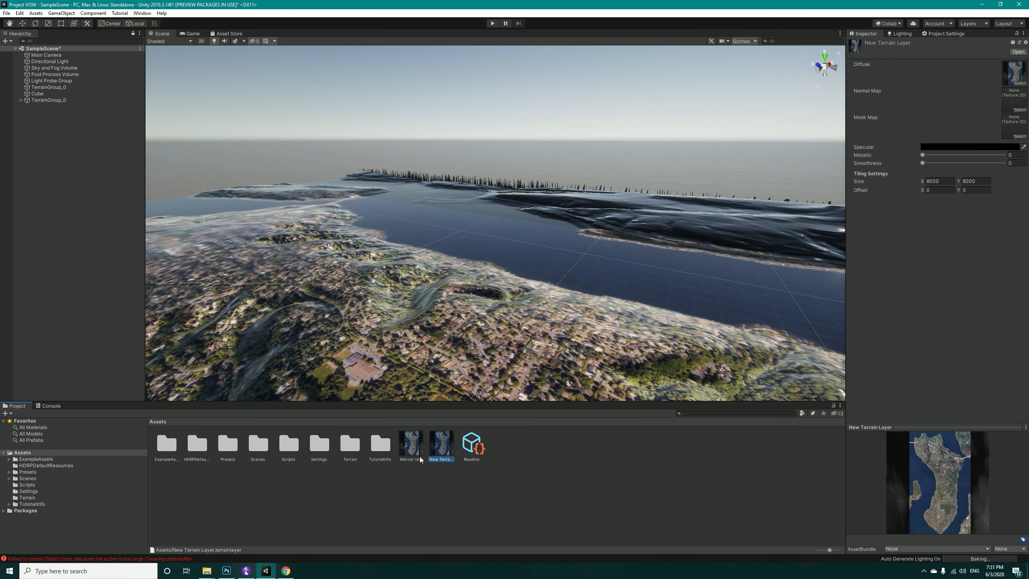
mouse_move(552, 483)
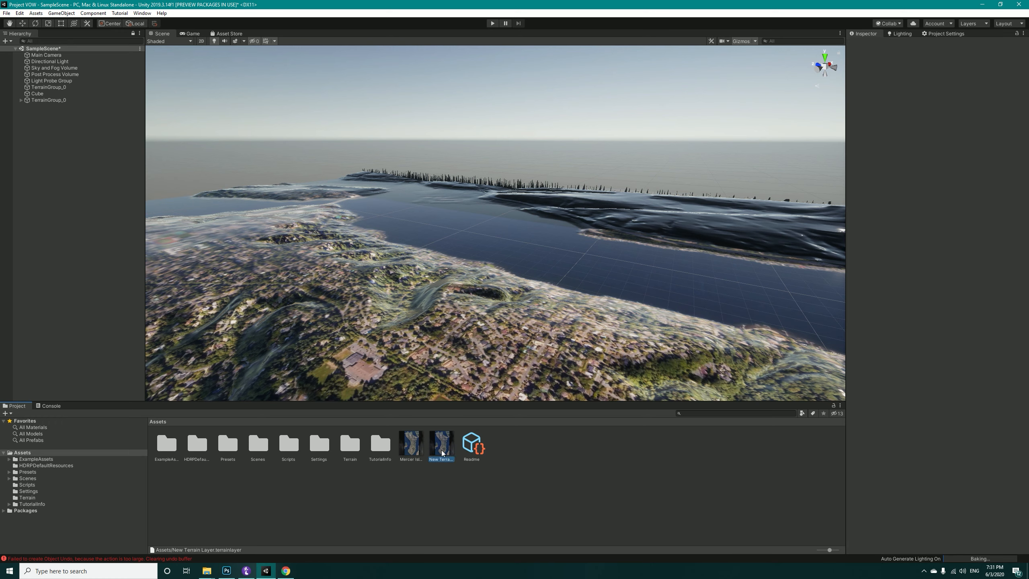
click(440, 443)
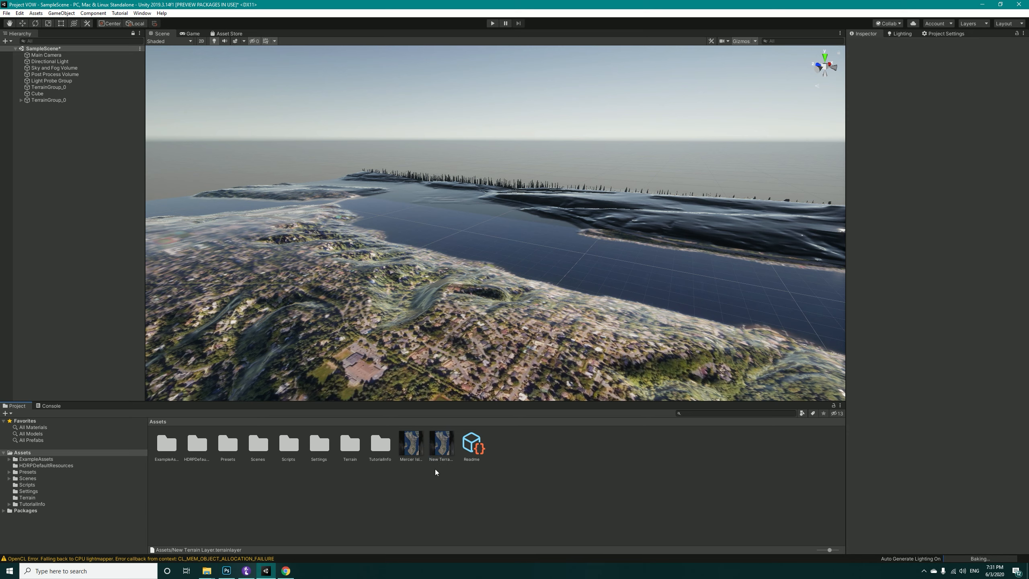
click(441, 443)
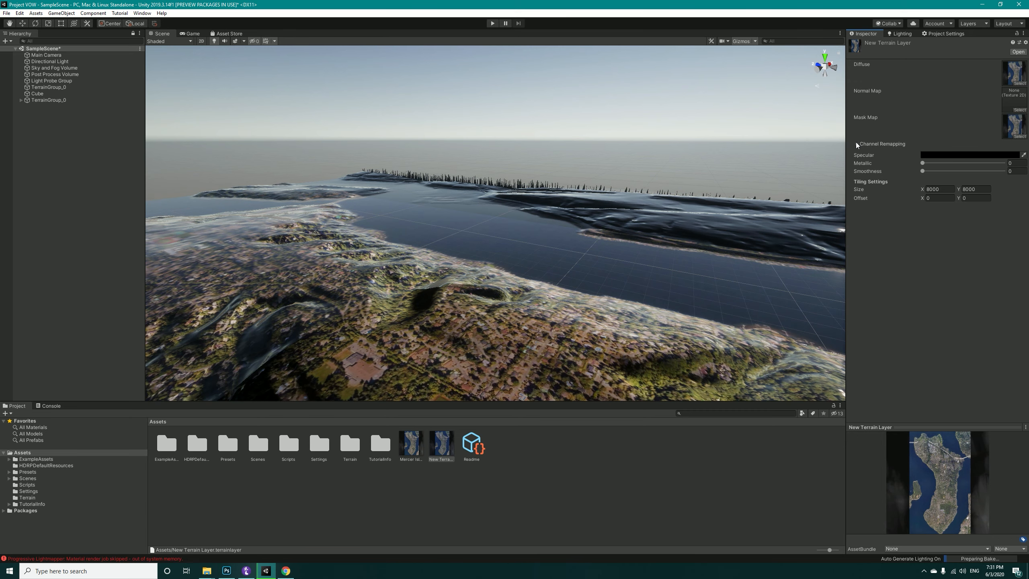
click(858, 144)
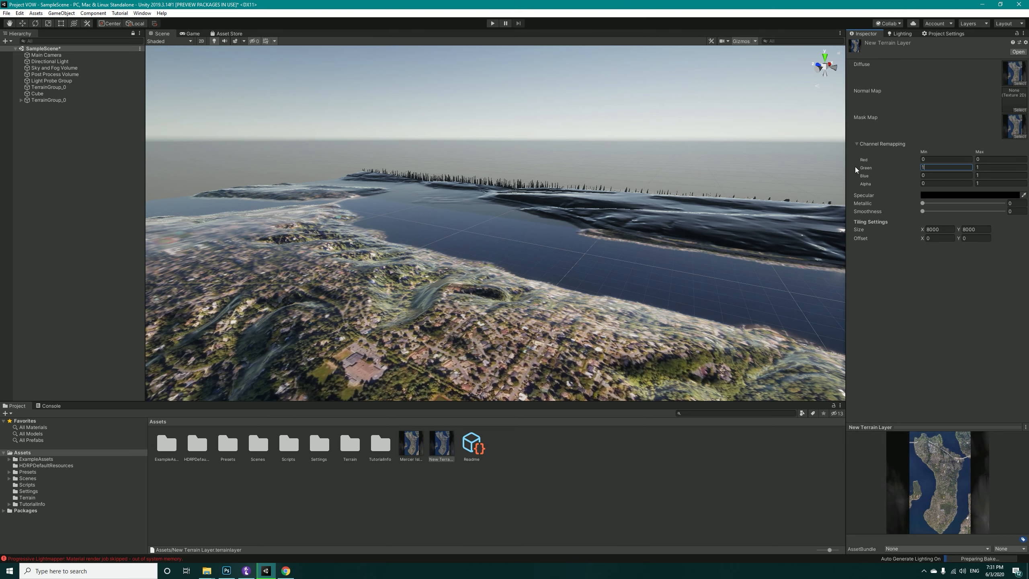
mouse_move(869, 119)
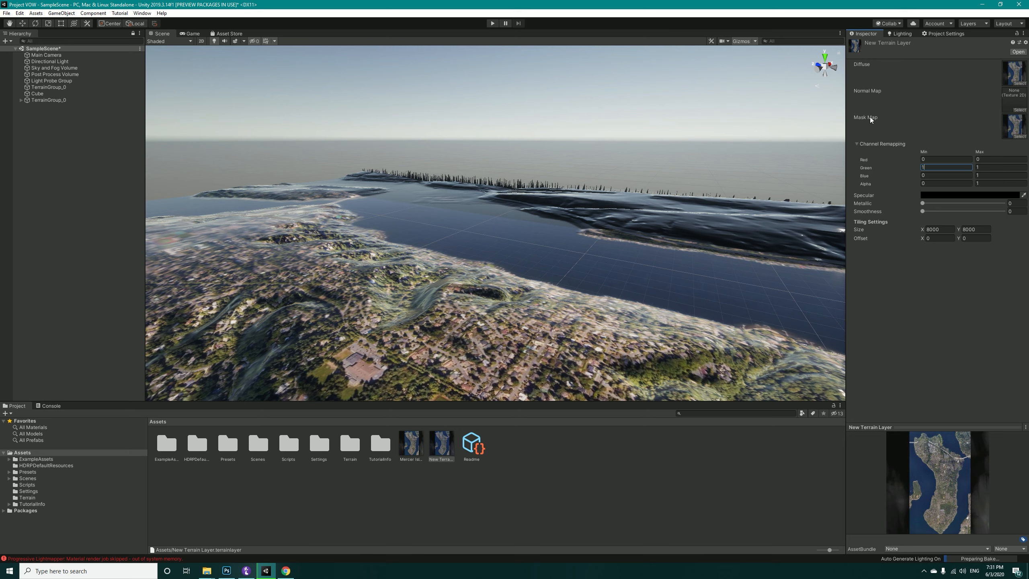
mouse_move(866, 117)
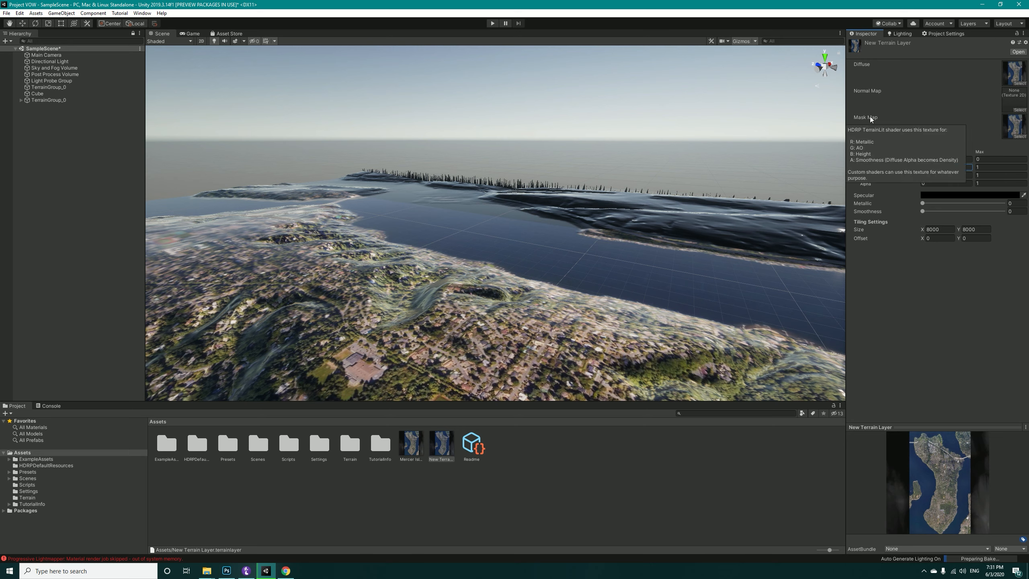